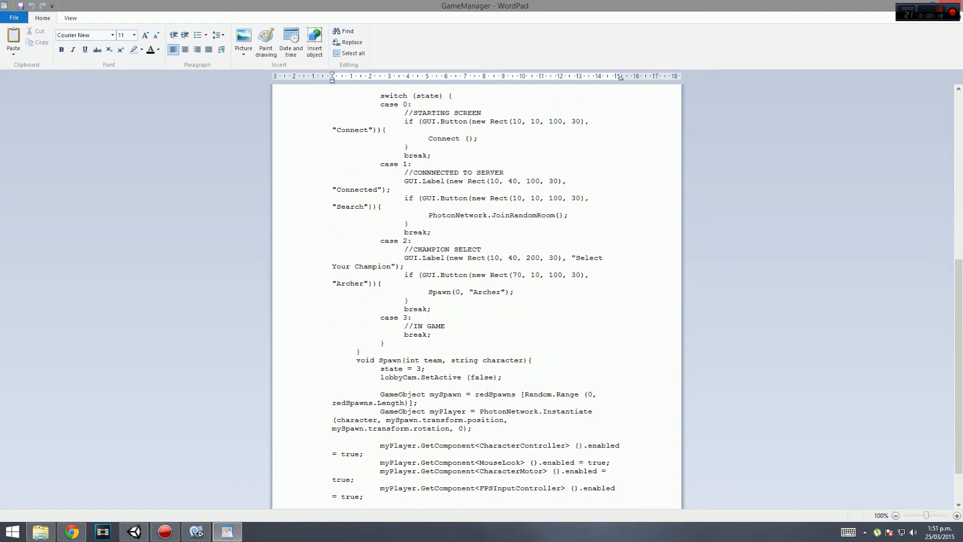
# Step: Run MainMenu.unity in Play mode to show the TairaWorld welcome screen and online status
pyautogui.scroll(-3)
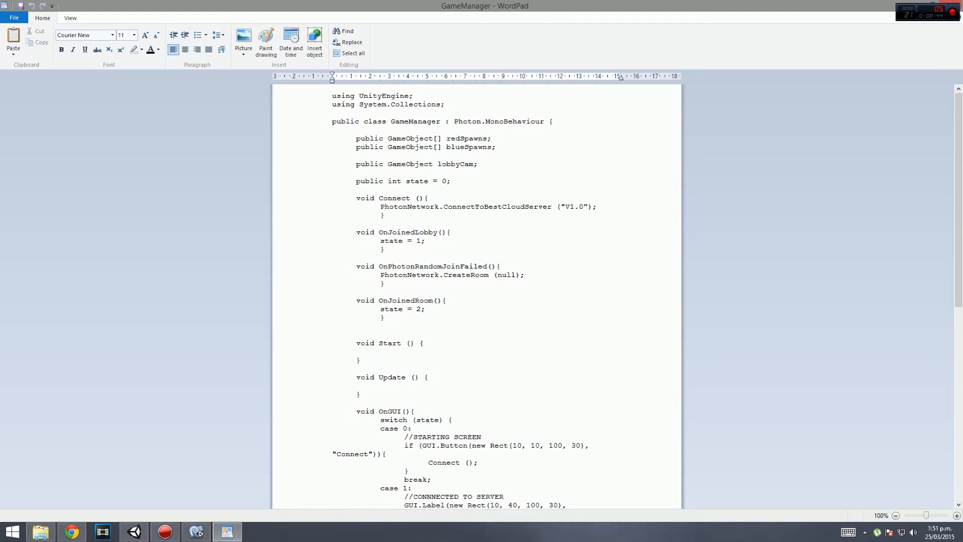
pyautogui.scroll(-3)
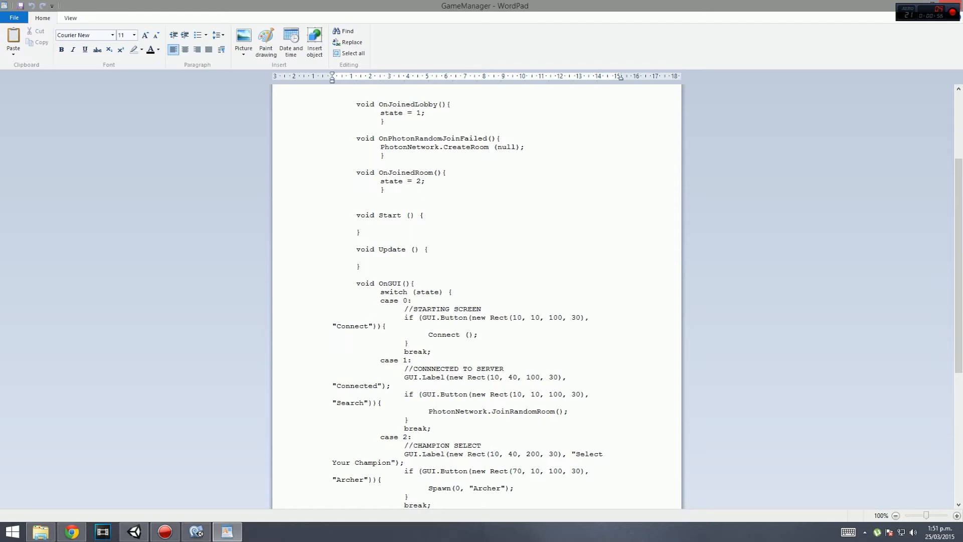
pyautogui.scroll(-3)
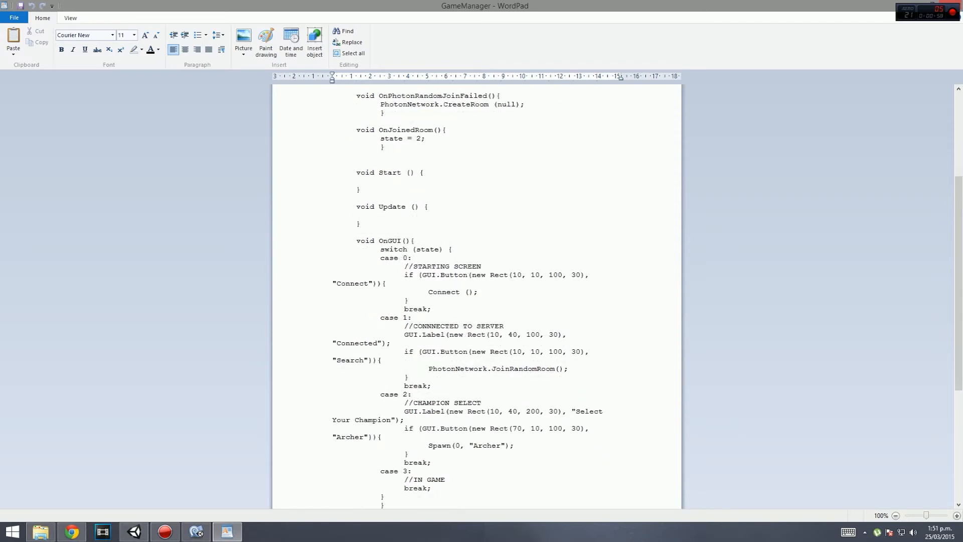
pyautogui.scroll(-3)
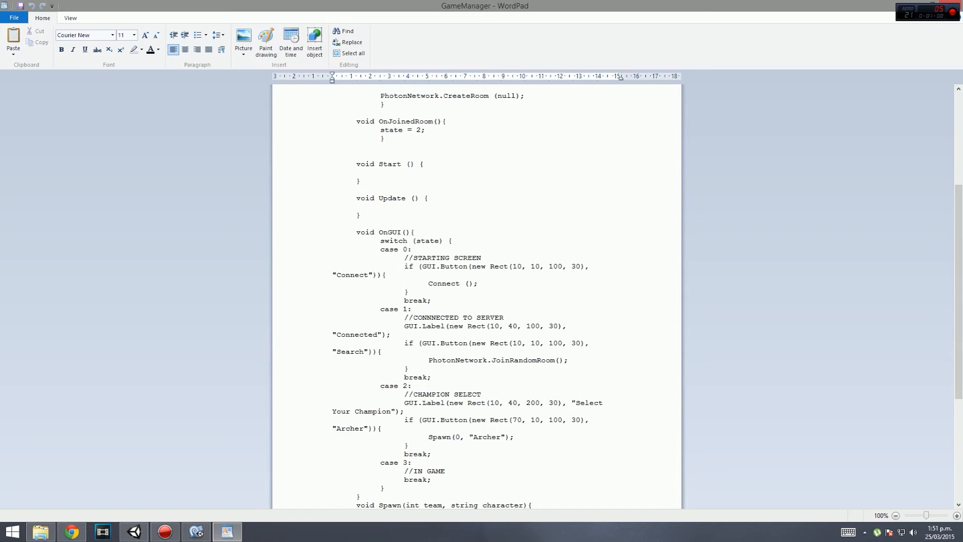
pyautogui.scroll(-3)
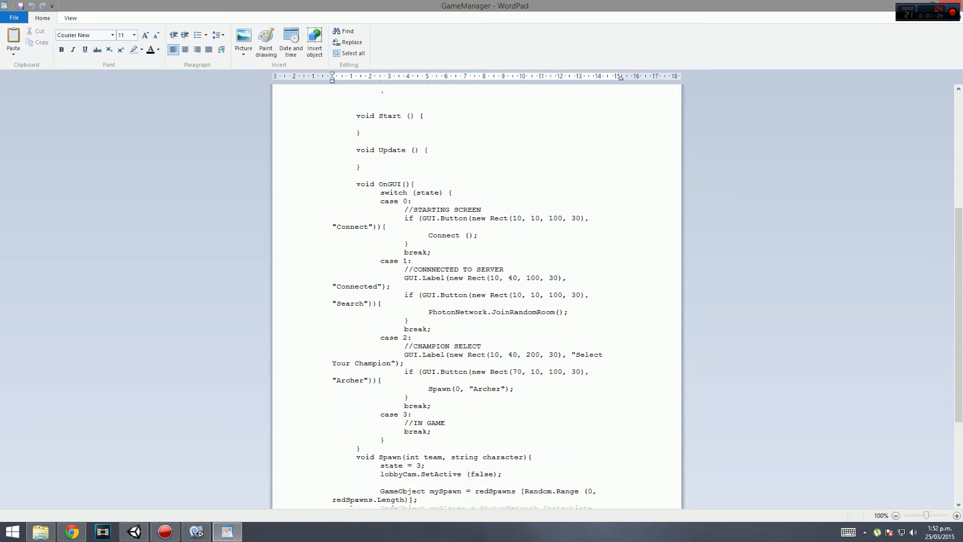
pyautogui.scroll(-3)
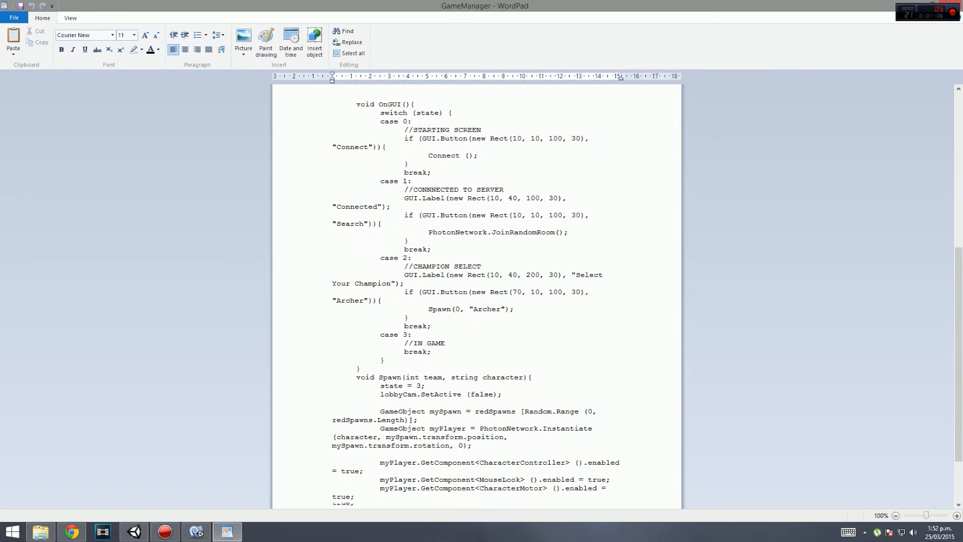
pyautogui.scroll(-3)
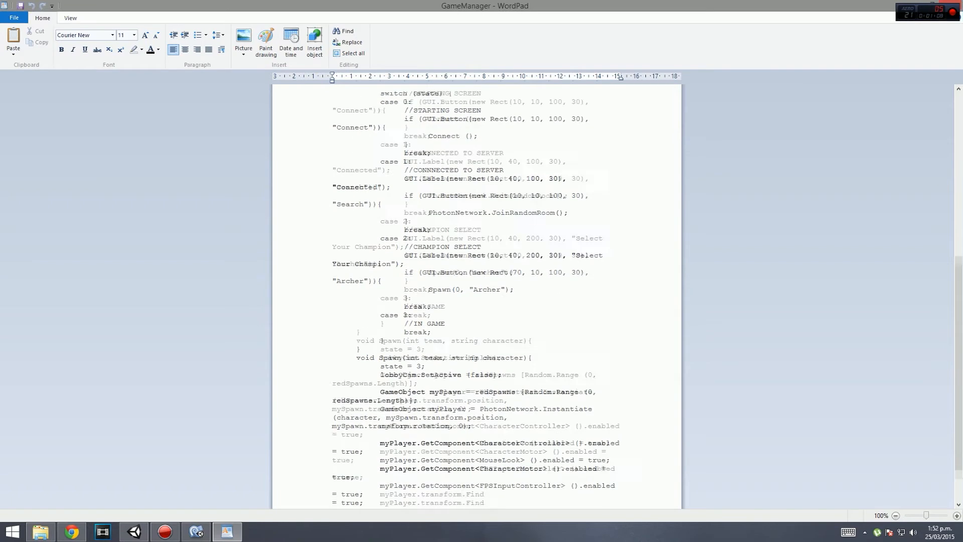
pyautogui.scroll(-3)
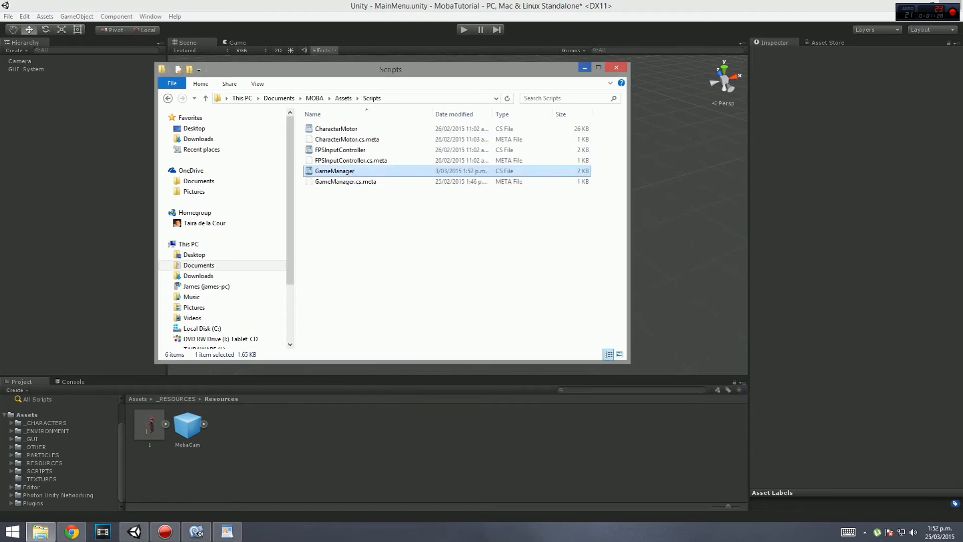
pyautogui.click(615, 67)
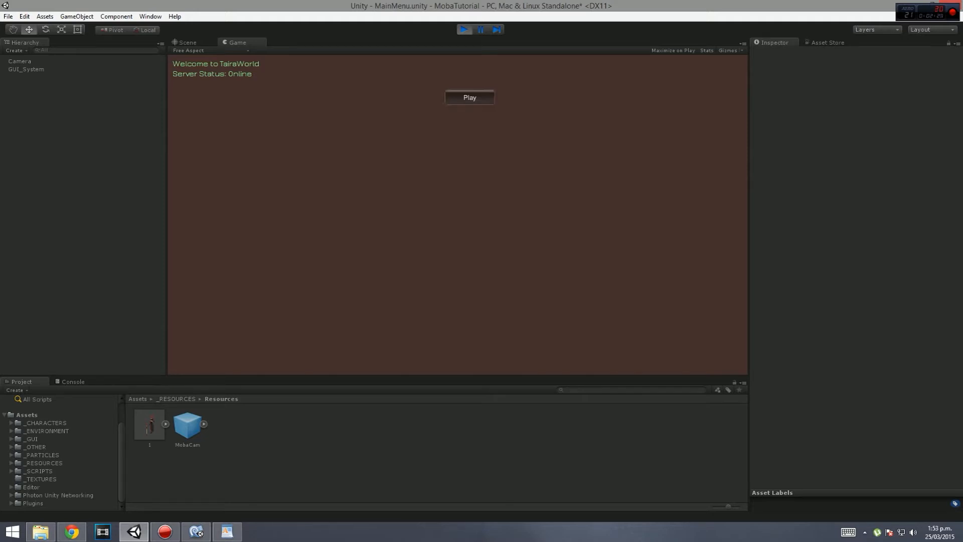
# Step: Stop Play mode so the MainMenu scene returns to the editor showing its camera
pyautogui.click(468, 97)
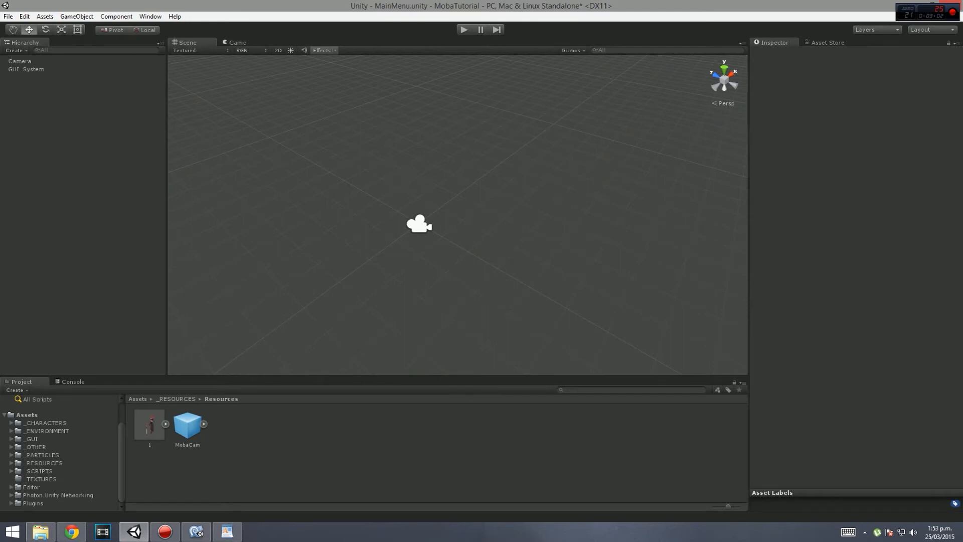
# Step: Select the MainMenu Camera in the Hierarchy to view its Transform and Camera components
pyautogui.click(19, 60)
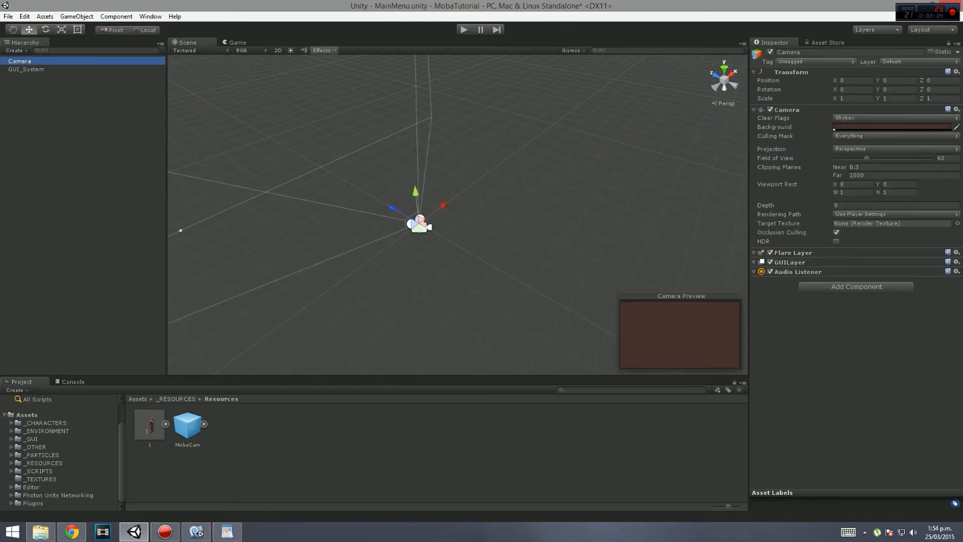
pyautogui.click(27, 69)
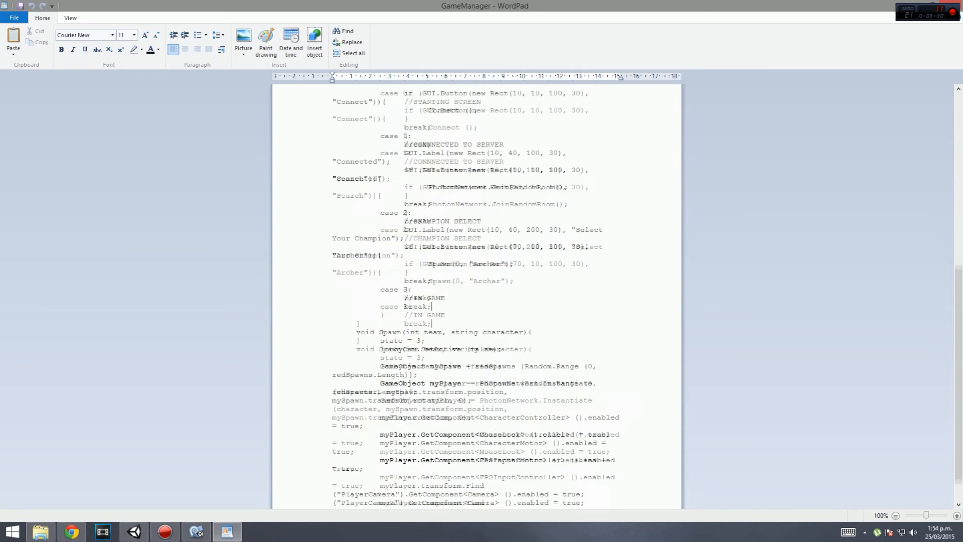
# Step: Scroll to GameManager's Spawn method end, then inspect GUI_System's Menu Manager and Photon View
pyautogui.scroll(-3)
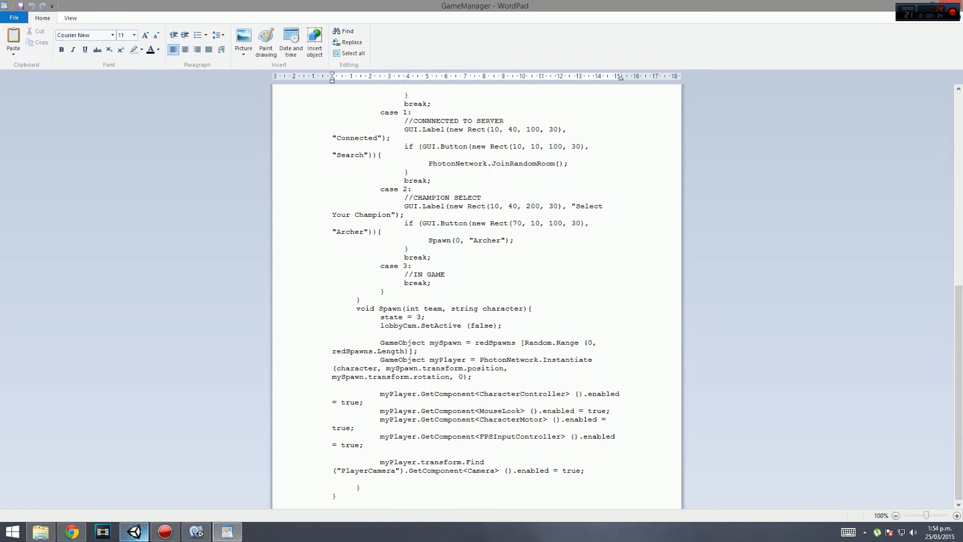
pyautogui.click(431, 282)
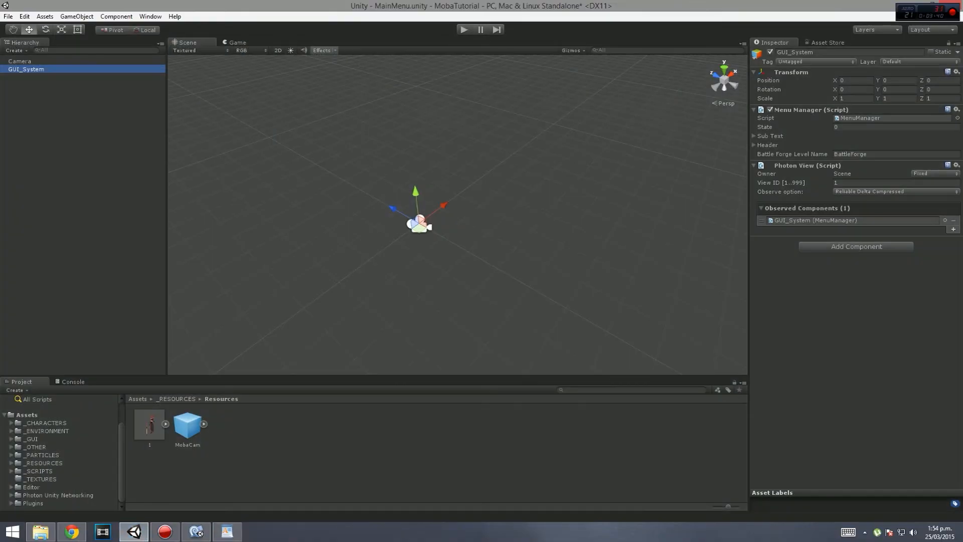
# Step: Open MenuManager.cs in MonoDevelop and read down to the StartGame RPC loading BattleForge
pyautogui.click(197, 531)
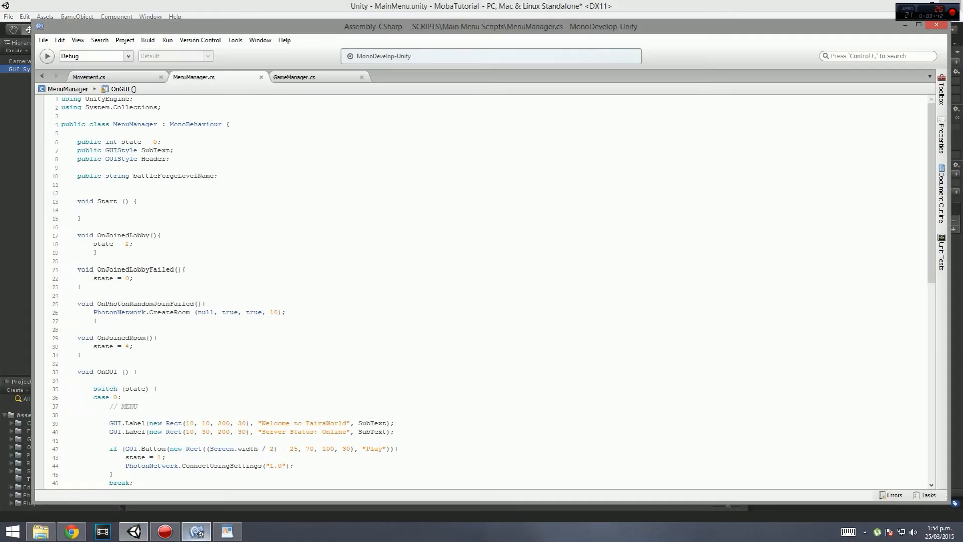
pyautogui.scroll(-3)
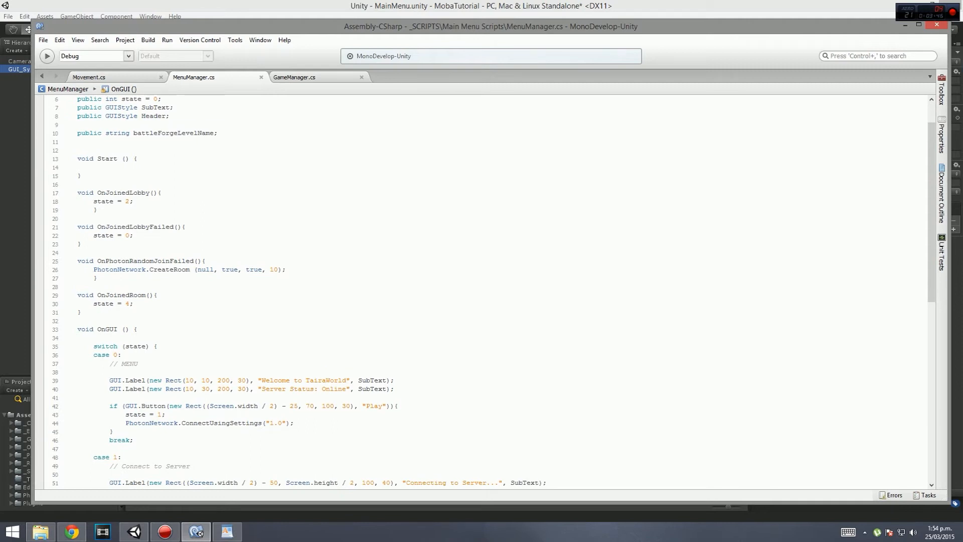
pyautogui.scroll(-3)
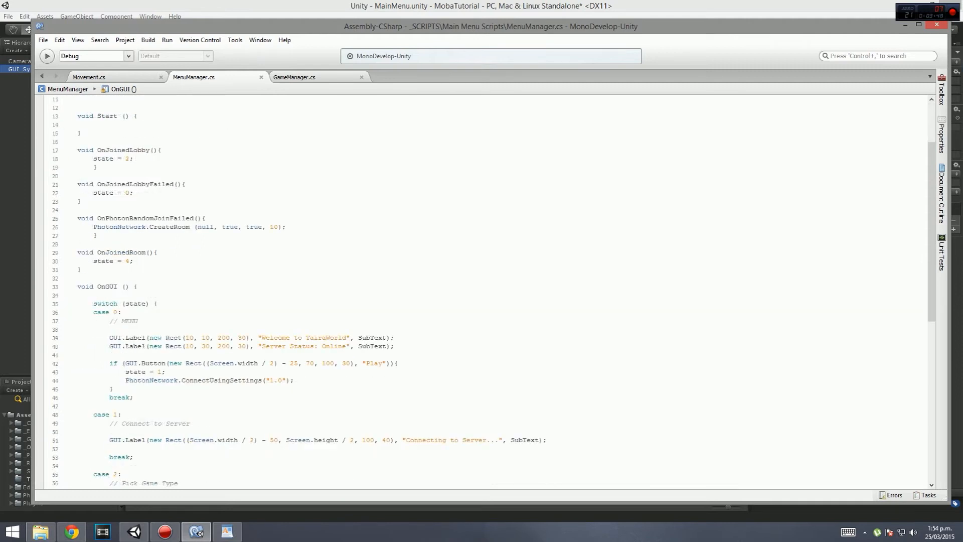
pyautogui.scroll(-3)
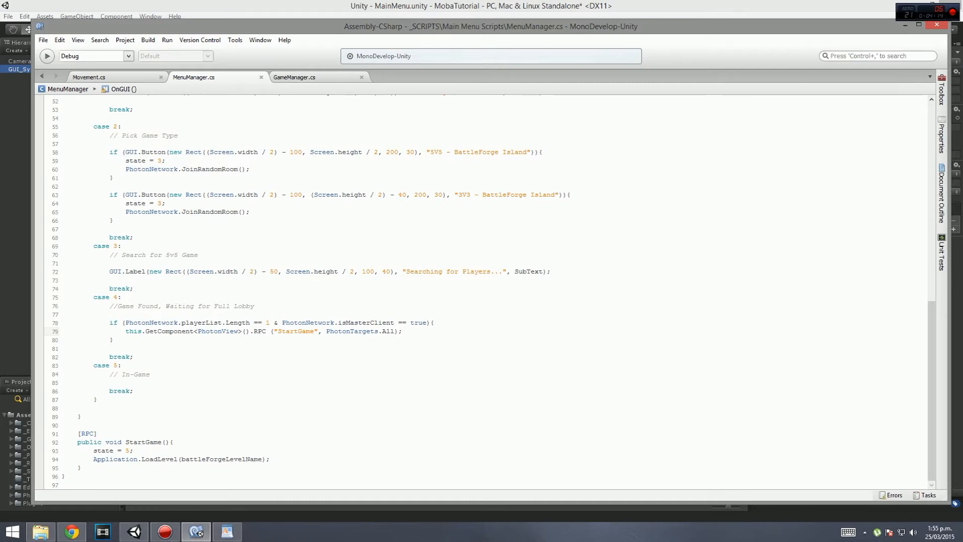
# Step: Select and delete the player count after playerList.Length == in the case 4 lobby check
pyautogui.click(401, 331)
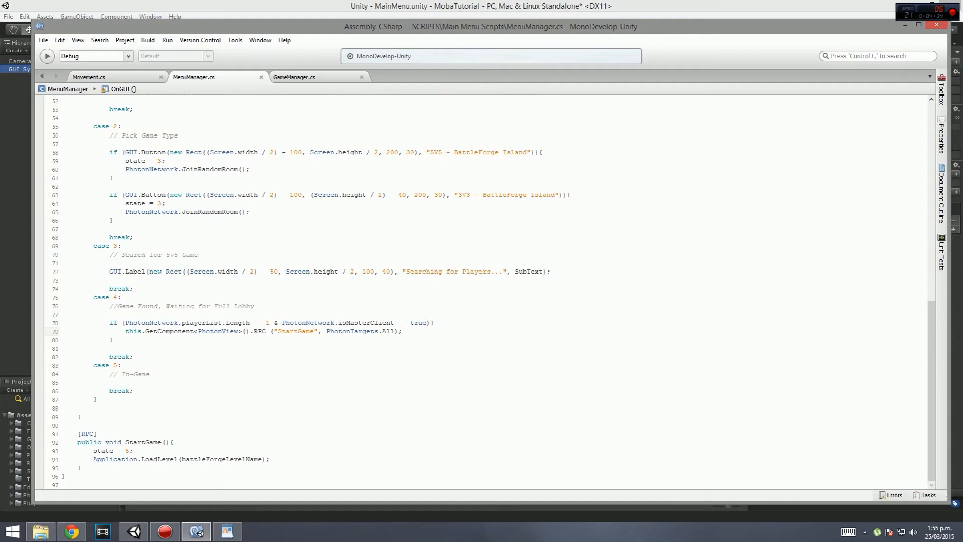
pyautogui.doubleClick(186, 322)
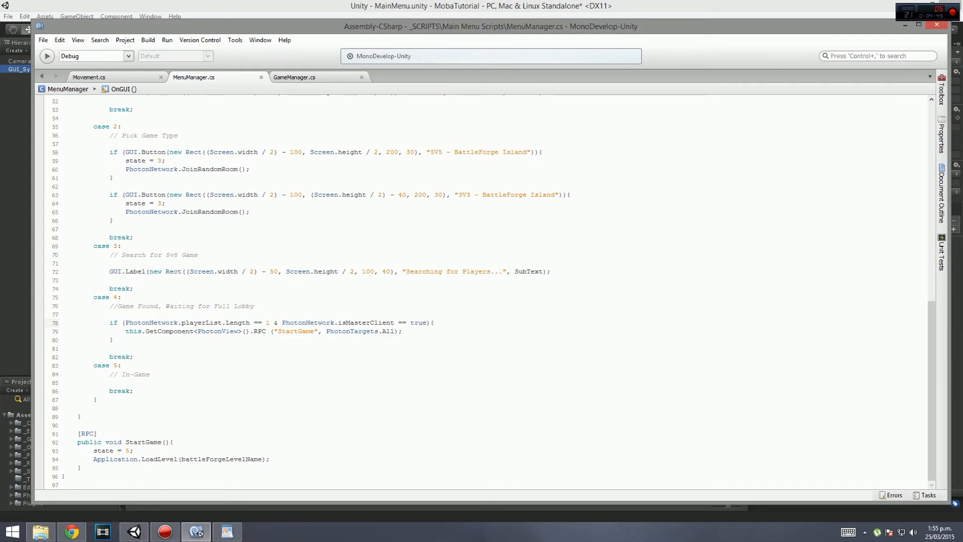
pyautogui.click(268, 323)
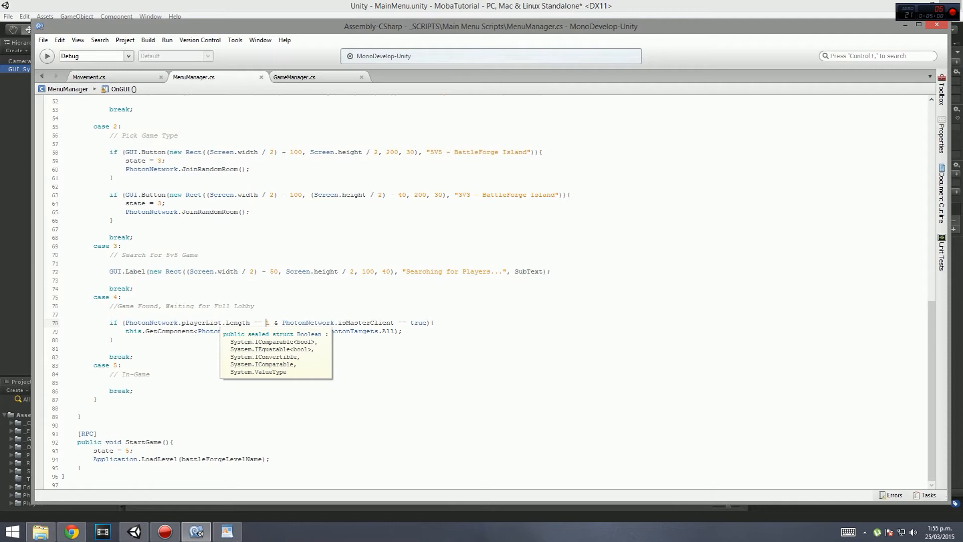
# Step: Change the lobby check to playerList.Length == 1 and navigate to the StartGame method
pyautogui.write('1')
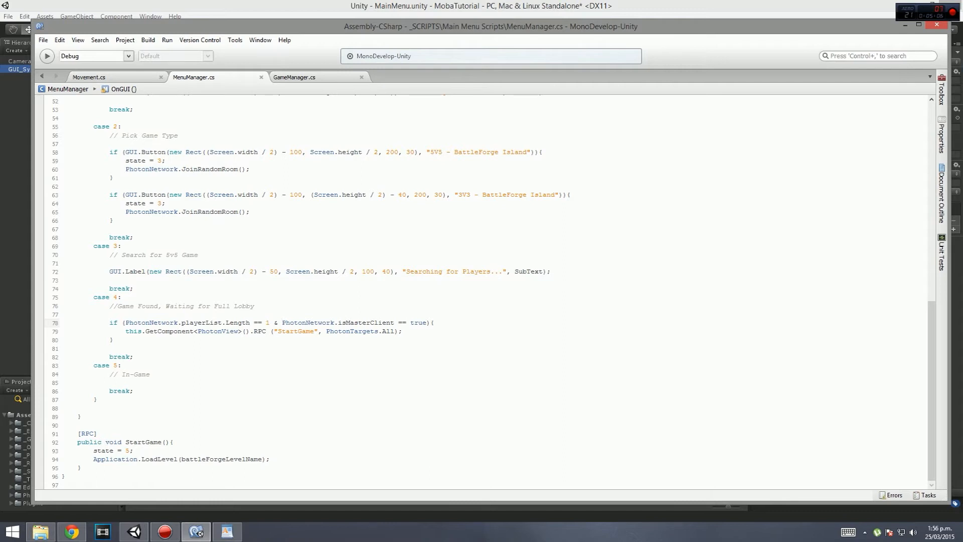
pyautogui.click(282, 322)
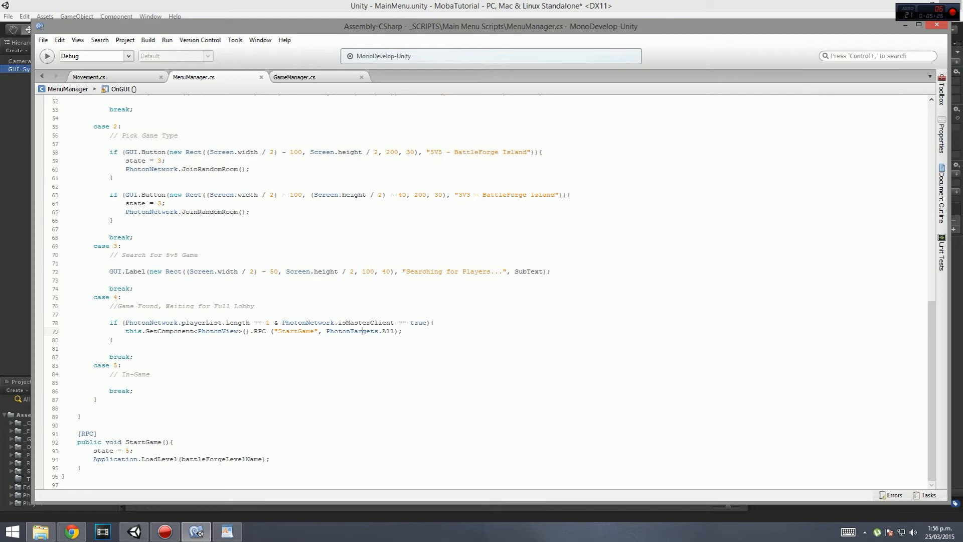
pyautogui.moveTo(267, 330)
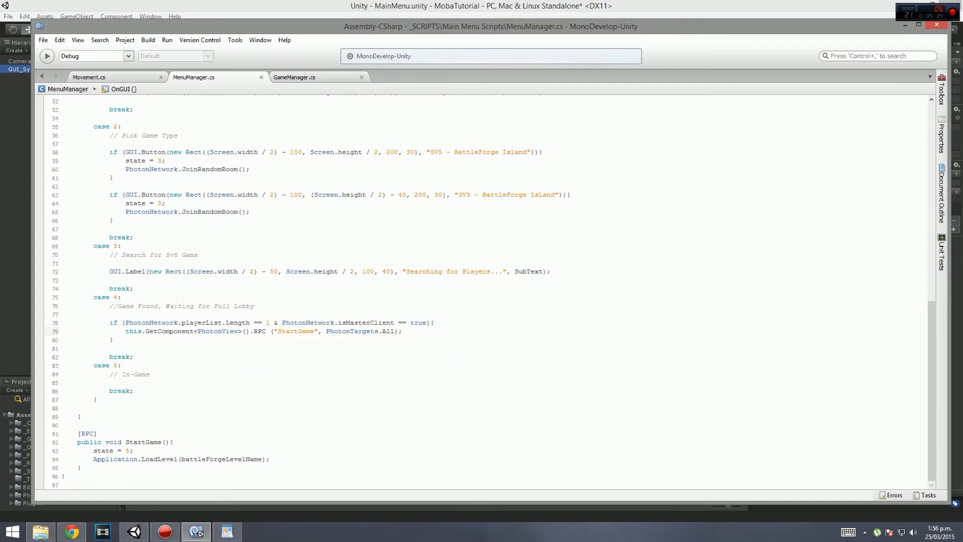
pyautogui.doubleClick(294, 331)
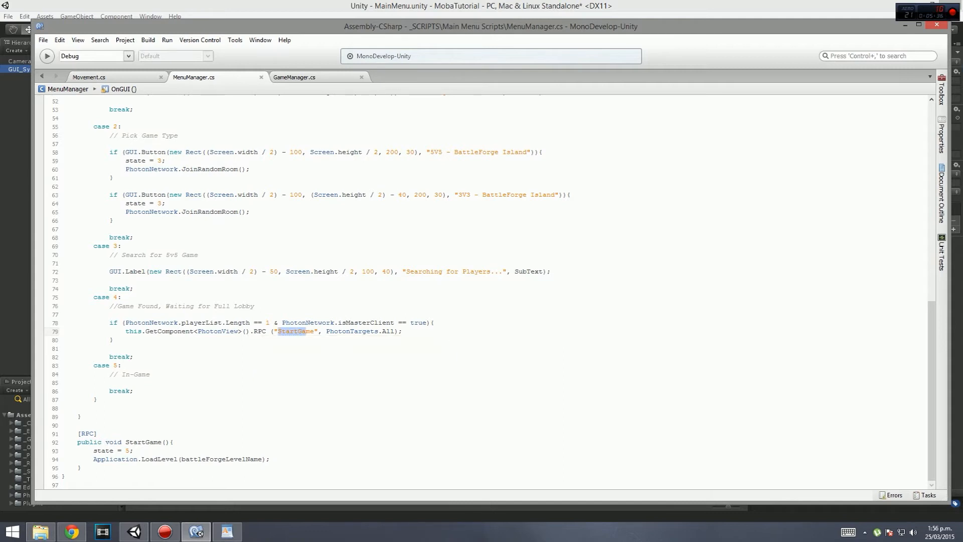
pyautogui.click(131, 356)
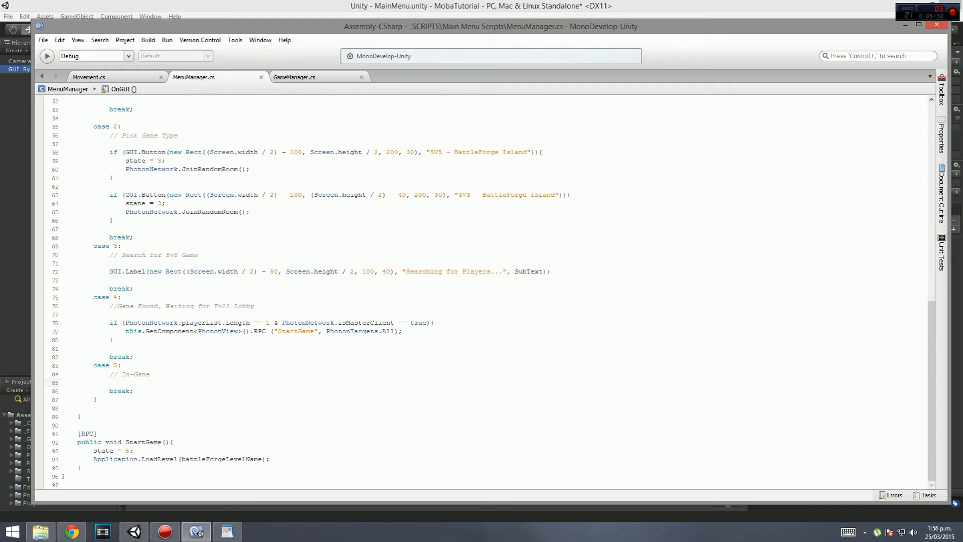
pyautogui.click(132, 356)
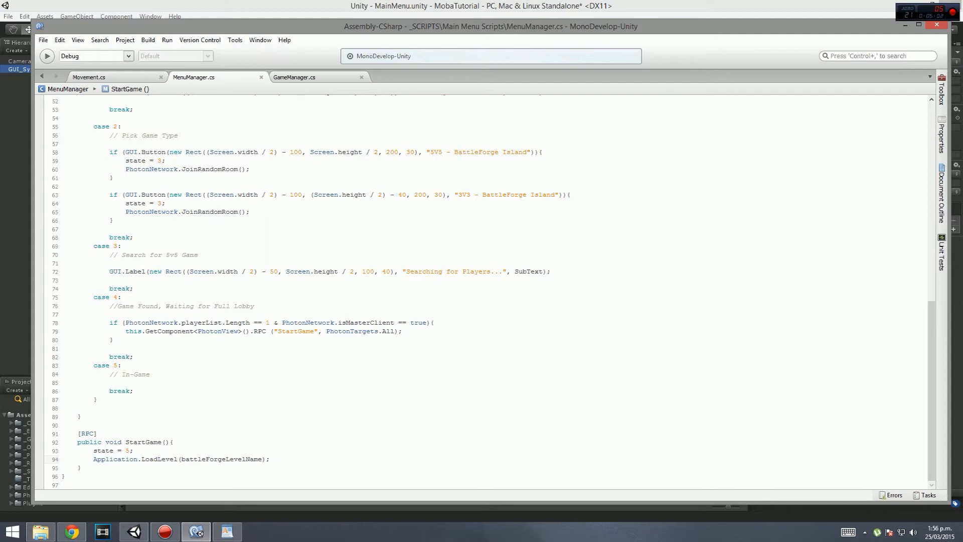
pyautogui.click(269, 459)
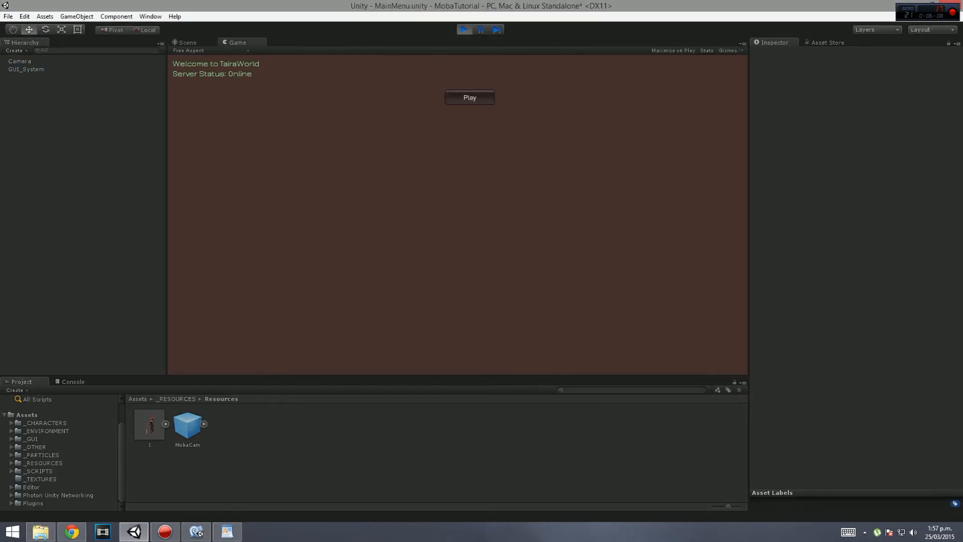
# Step: Join a game from the main menu so the BattleForge arena loads with the character
pyautogui.click(469, 96)
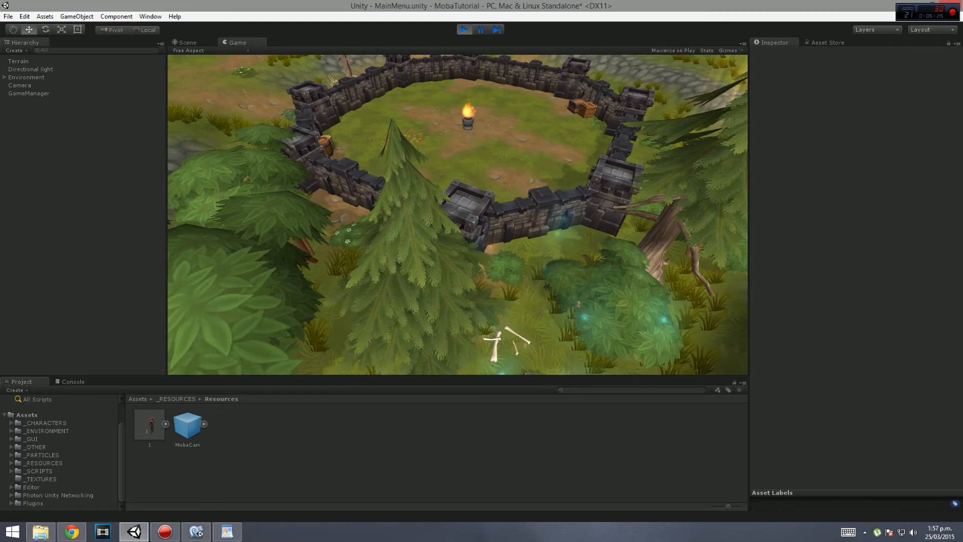
# Step: Switch to the MenuManager.cs tab at the StartGame method that loads BattleForge
pyautogui.click(187, 42)
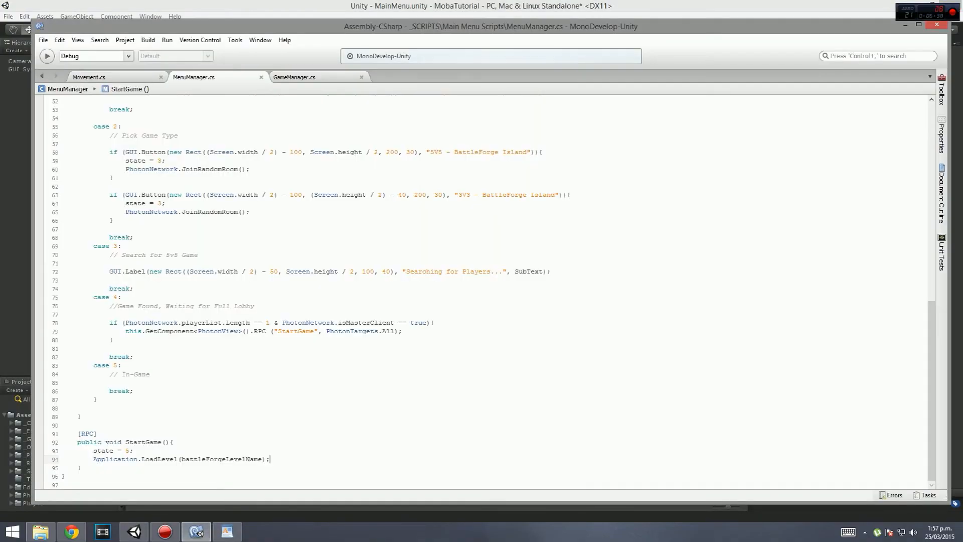
# Step: Return to Unity and open the BattleForge scene from the Project Assets
pyautogui.click(294, 76)
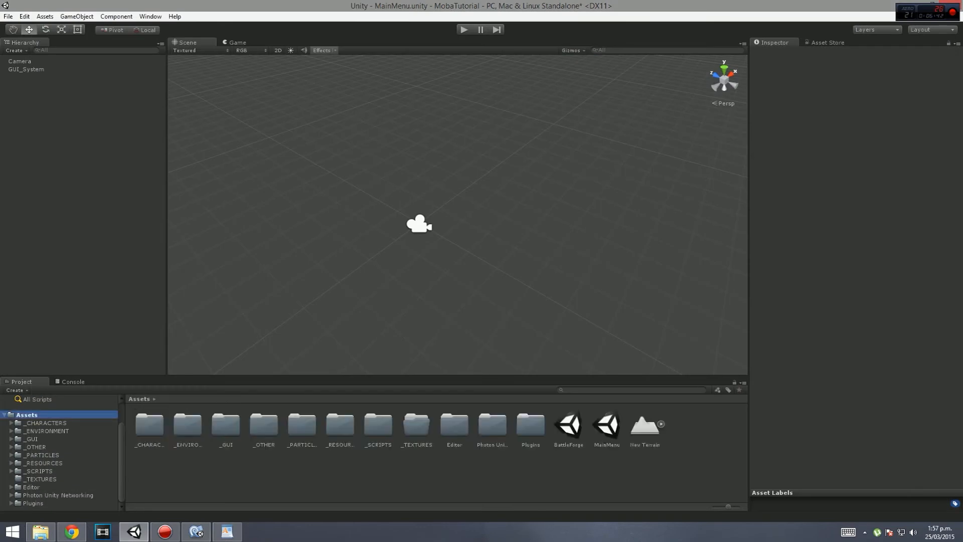
pyautogui.click(566, 424)
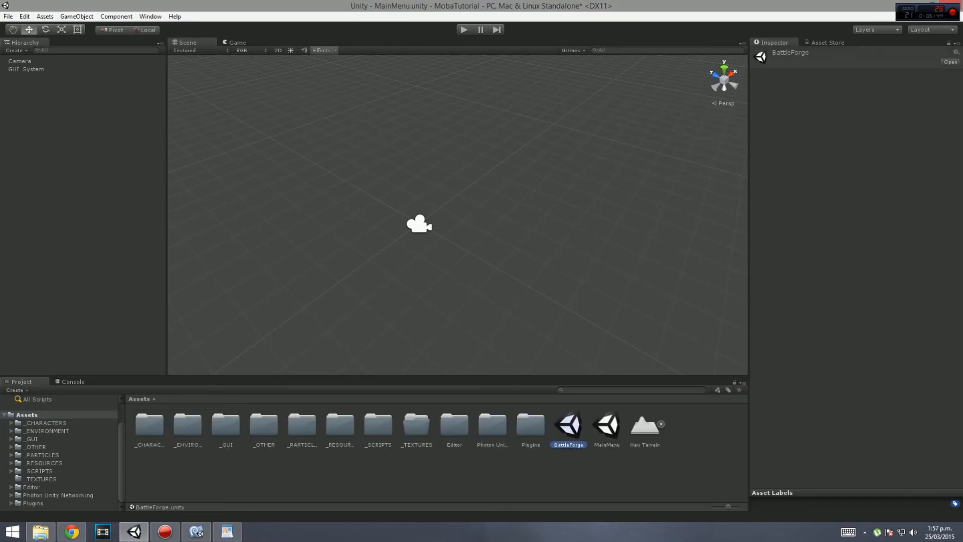
pyautogui.doubleClick(566, 423)
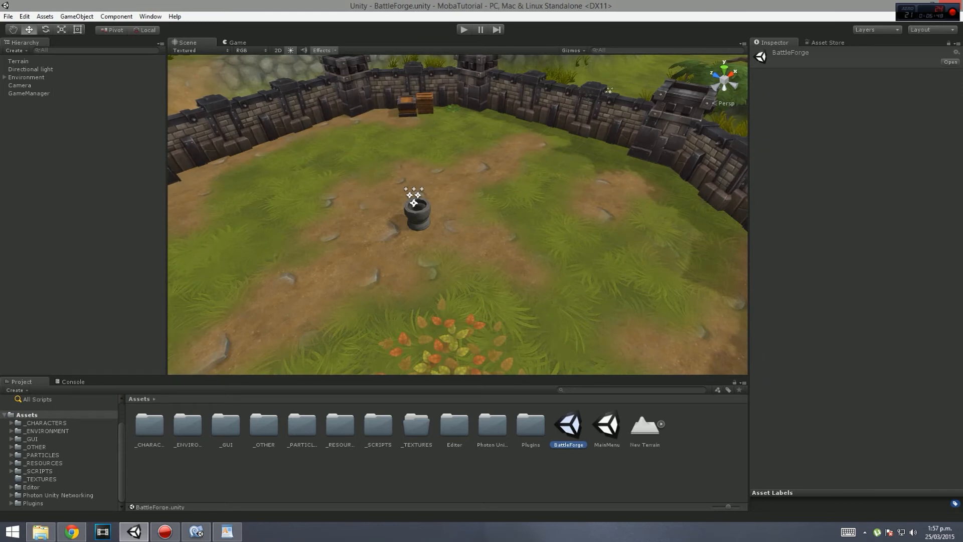
# Step: Inspect BattleForge's GameManager and Camera objects, briefly checking the Game view
pyautogui.click(28, 93)
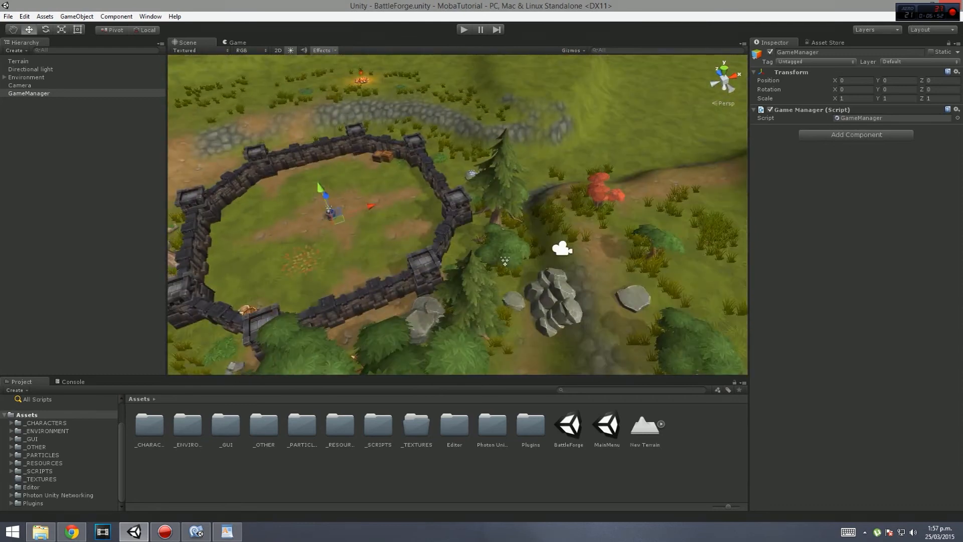
pyautogui.click(236, 42)
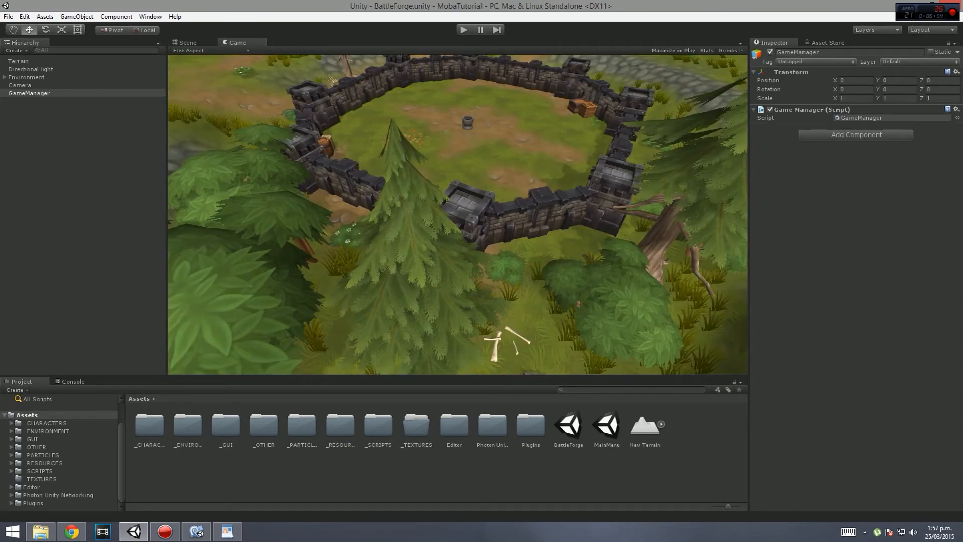
pyautogui.click(187, 42)
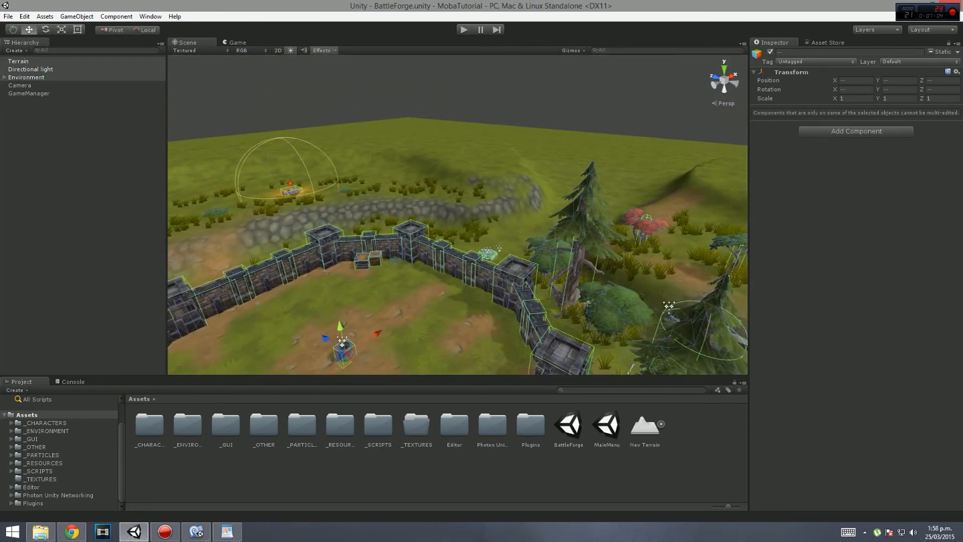
pyautogui.click(19, 86)
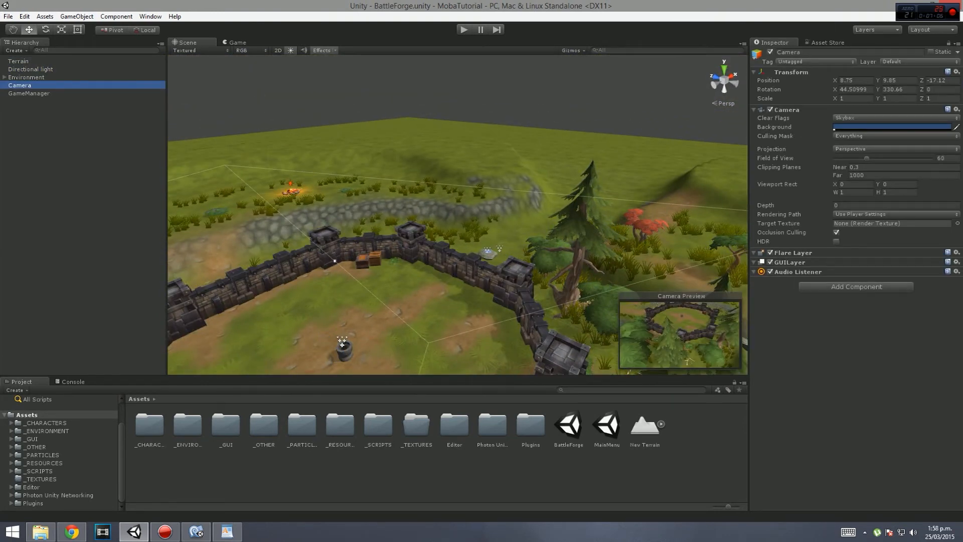
pyautogui.click(29, 93)
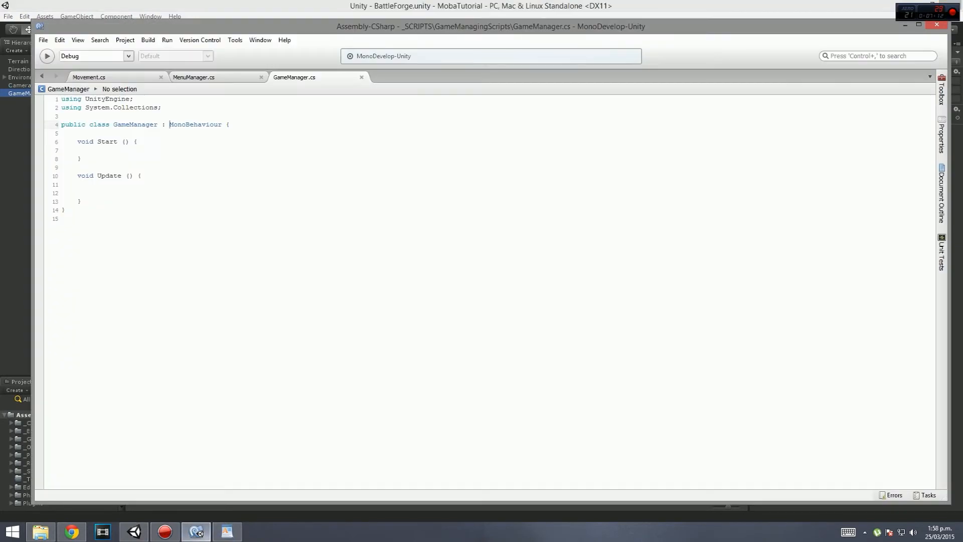
# Step: Declare a public GameObject field named standbyCamera in the GameManager class
pyautogui.click(133, 530)
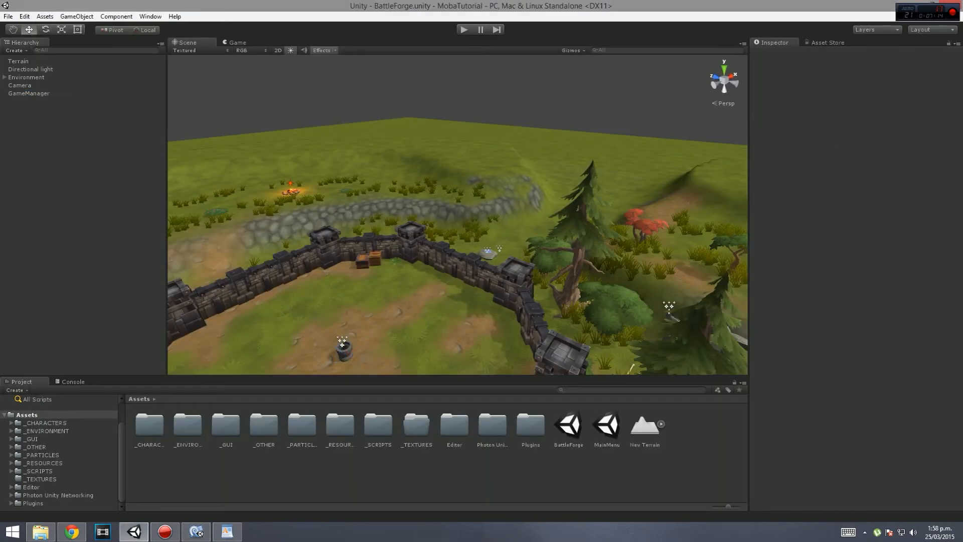
pyautogui.click(29, 93)
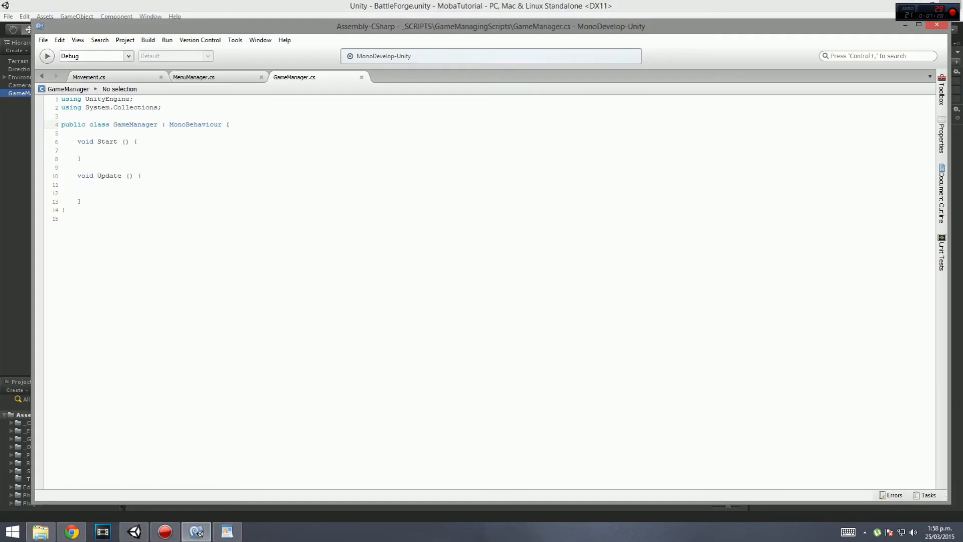
pyautogui.click(77, 132)
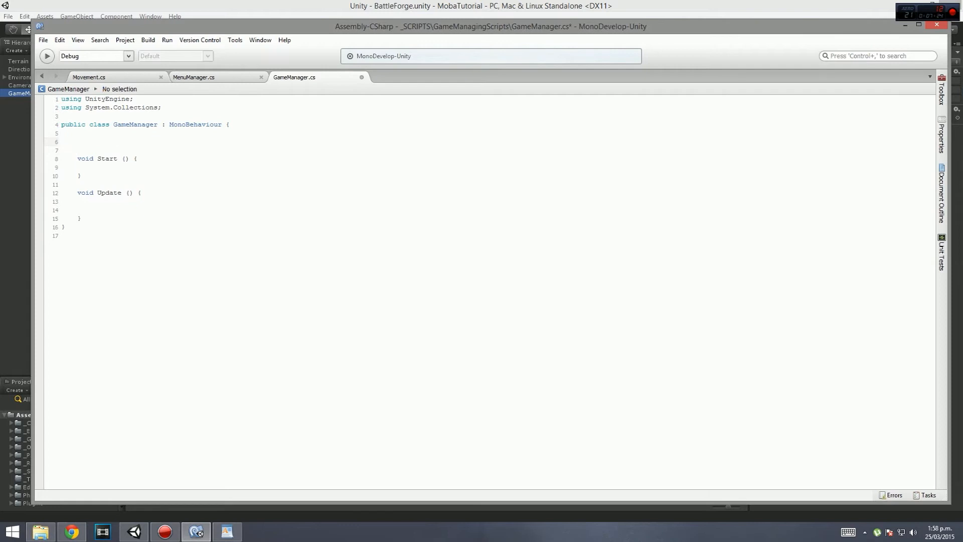
pyautogui.write('public')
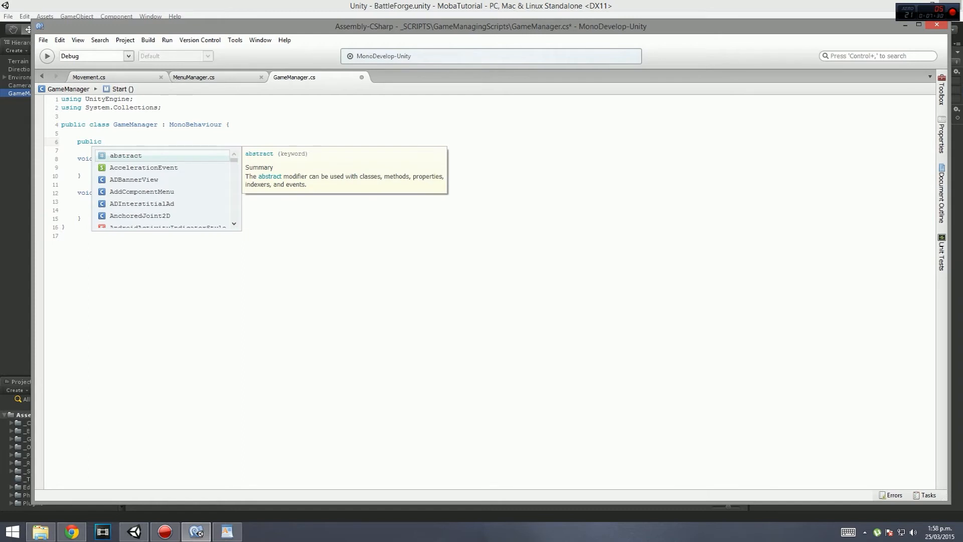
pyautogui.write('" "')
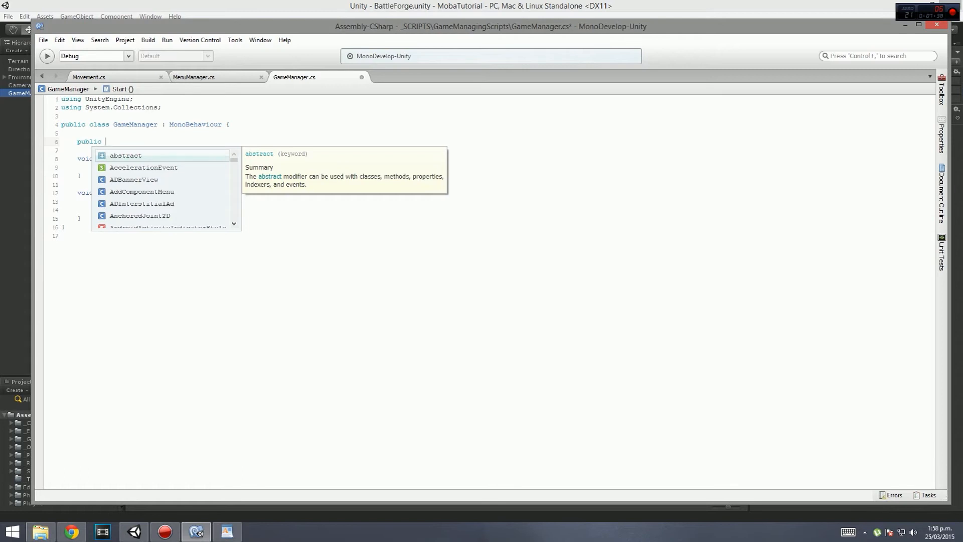
pyautogui.write('game')
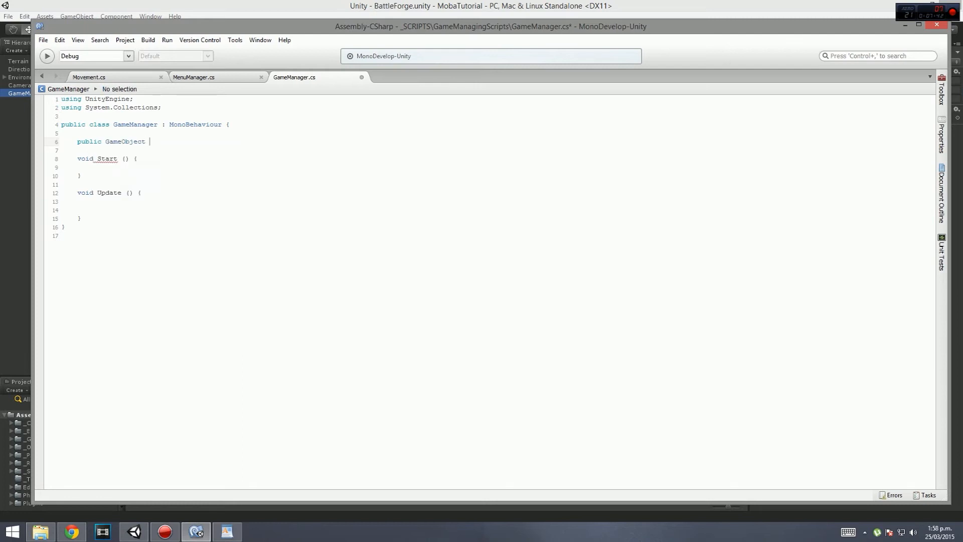
pyautogui.write('stand')
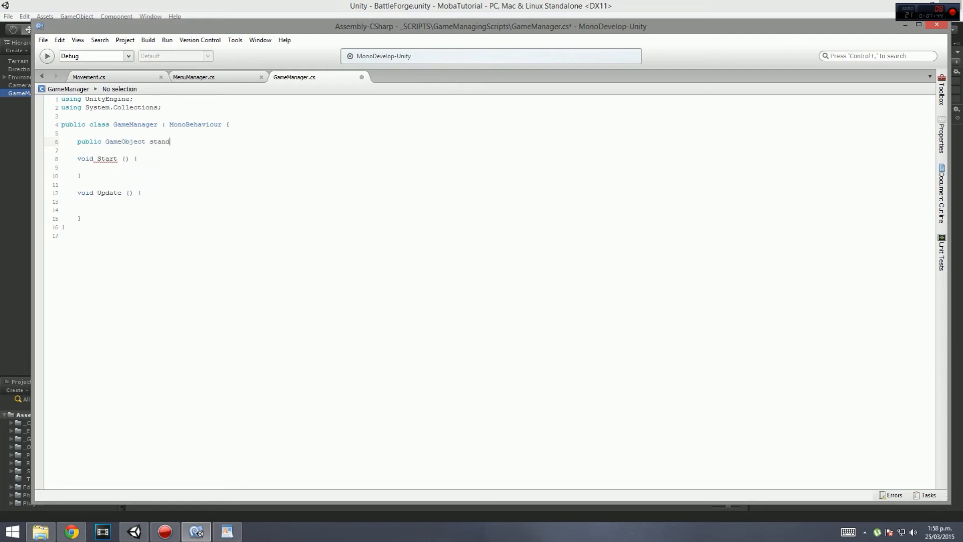
pyautogui.write('byCame')
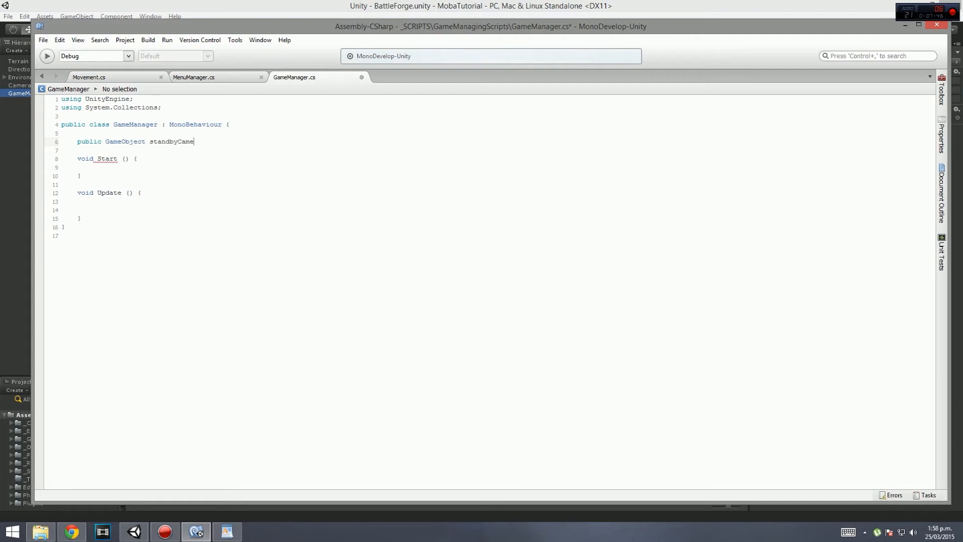
pyautogui.write('ra')
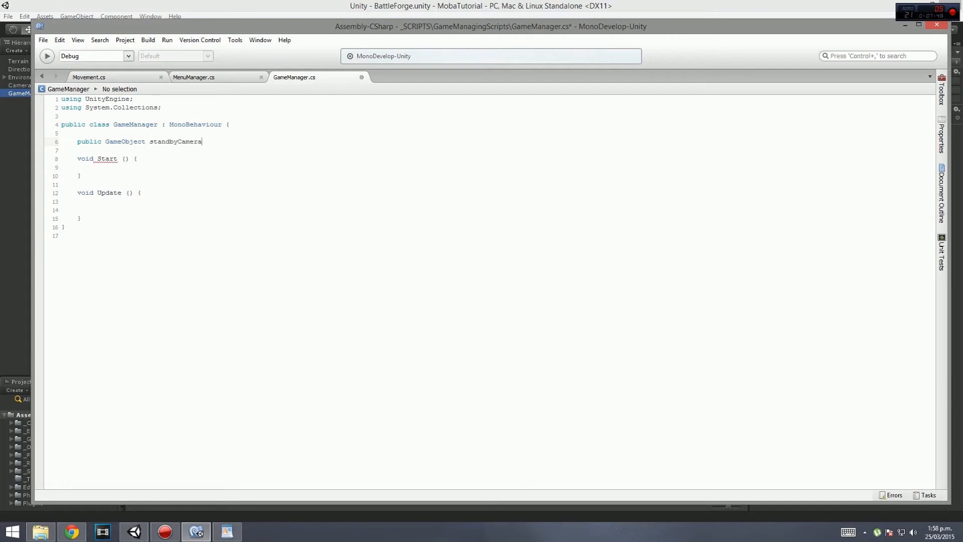
pyautogui.write(';')
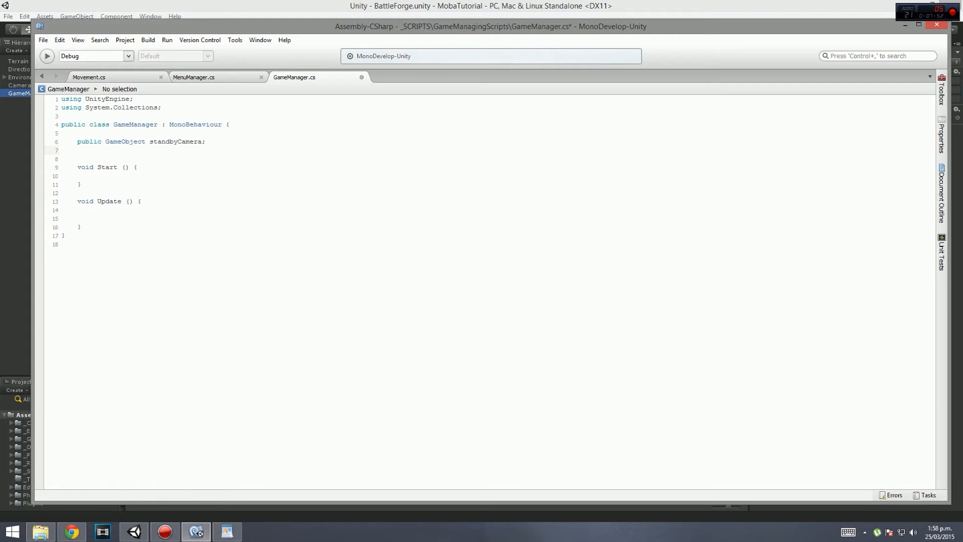
# Step: Add an int state initialized to 0 and select the Update method name
pyautogui.write('st')
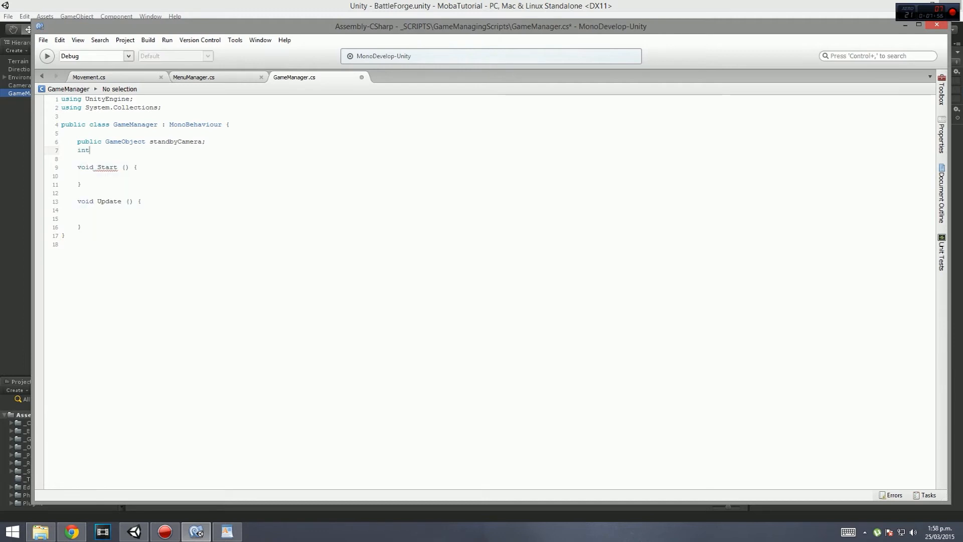
pyautogui.write('s')
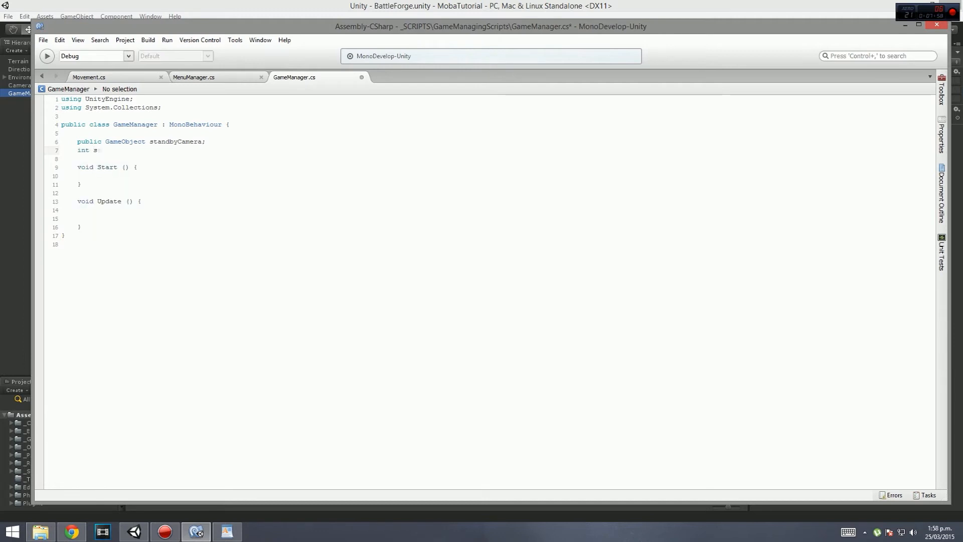
pyautogui.write('tate =')
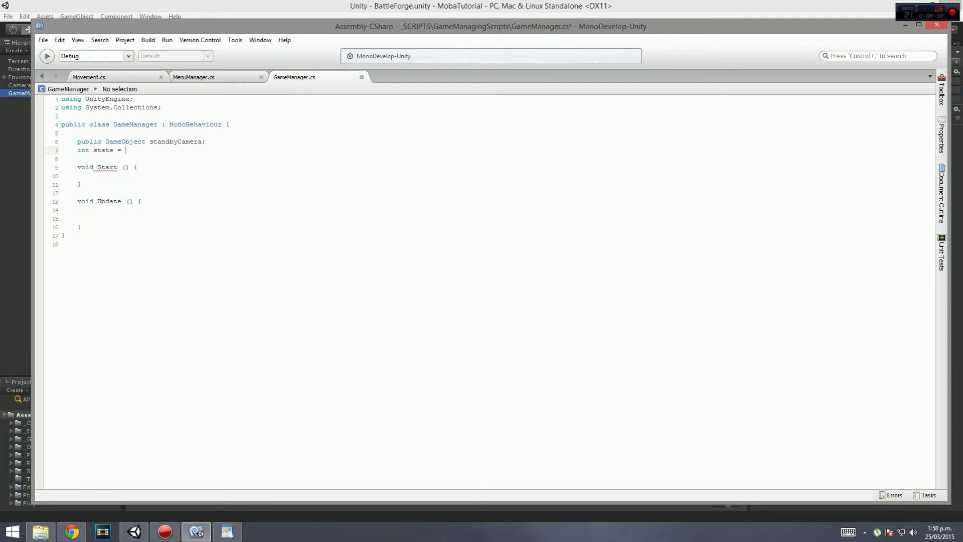
pyautogui.write('0;')
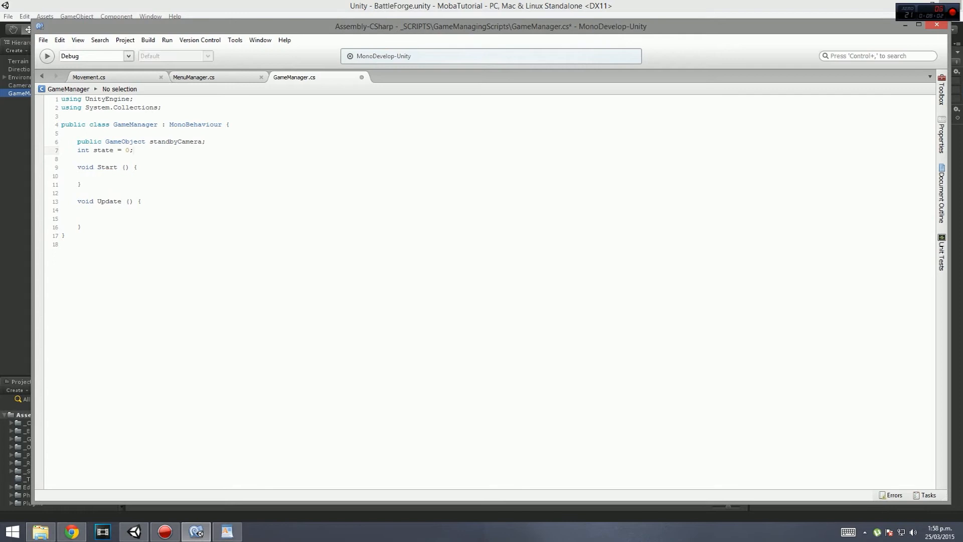
pyautogui.doubleClick(109, 200)
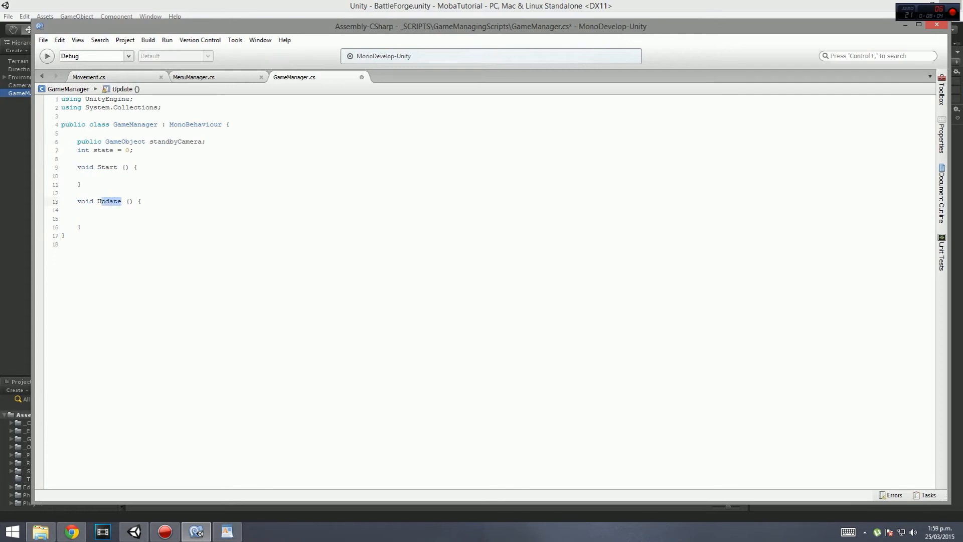
# Step: Rename Update to OnGUI and add a switch on state with case 0 ending in break
pyautogui.write('OnG')
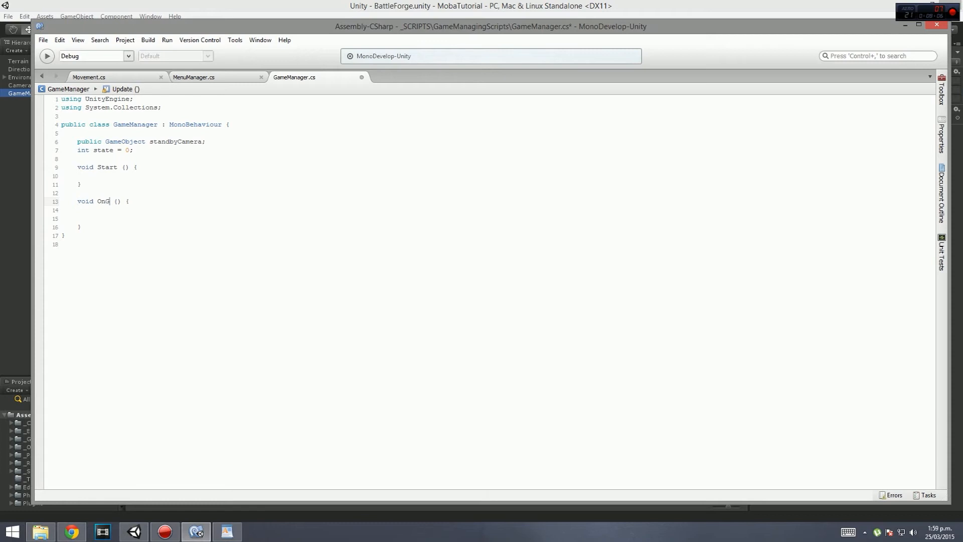
pyautogui.write('UI')
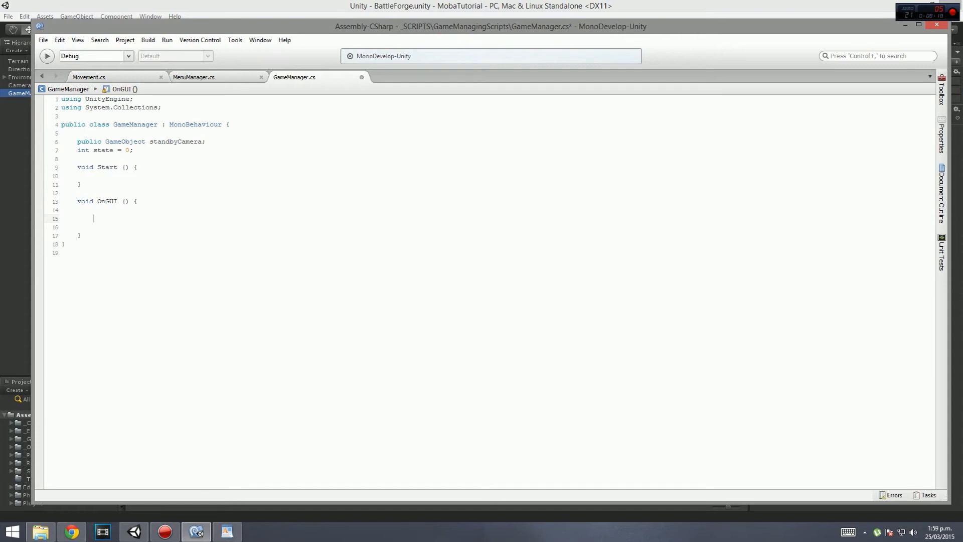
pyautogui.write('switch ()')
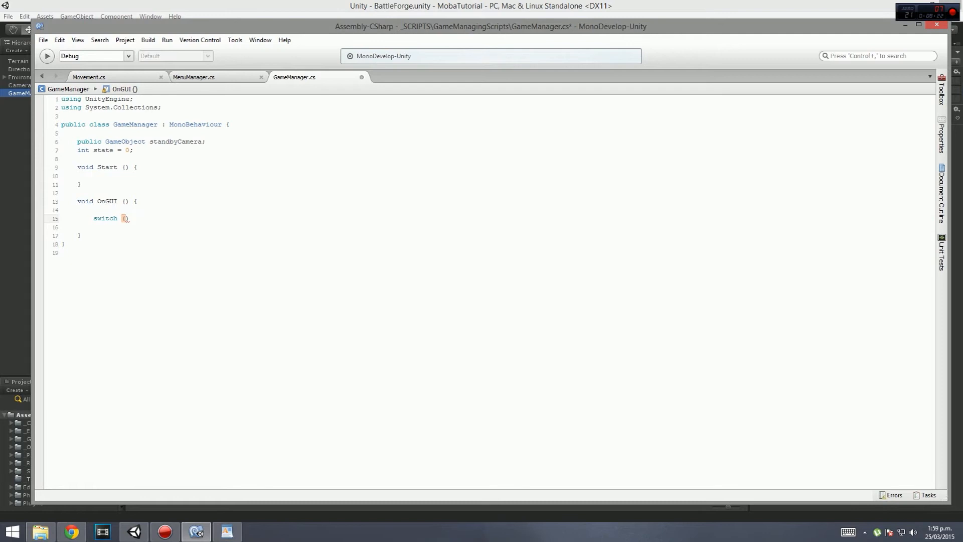
pyautogui.write('state)')
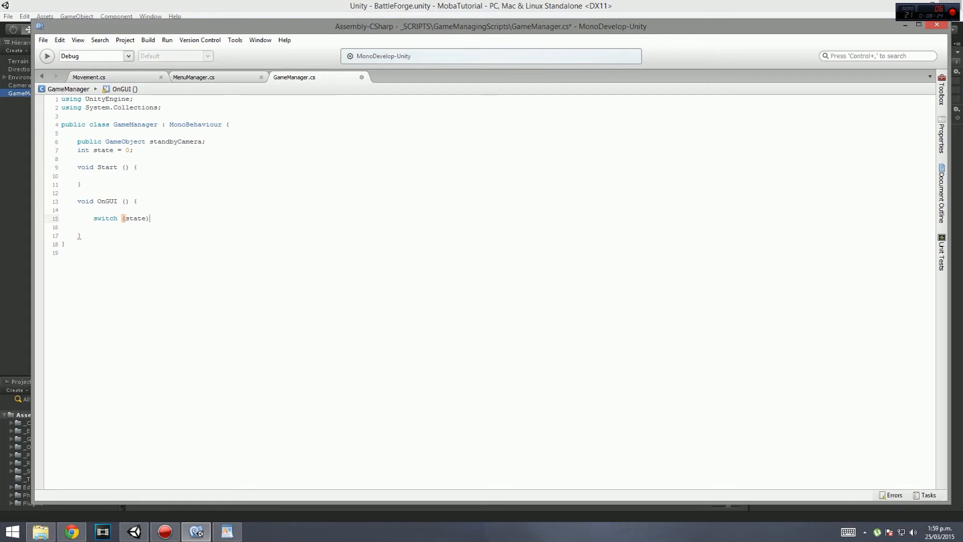
pyautogui.write('case 0:')
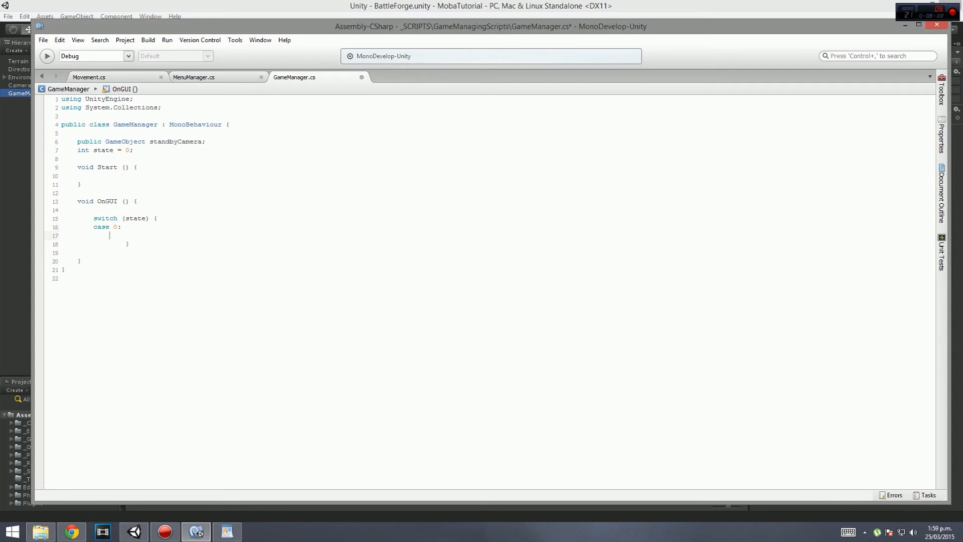
pyautogui.write('break;')
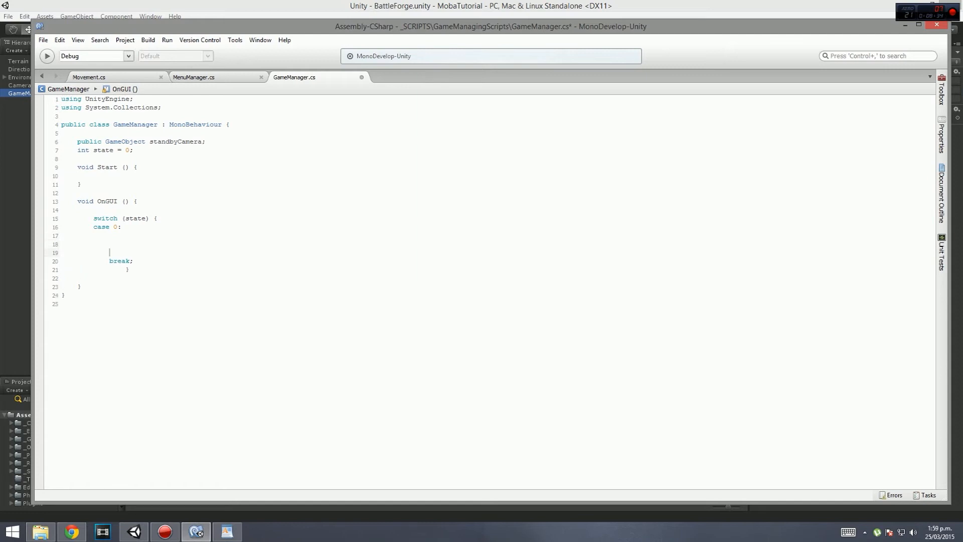
pyautogui.press('enter')
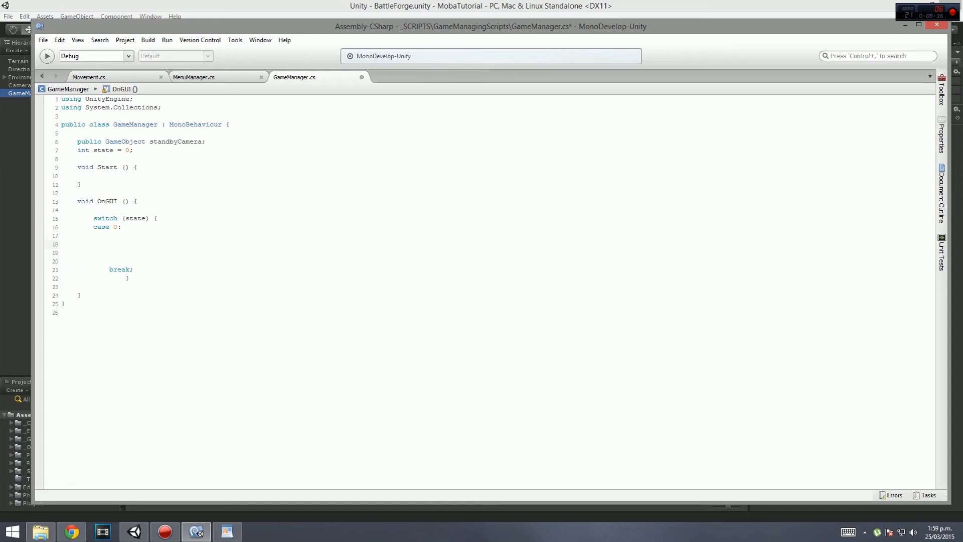
# Step: Inside case 0, add if (GUI.Button(new Rect(40, 40, 200, 20), "Akali")) with an empty body
pyautogui.write('if ()')
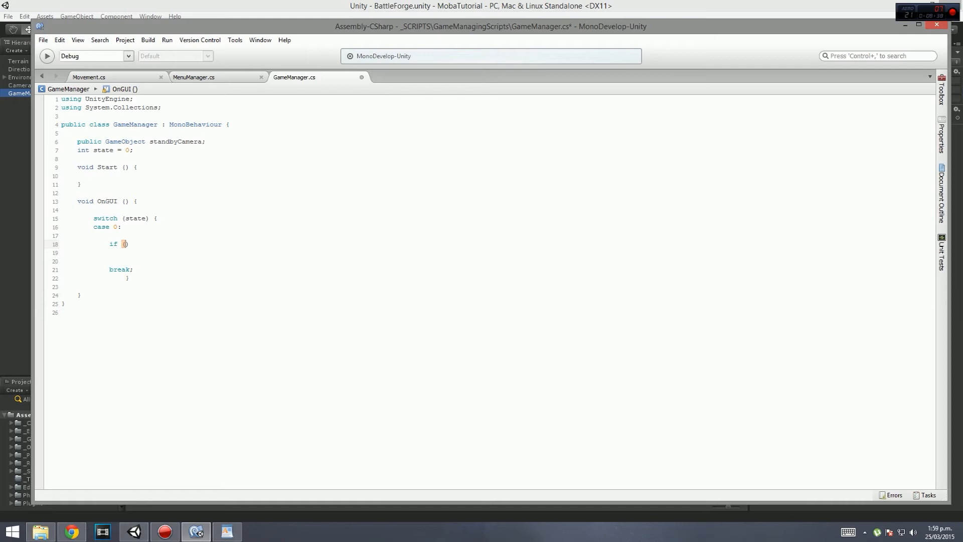
pyautogui.write('GUI.bu')
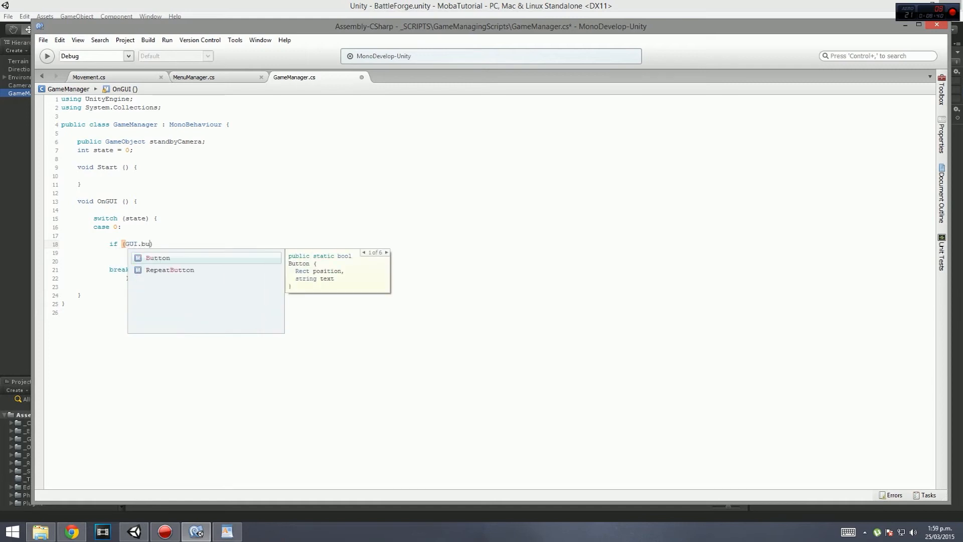
pyautogui.write('tton')
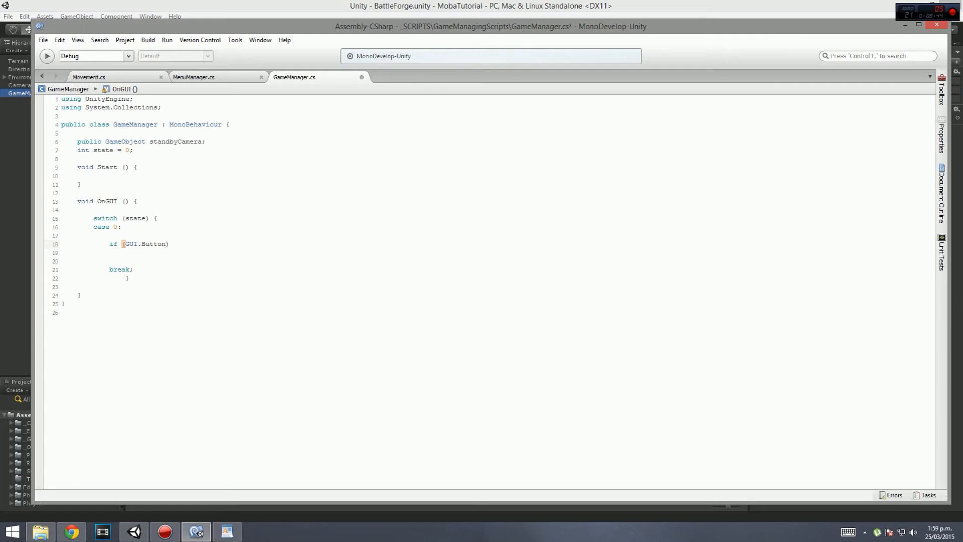
pyautogui.write('()')
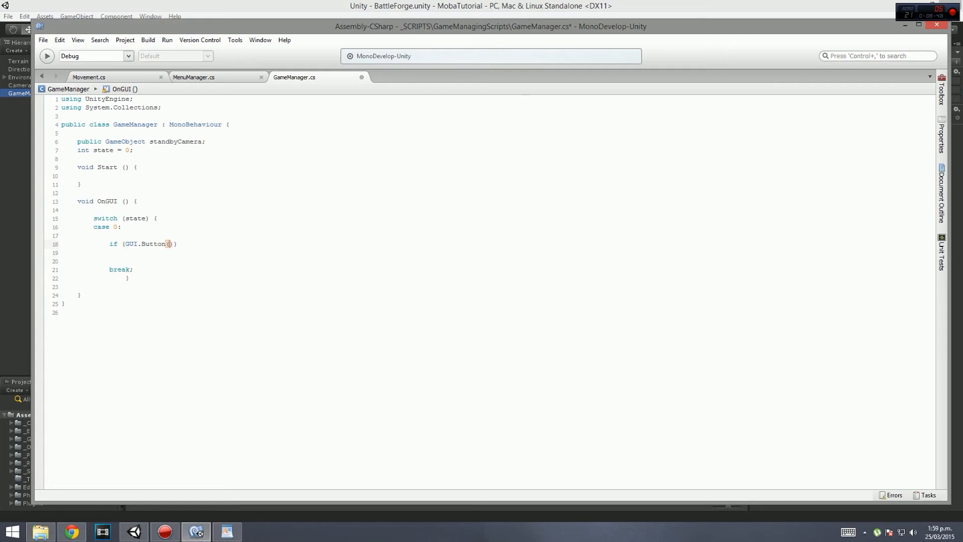
pyautogui.write('new')
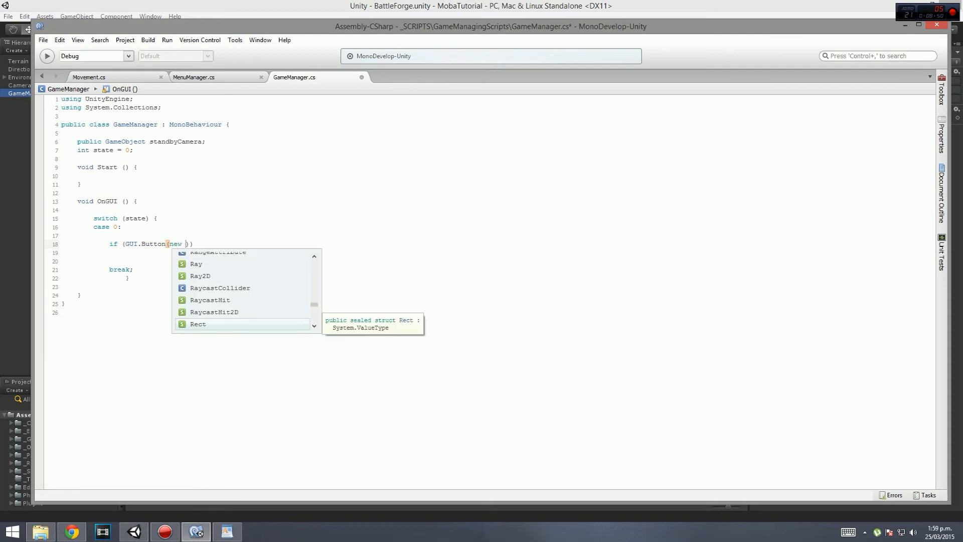
pyautogui.doubleClick(197, 324)
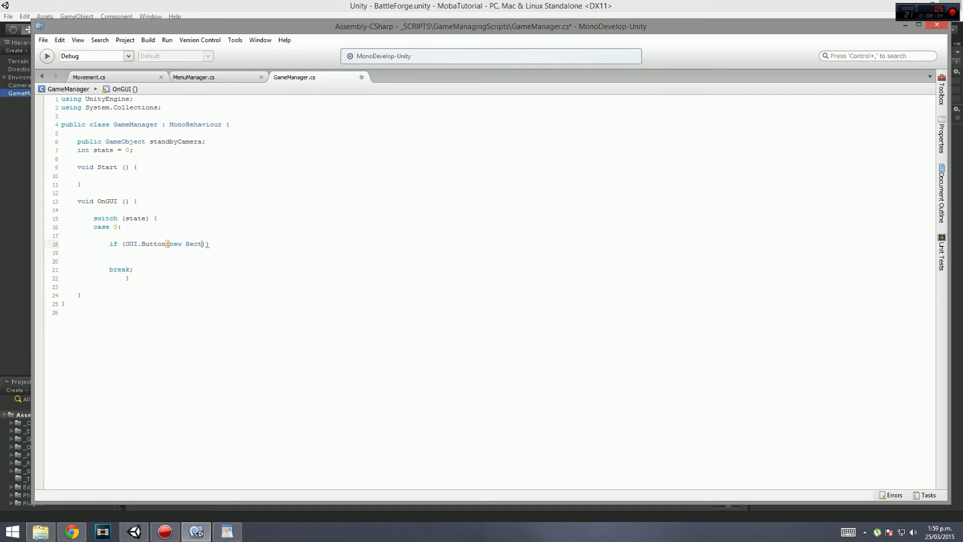
pyautogui.write('(')
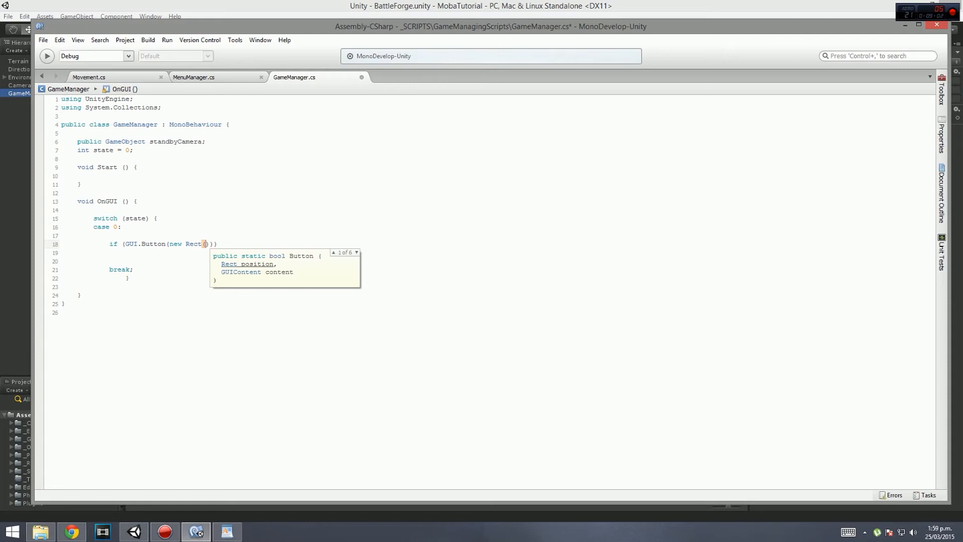
pyautogui.write('40')
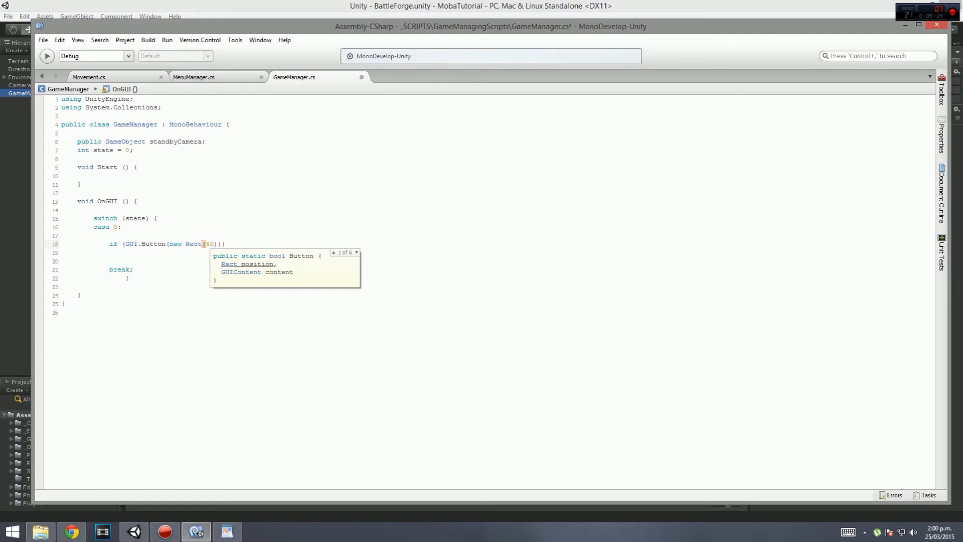
pyautogui.write(', 40')
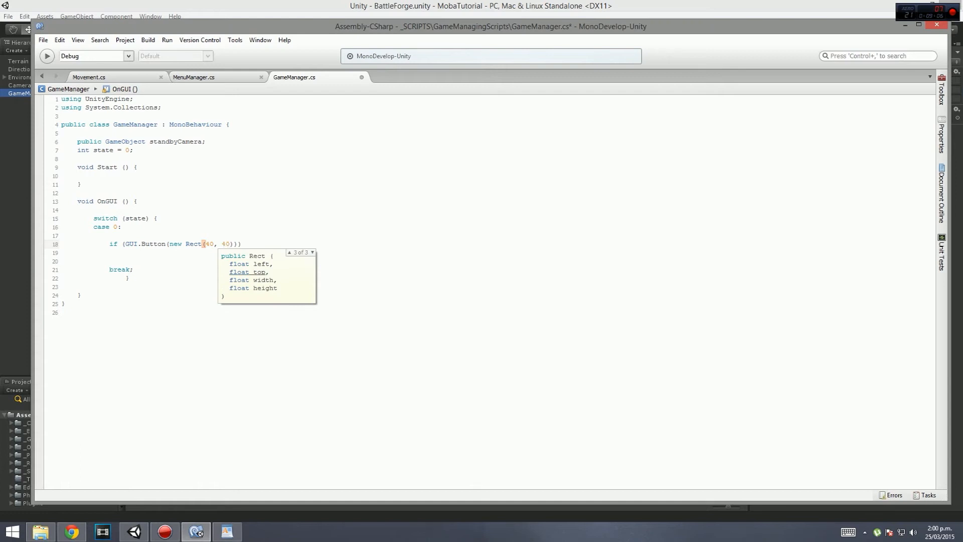
pyautogui.write(',')
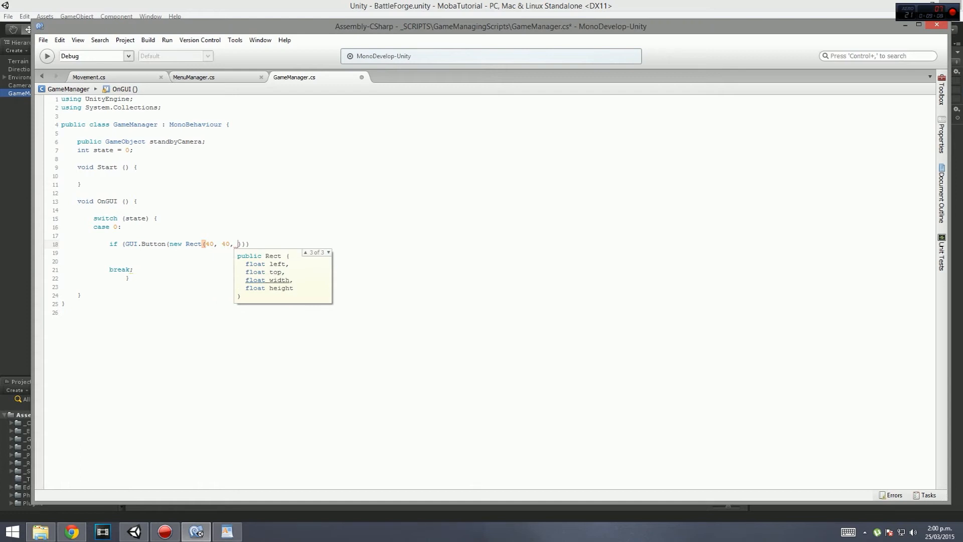
pyautogui.write('_200')
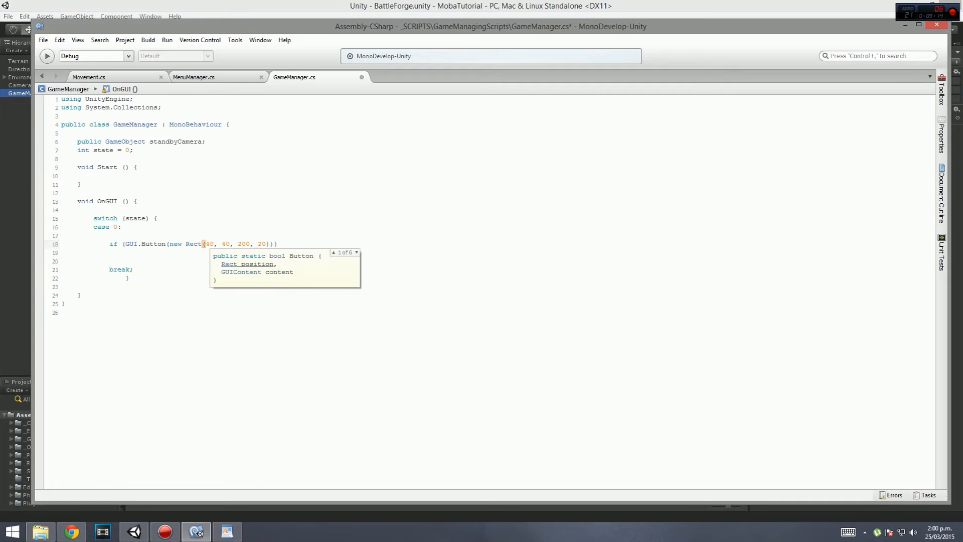
pyautogui.write(', "Akali')
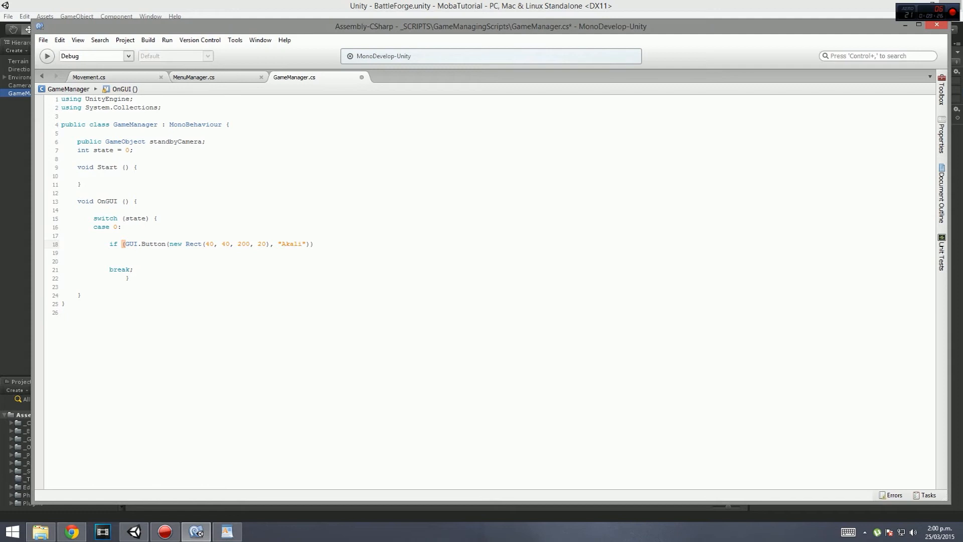
pyautogui.write('{')
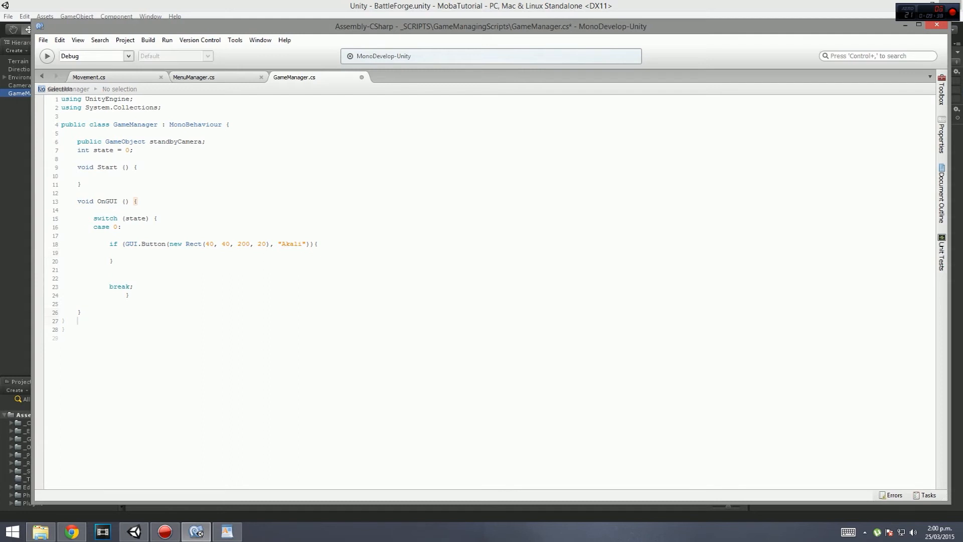
# Step: Write an empty public void SpawnPlayer() method below OnGUI
pyautogui.press('enter')
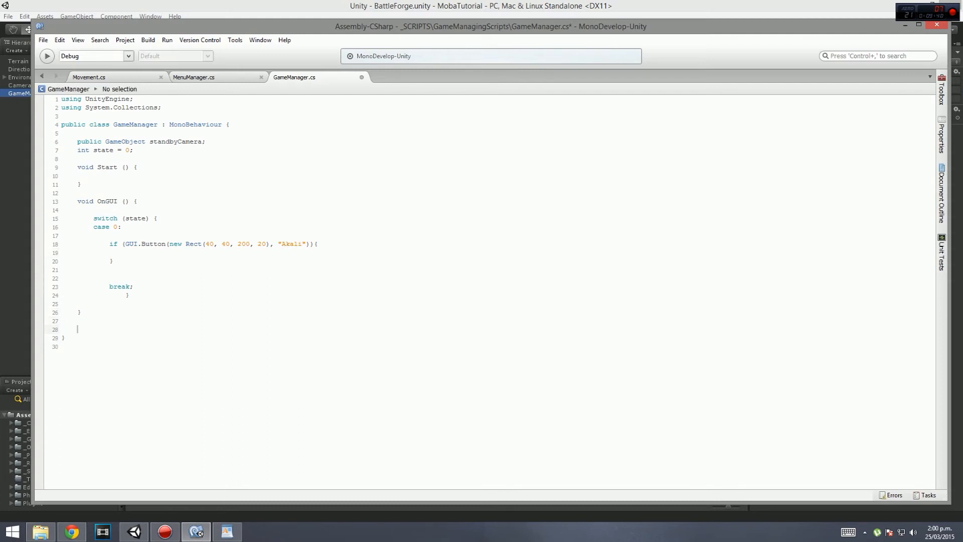
pyautogui.write('v')
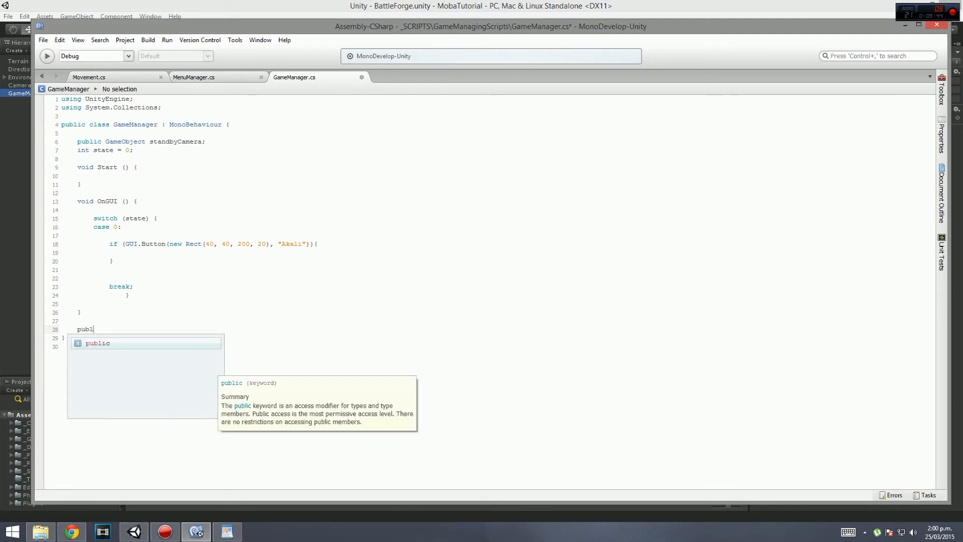
pyautogui.write('public void')
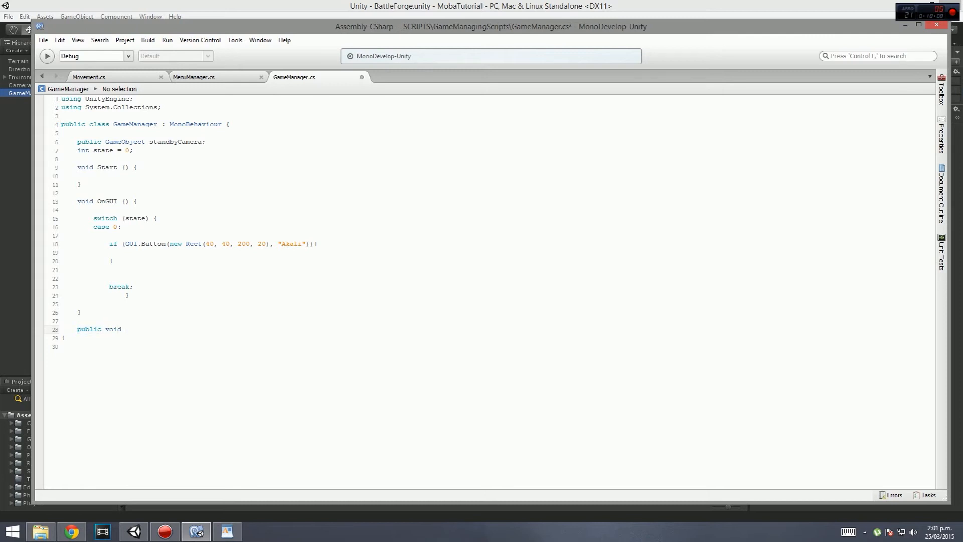
pyautogui.write('SpawnP')
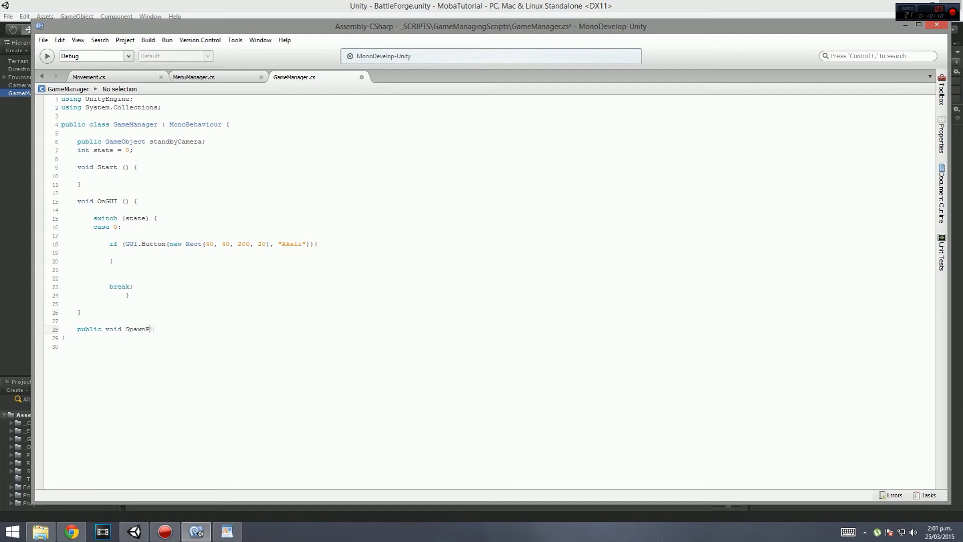
pyautogui.write('layer')
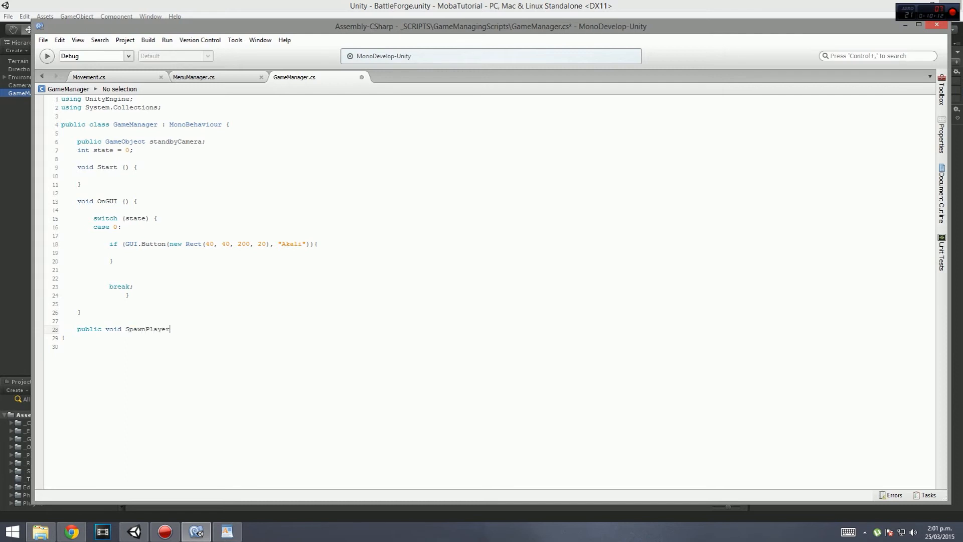
pyautogui.write('(){')
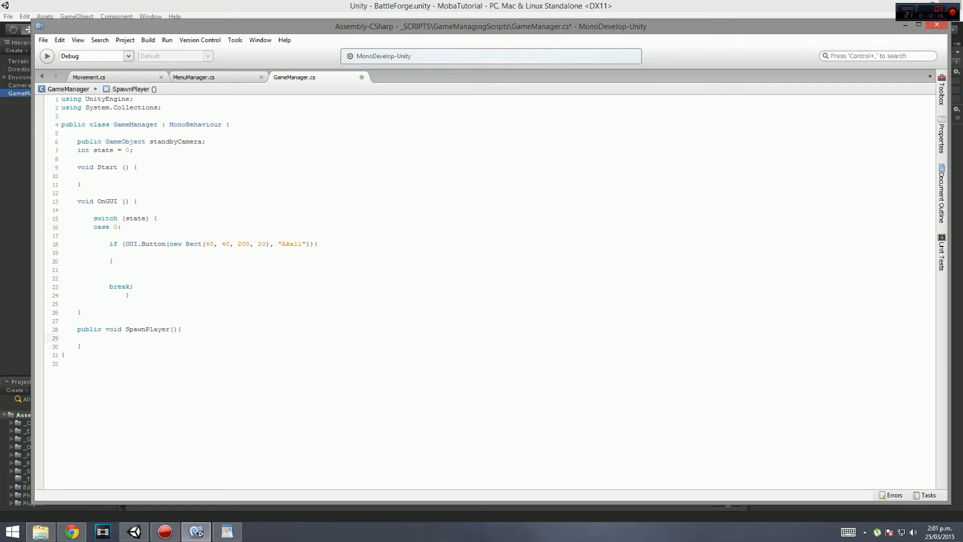
# Step: Give SpawnPlayer a string character parameter and call SpawnPlayer inside the Akali button block
pyautogui.click(93, 337)
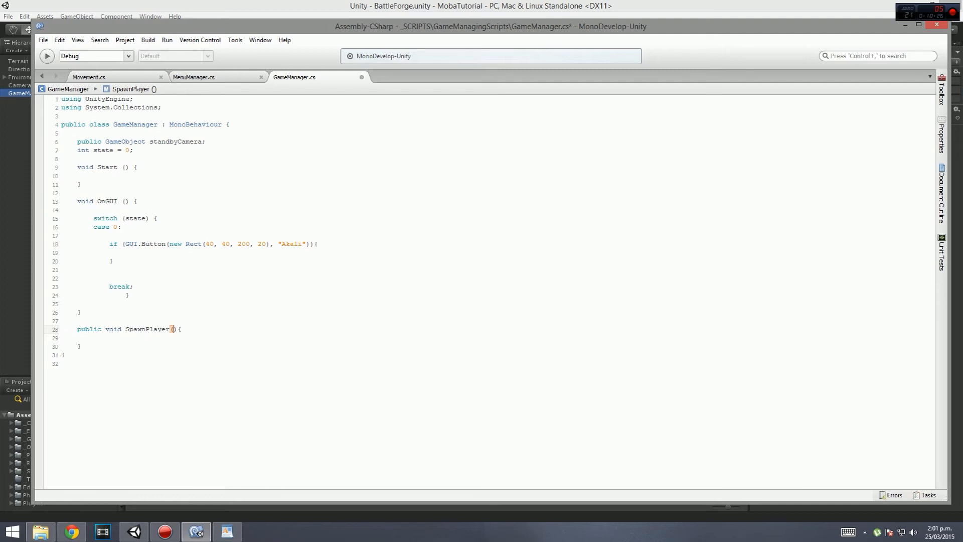
pyautogui.write('string charac')
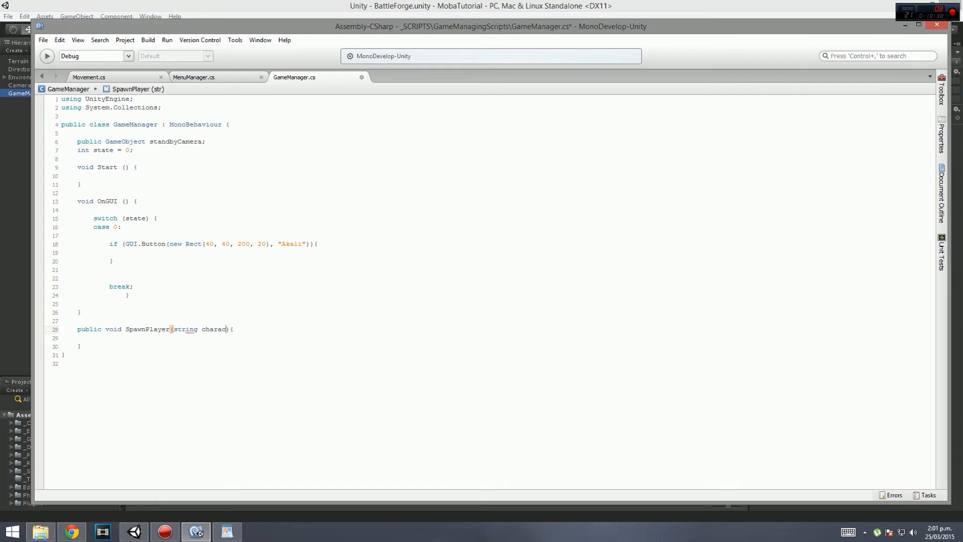
pyautogui.write('ter')
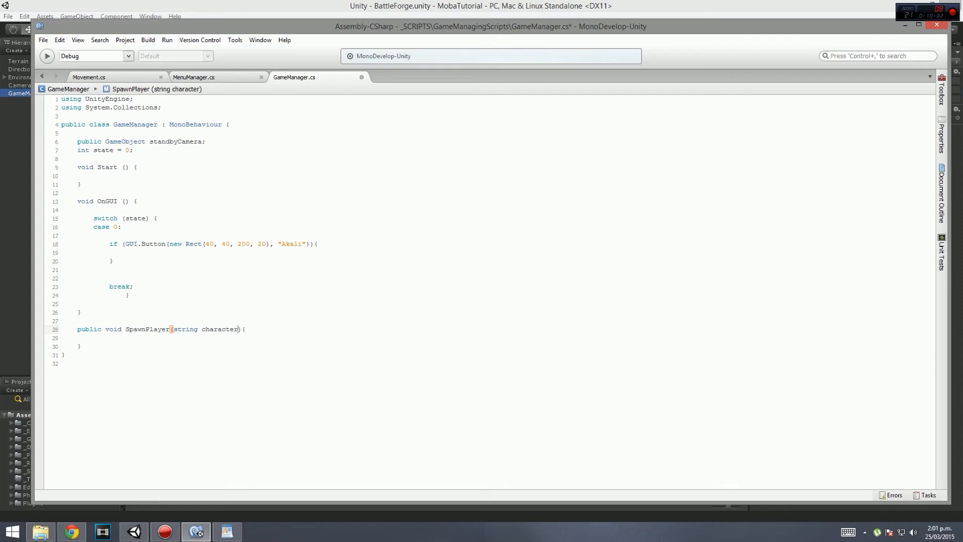
pyautogui.write('SpawnPlayer(')
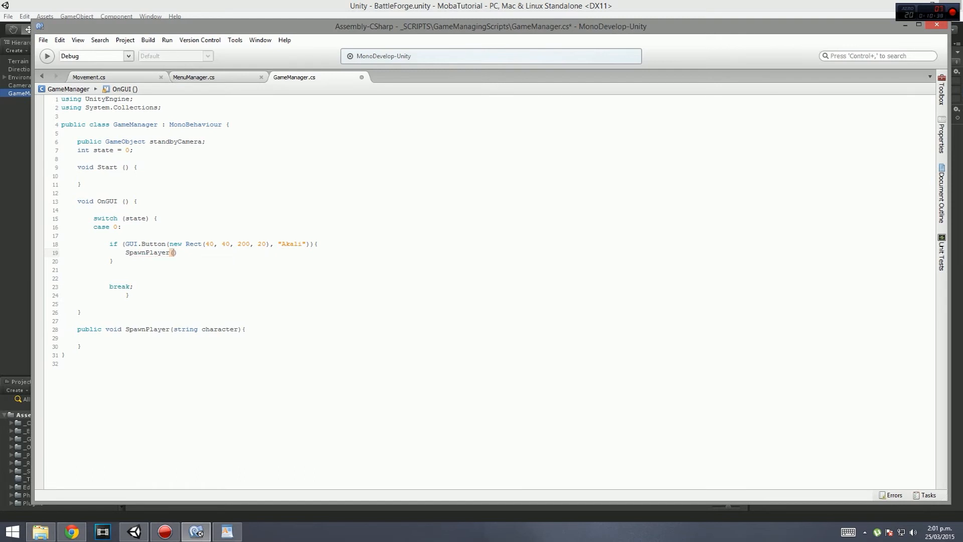
# Step: Complete the Akali call as SpawnPlayer("1") after checking the prefab named 1 in Resources
pyautogui.write('"1"')
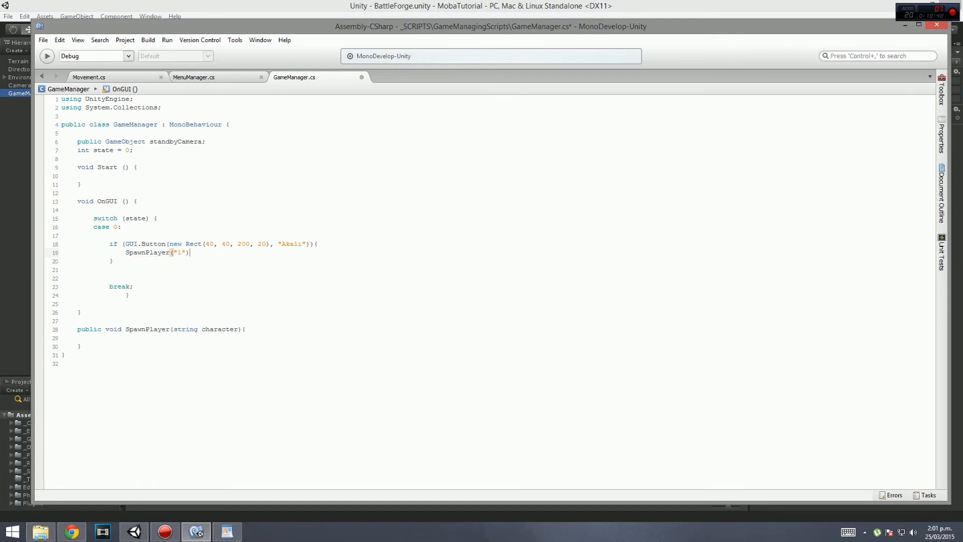
pyautogui.write(';')
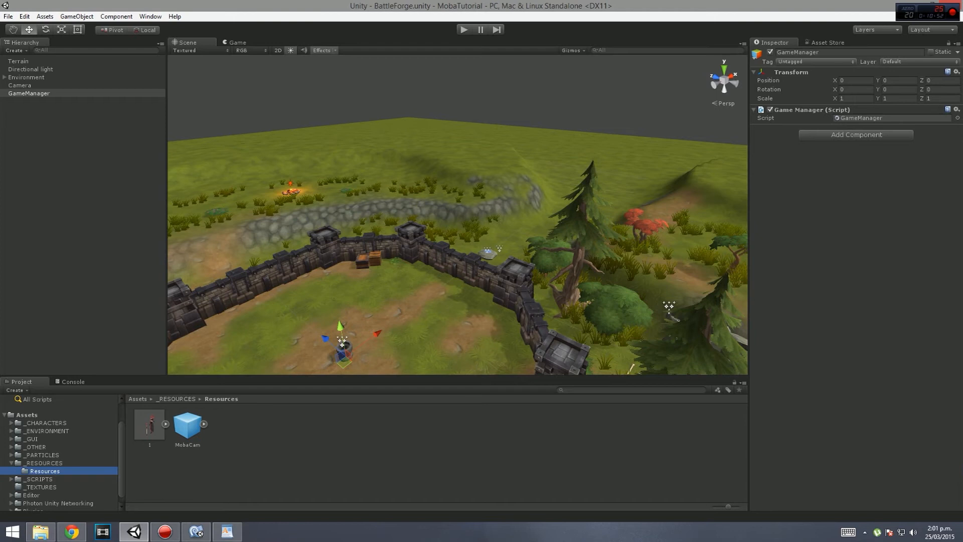
pyautogui.click(149, 423)
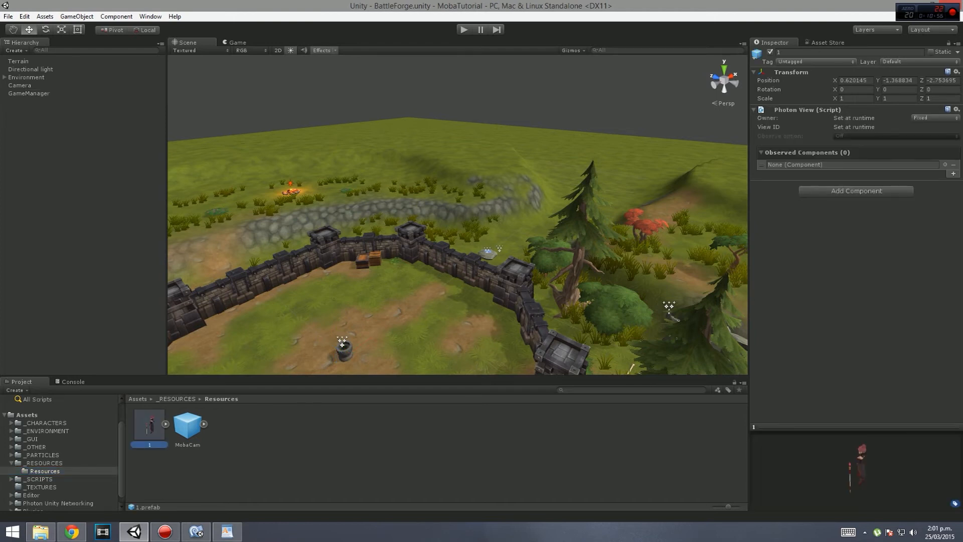
pyautogui.click(195, 531)
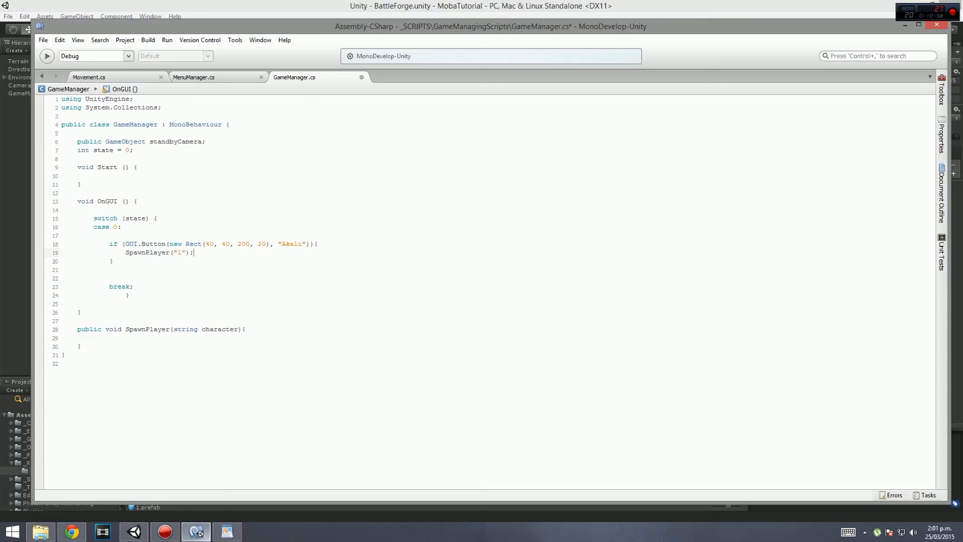
pyautogui.click(131, 329)
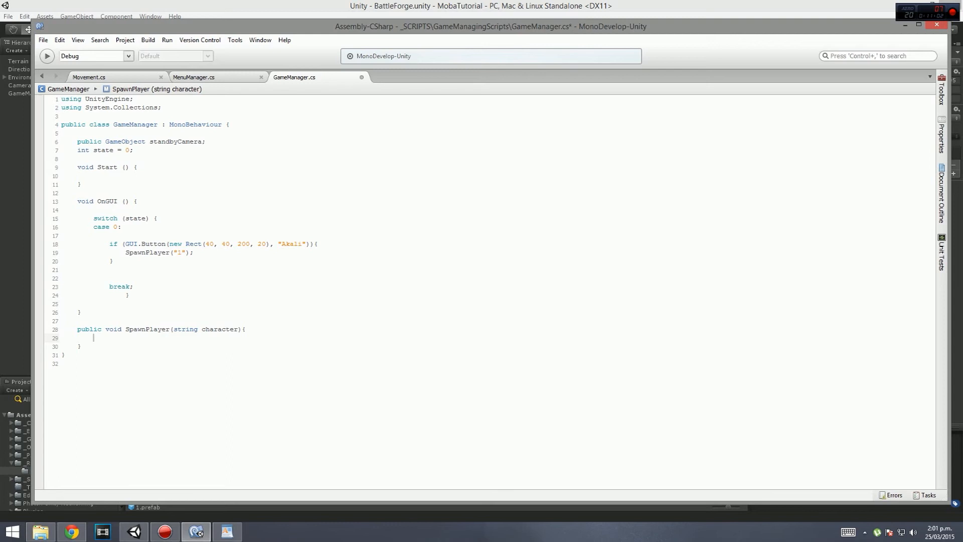
# Step: In SpawnPlayer, call PhotonNetwork.Instantiate(character, transform.position, transform.rotation, 0)
pyautogui.write('photon')
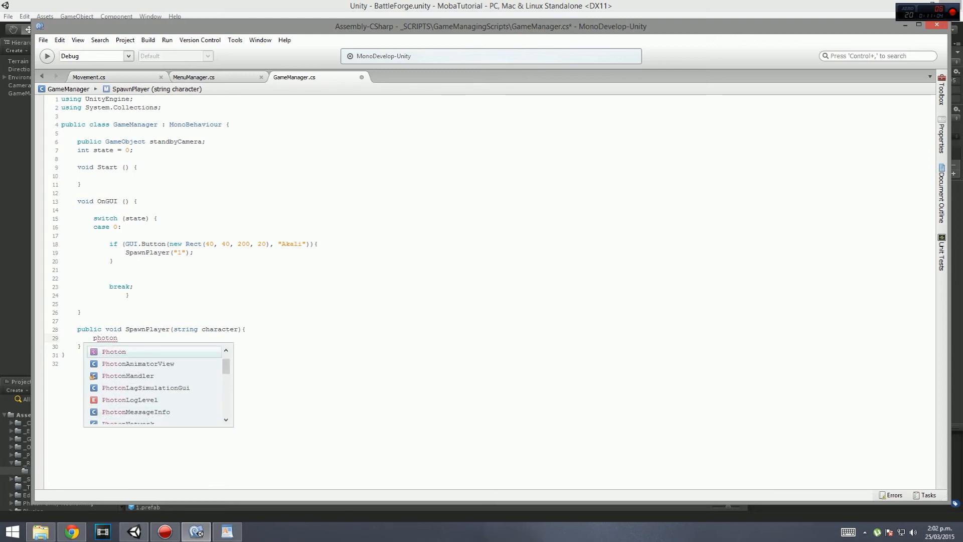
pyautogui.write('Network')
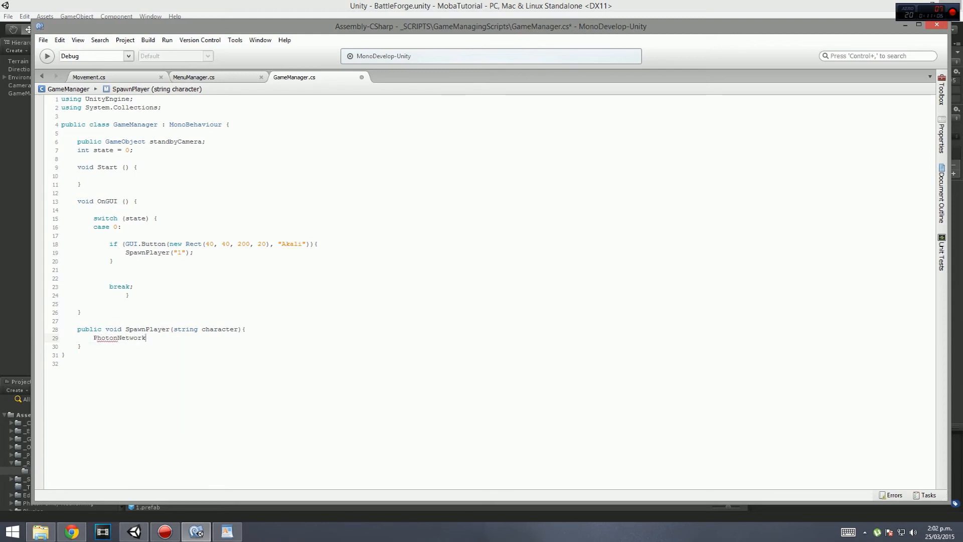
pyautogui.write('.ins')
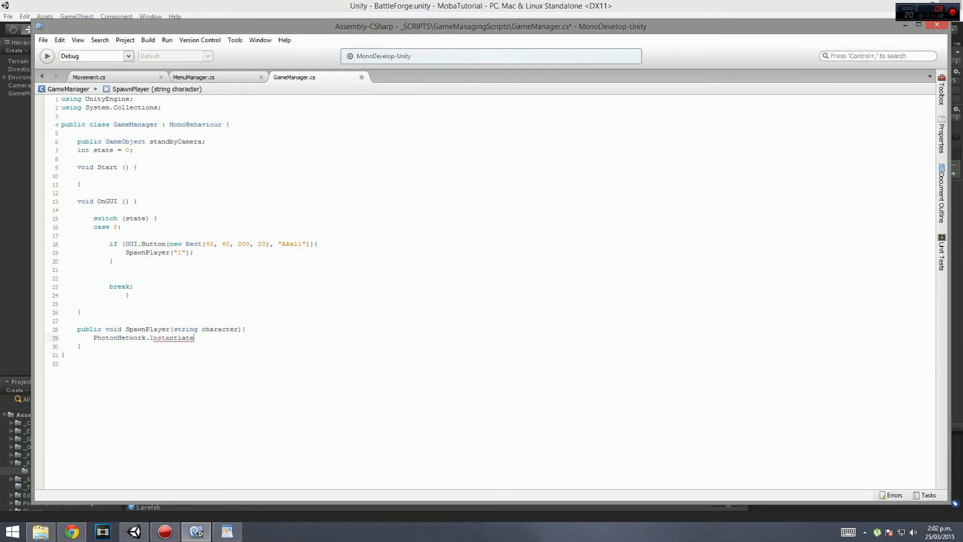
pyautogui.write('(character')
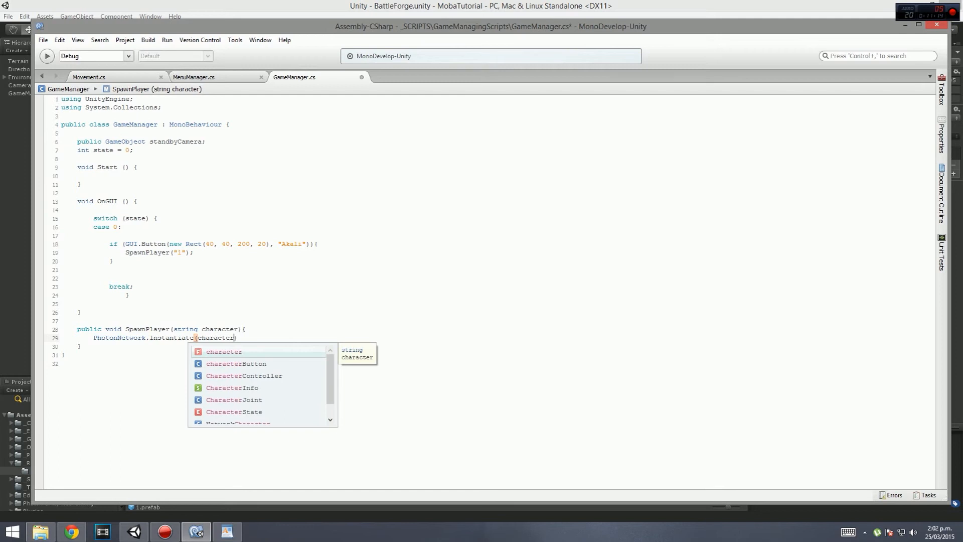
pyautogui.write(', transform.position,')
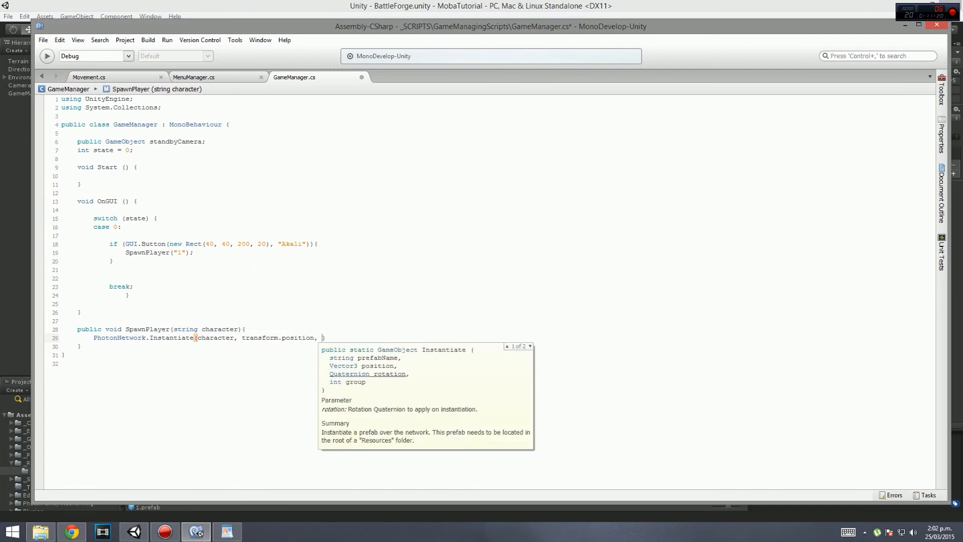
pyautogui.write('transform.')
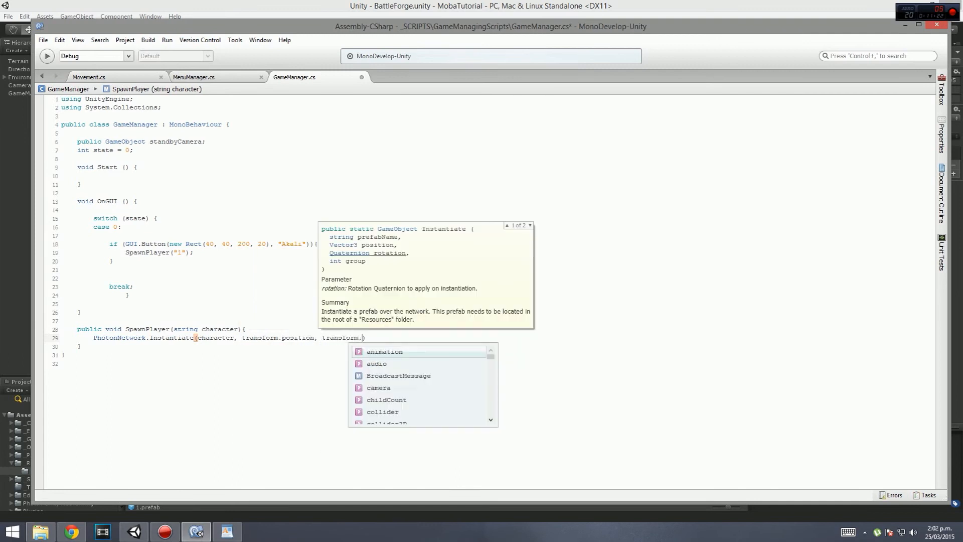
pyautogui.write('rotation,')
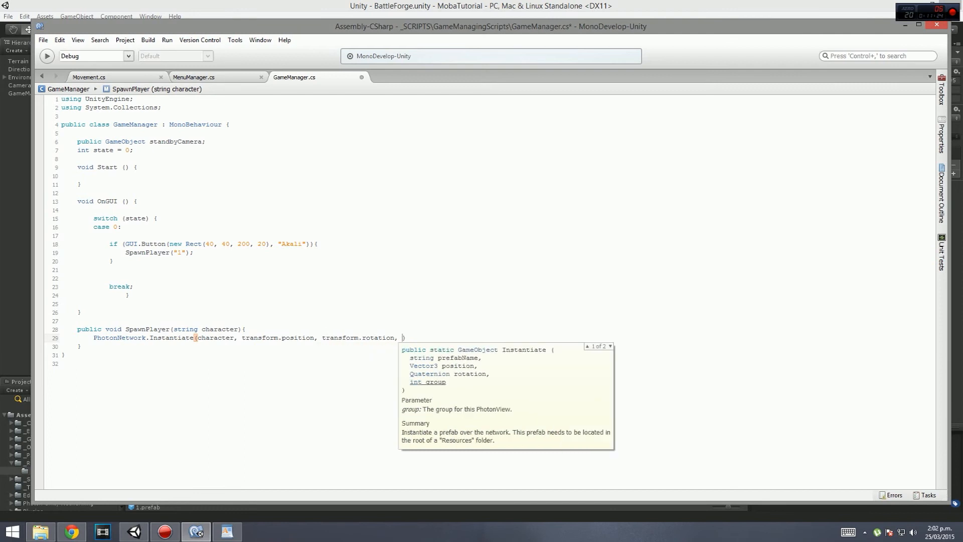
pyautogui.write('0)')
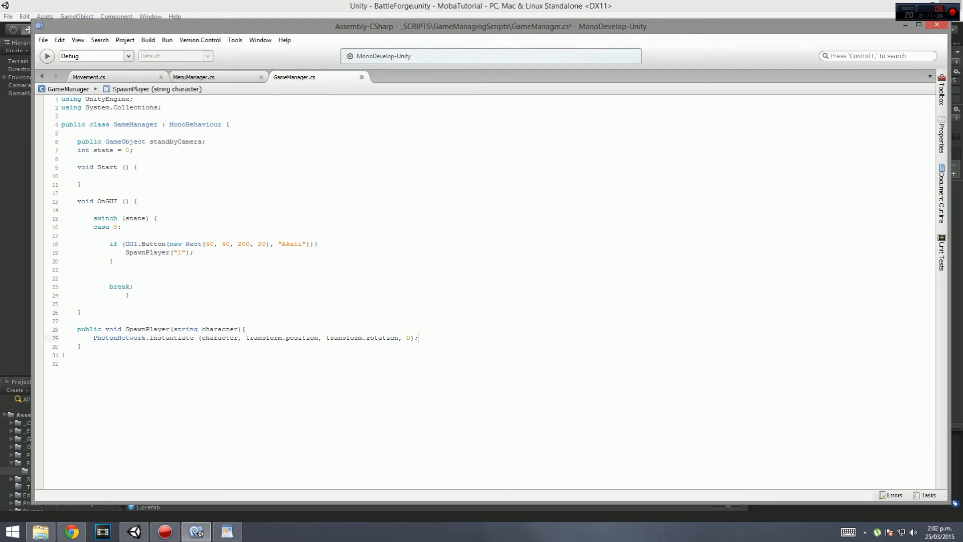
pyautogui.press('enter')
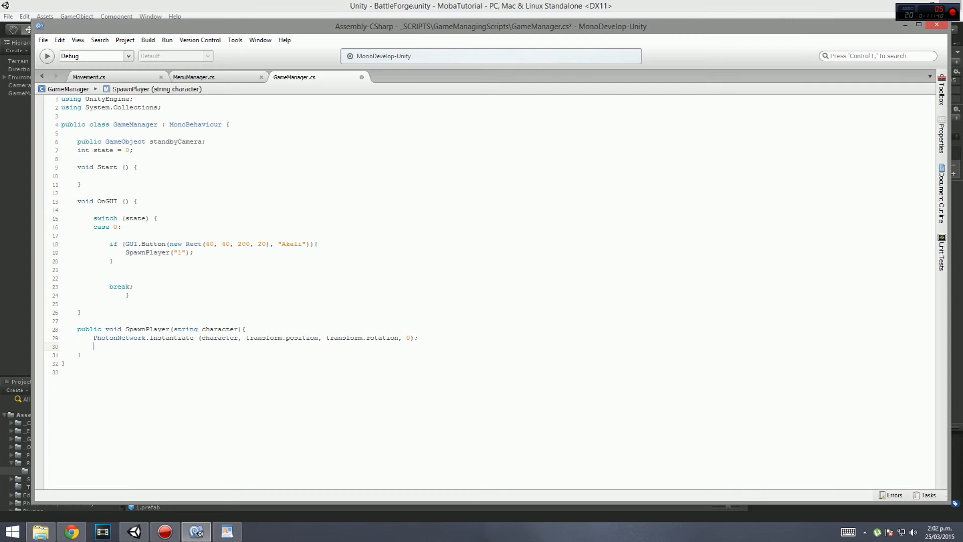
# Step: Add standbyCamera.SetActive(false) after the Instantiate line
pyautogui.write('standbyCamera')
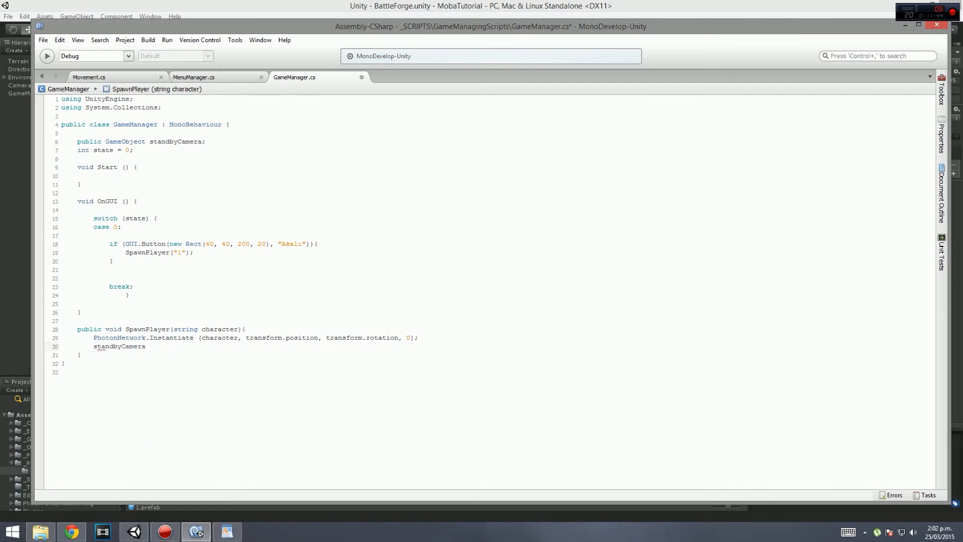
pyautogui.write('.SetActive.')
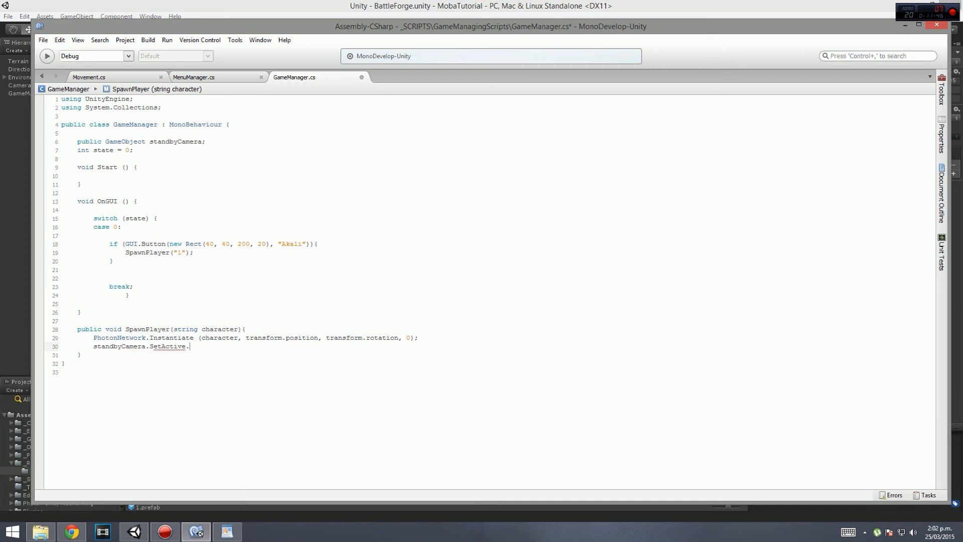
pyautogui.write('(false);')
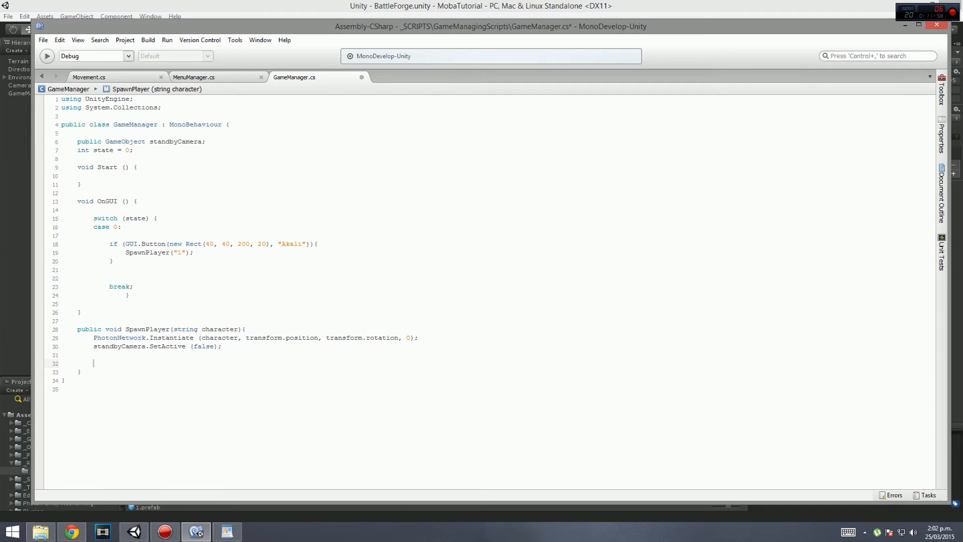
# Step: Instantiate "MobaCam" via PhotonNetwork at transform.position and transform.rotation, group 0
pyautogui.write('photon')
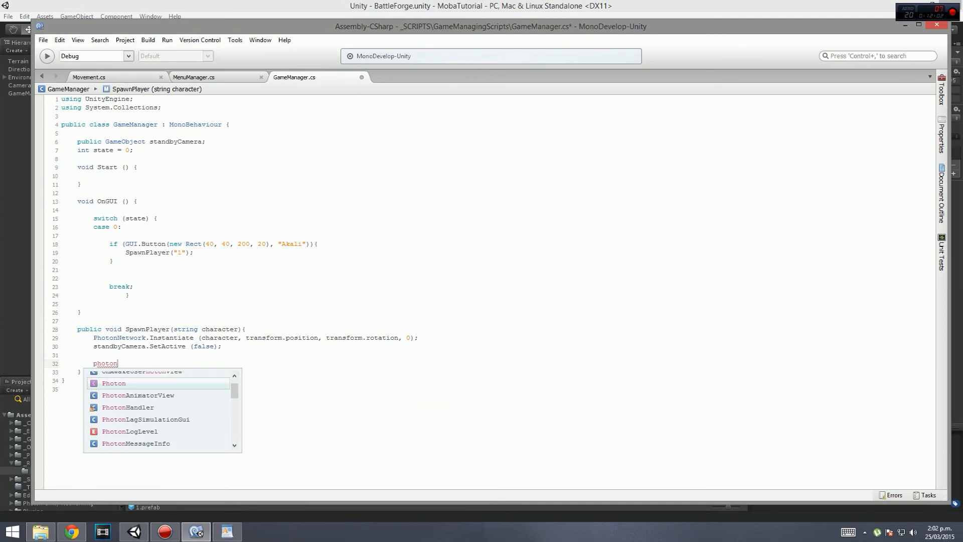
pyautogui.write('Network')
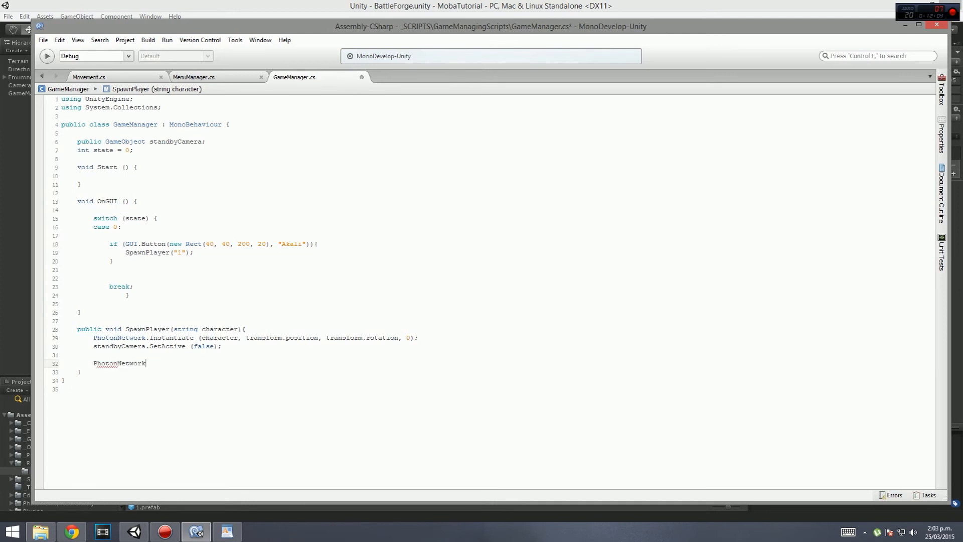
pyautogui.write('.instantiate')
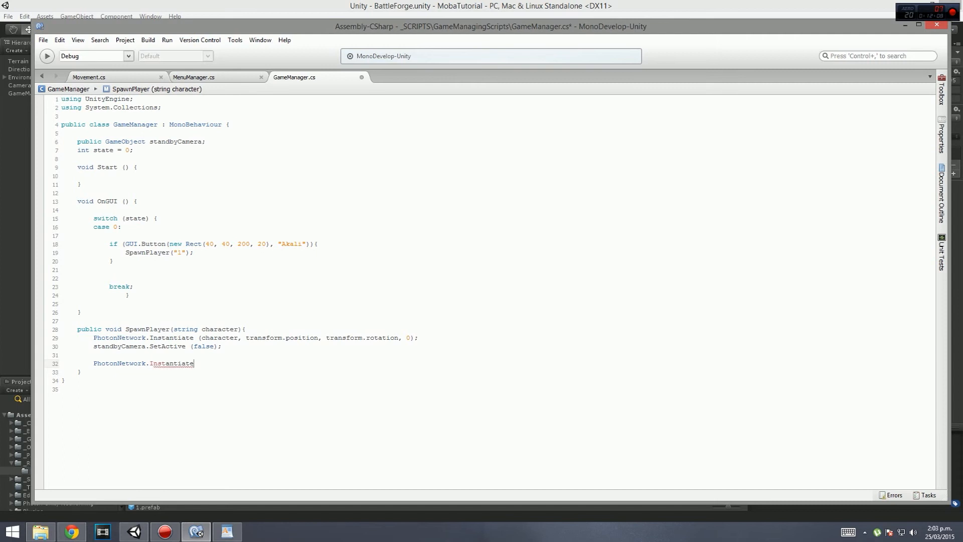
pyautogui.write('("')
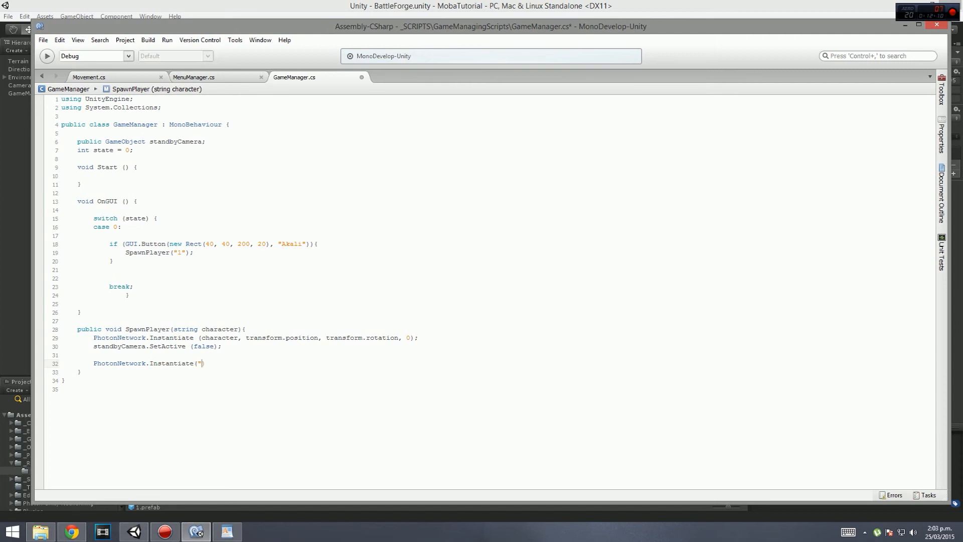
pyautogui.write('Moba')
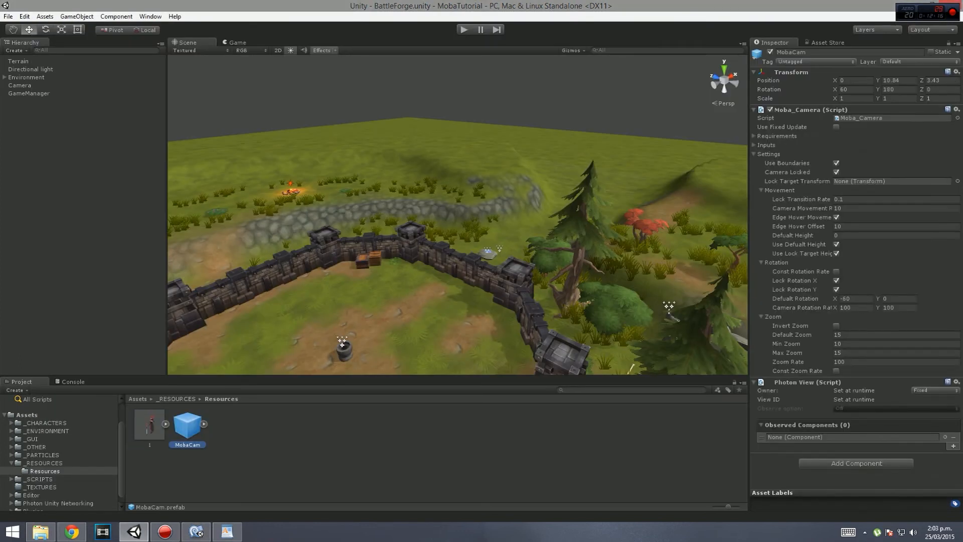
pyautogui.click(196, 531)
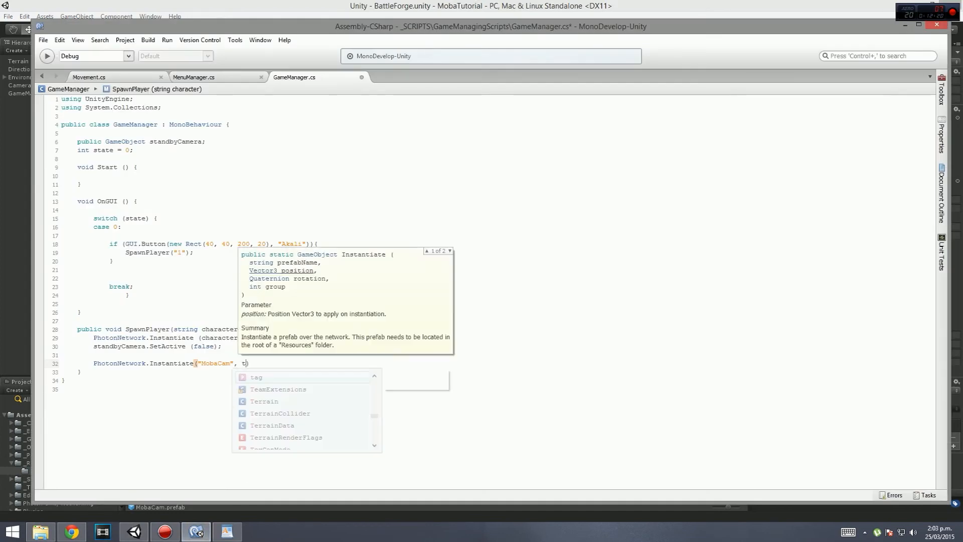
pyautogui.write('ransform)')
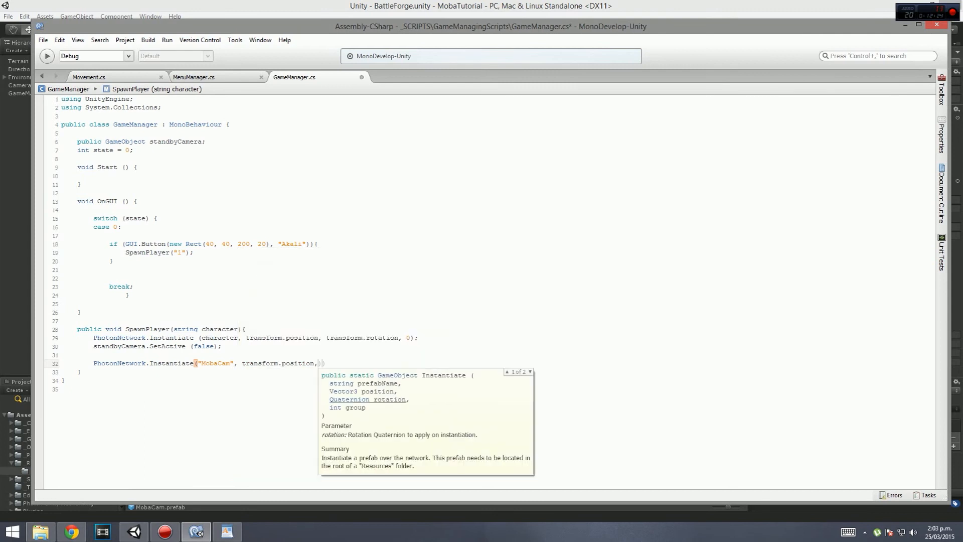
pyautogui.write('transform')
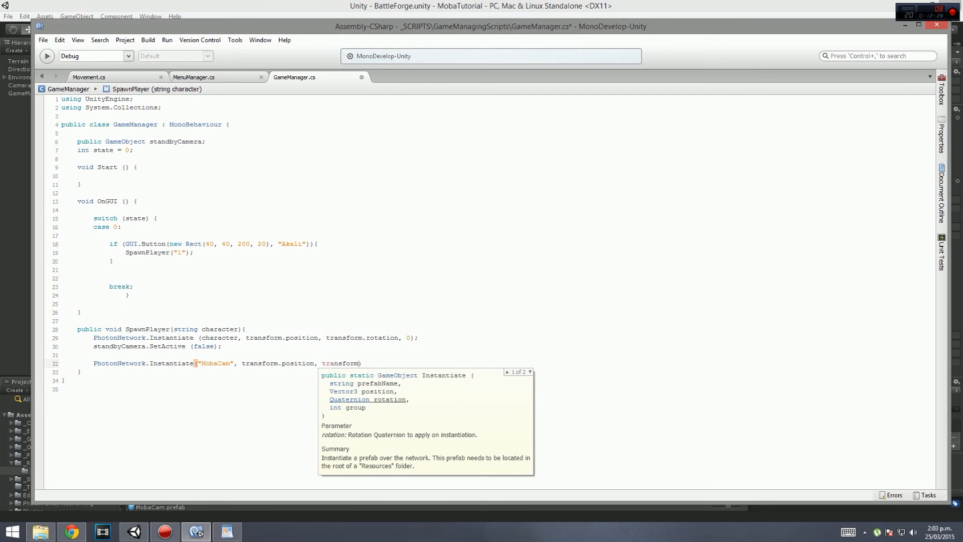
pyautogui.write('.rotation')
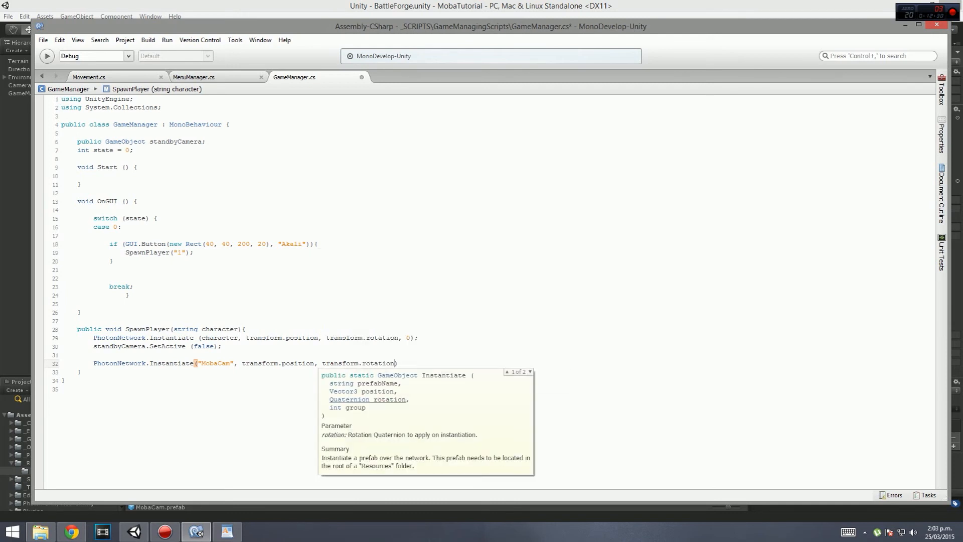
pyautogui.write(', 0)')
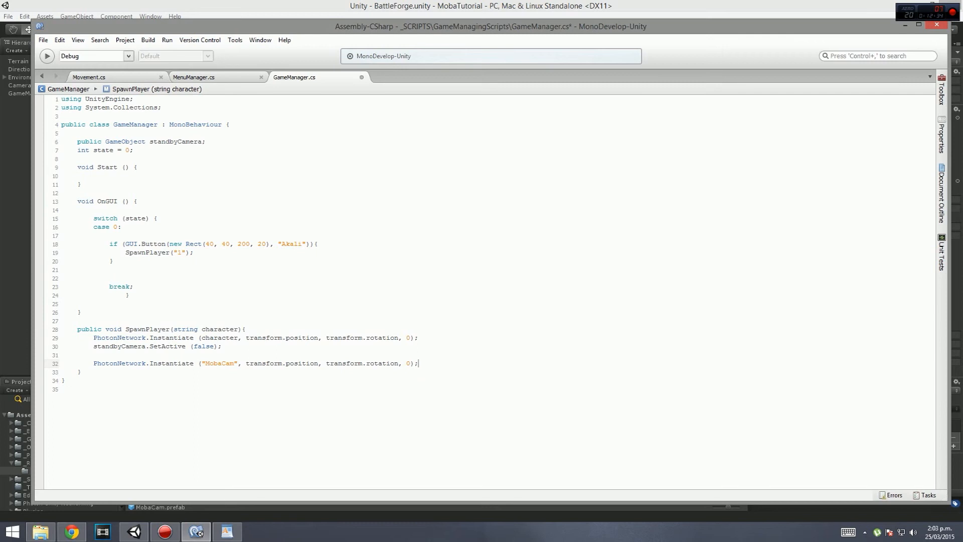
# Step: Assign the MobaCam spawn result to a GameObject variable named mobaCam
pyautogui.click(92, 363)
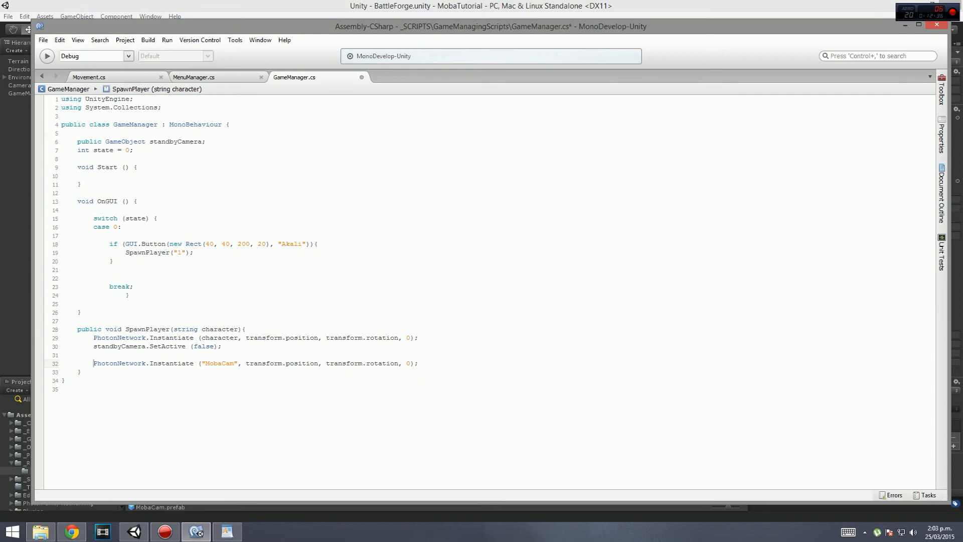
pyautogui.write('GameObject')
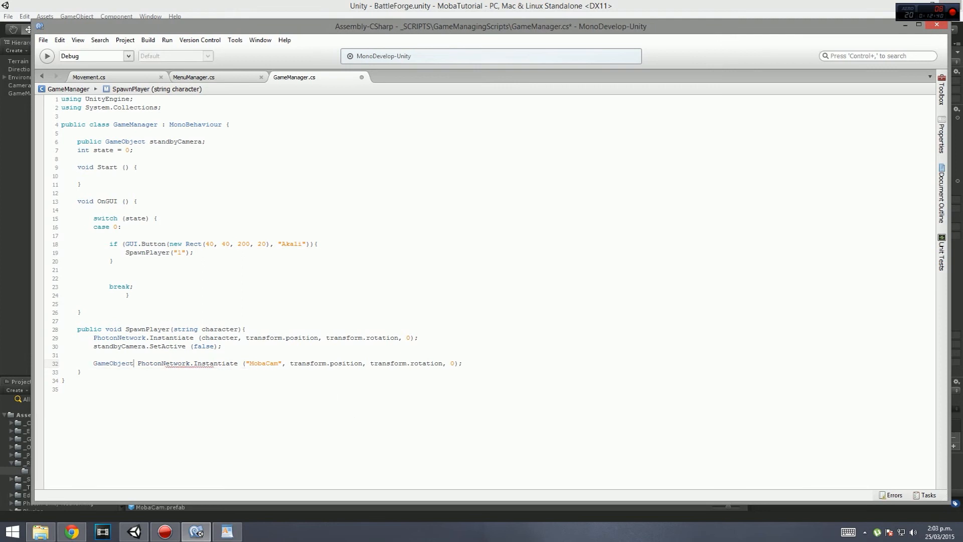
pyautogui.write('mob')
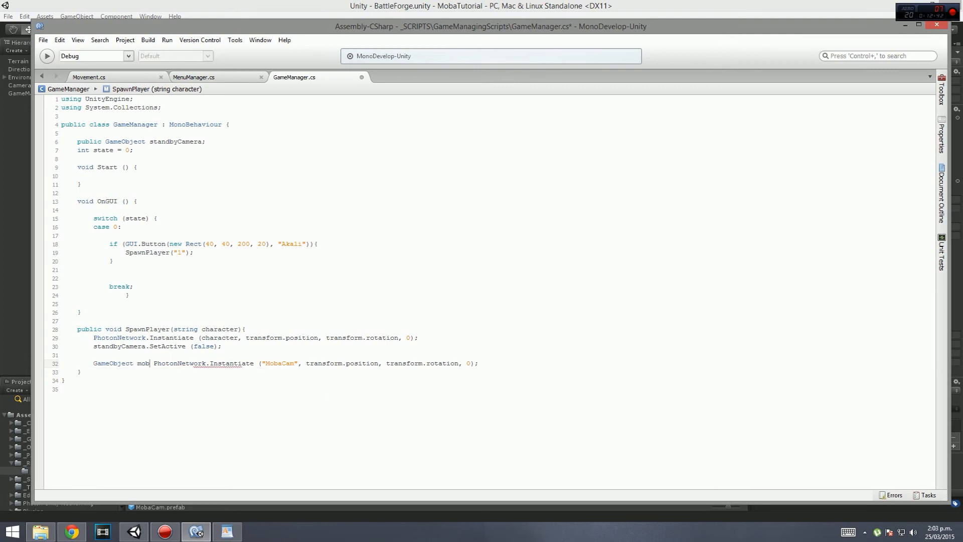
pyautogui.write('aCam')
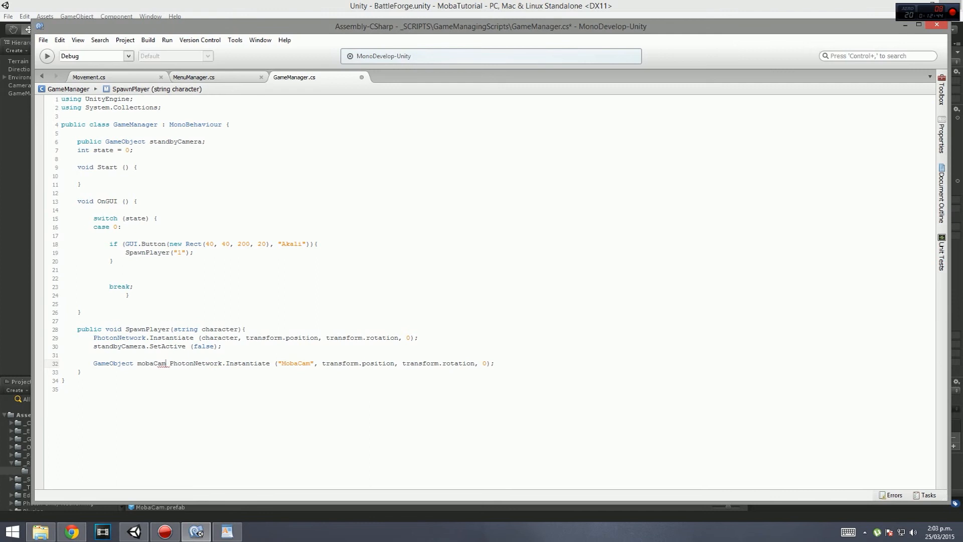
pyautogui.write('=')
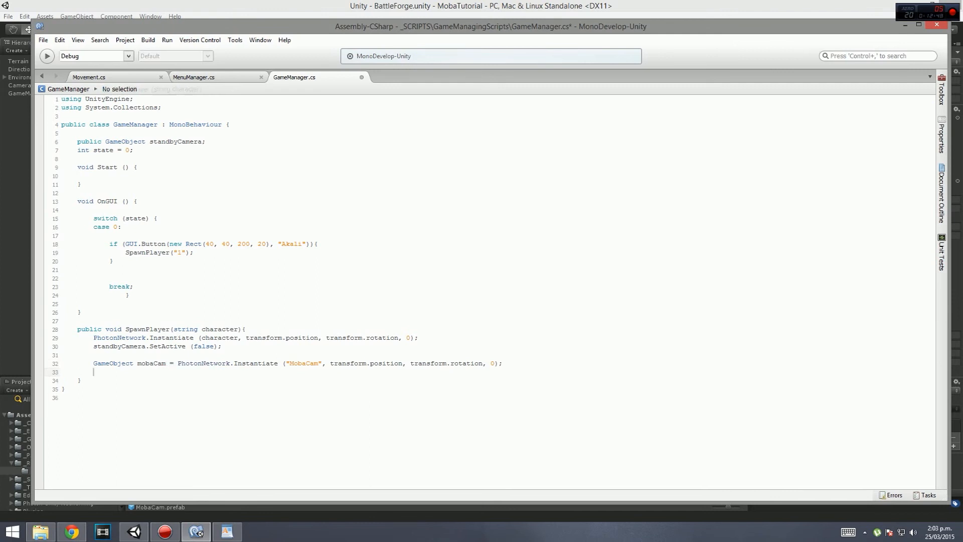
# Step: Add Moba_Camera mobCamScript = mobaCam.GetComponent<Moba_Camera>() in SpawnPlayer
pyautogui.write('m')
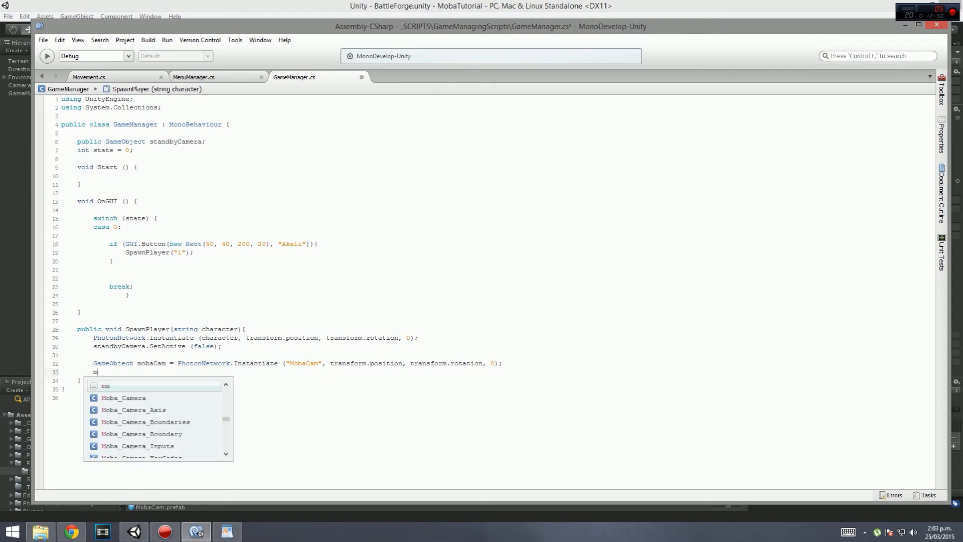
pyautogui.write('mobaCam')
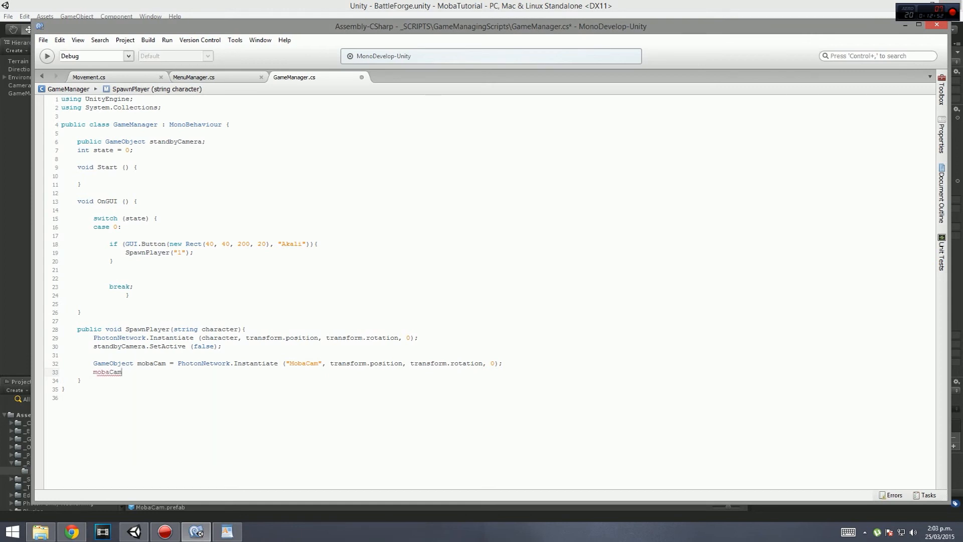
pyautogui.write('.getcom')
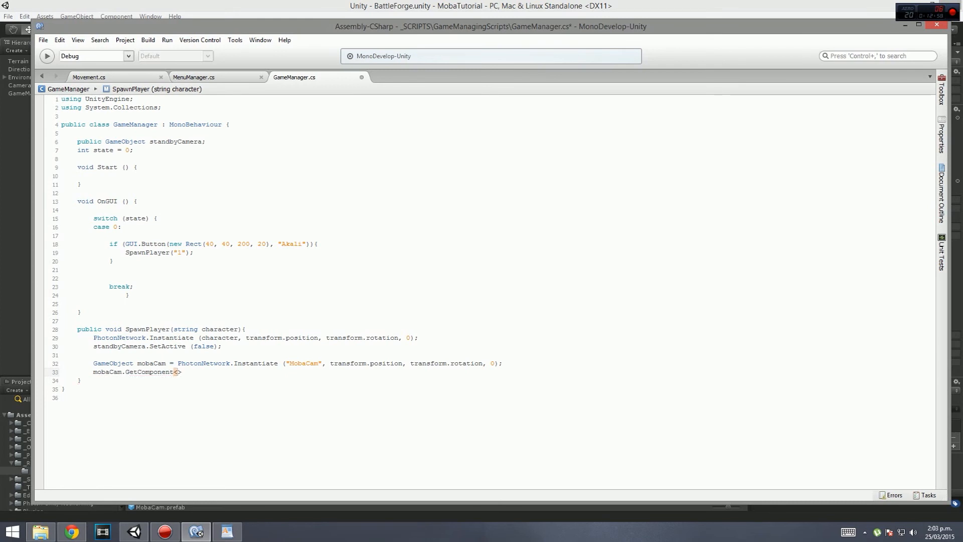
pyautogui.write('<')
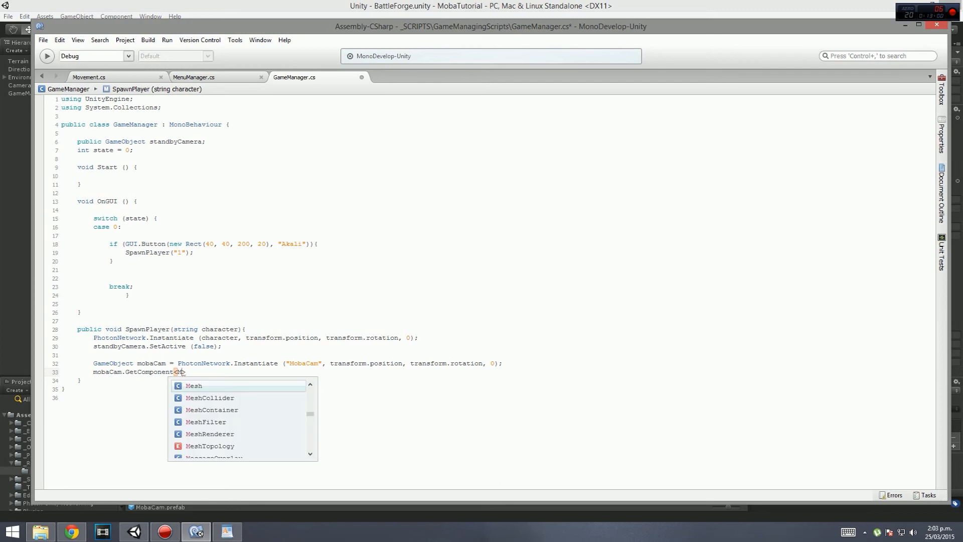
pyautogui.write('Moba_Camera')
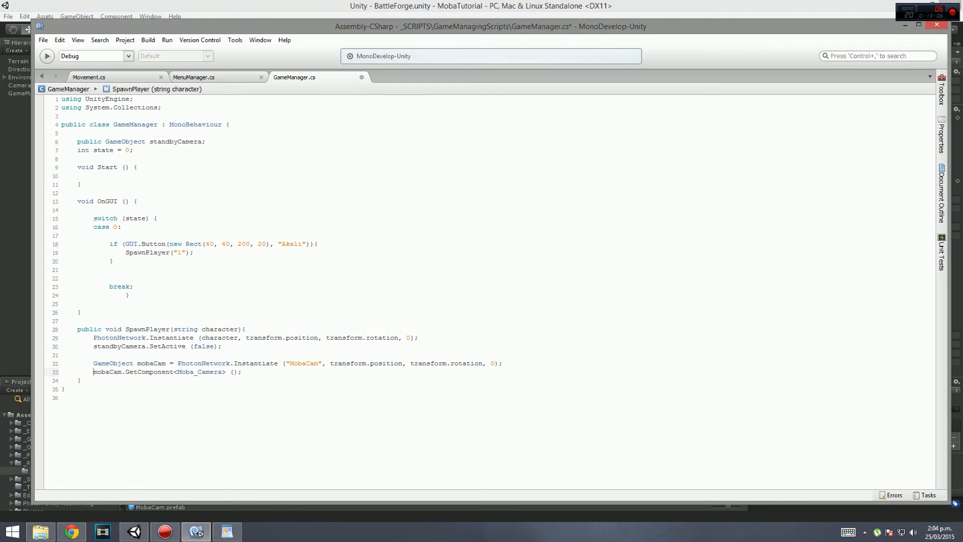
pyautogui.write('Moba_Camera mobCam =')
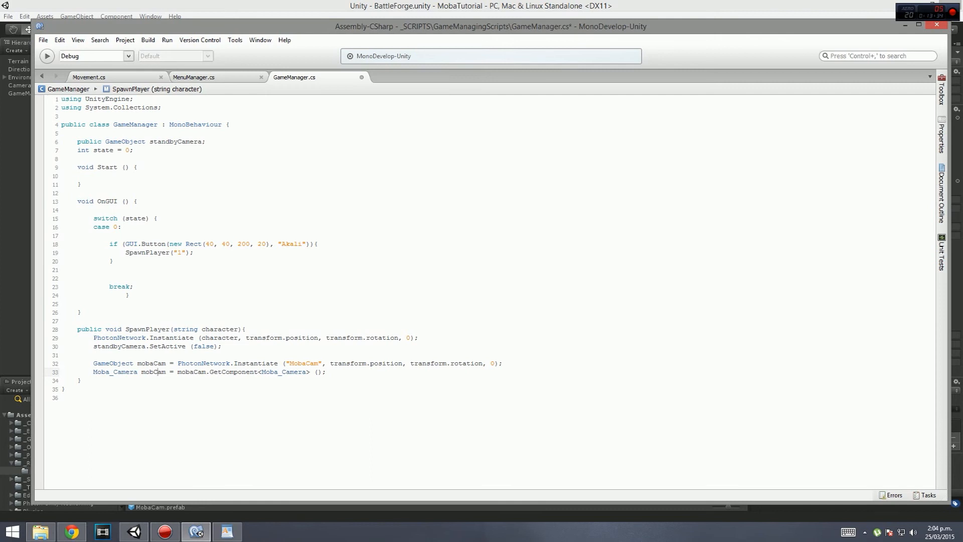
pyautogui.write('Script')
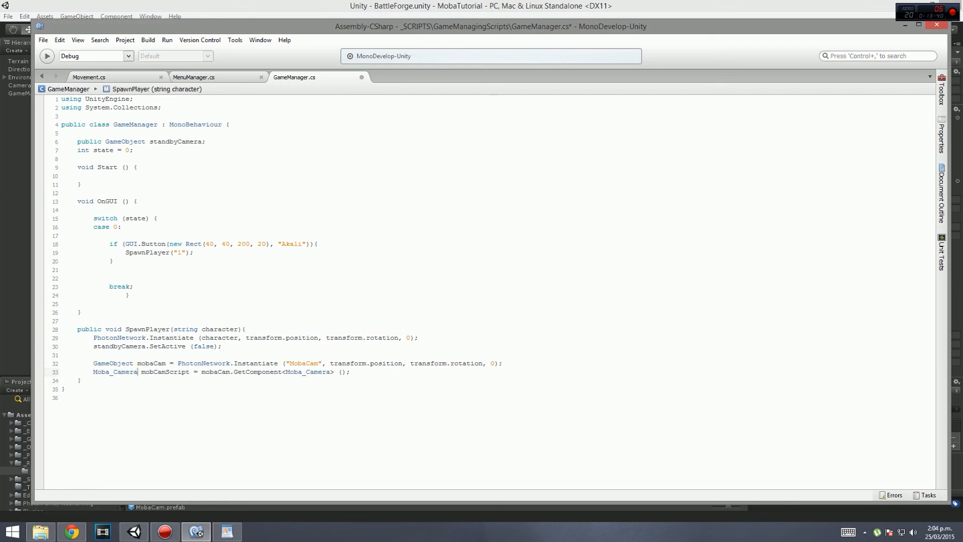
pyautogui.doubleClick(165, 371)
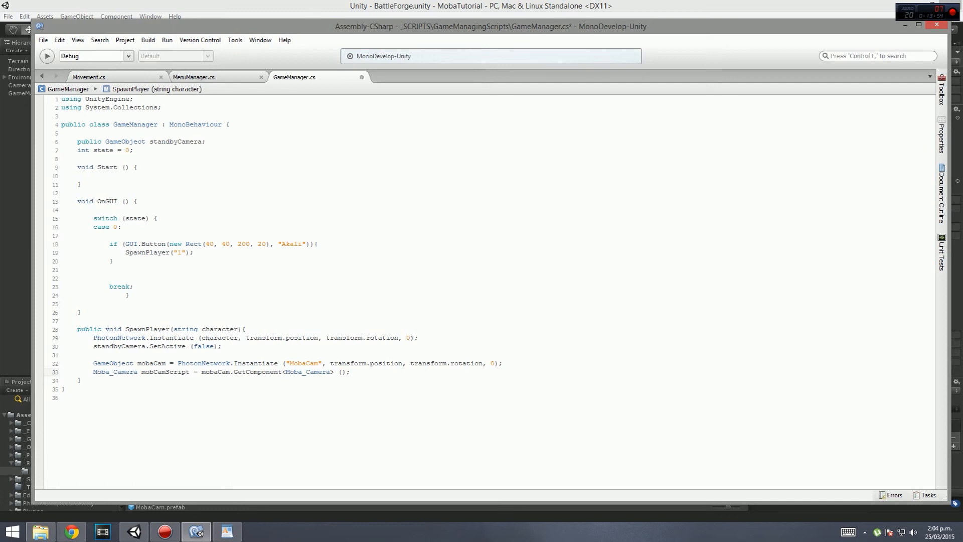
# Step: Store the spawned champion as myPlayer and set mobCamScript.settings.lockTargetTransform to myPlayer.transform
pyautogui.write('mobCamScript')
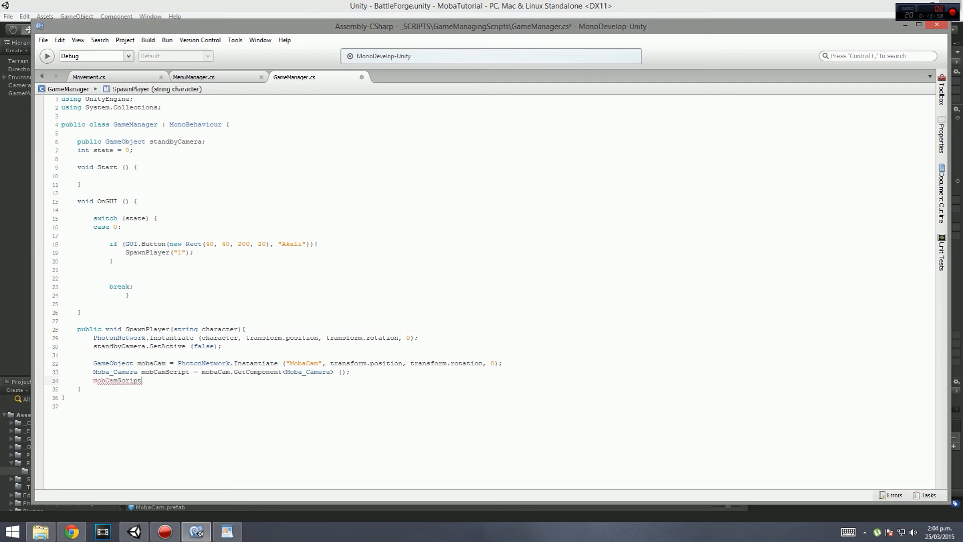
pyautogui.write('.settings.lockTargetTransform')
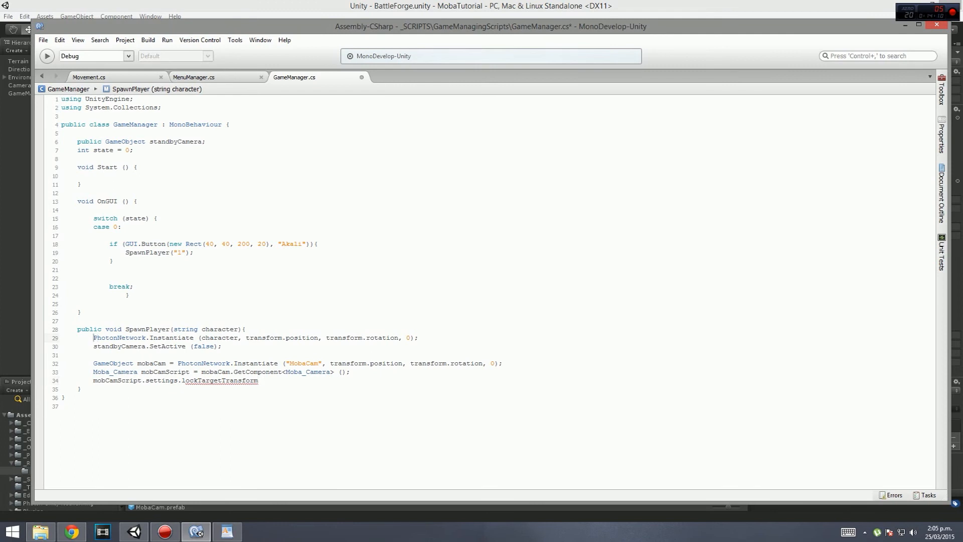
pyautogui.write('Game')
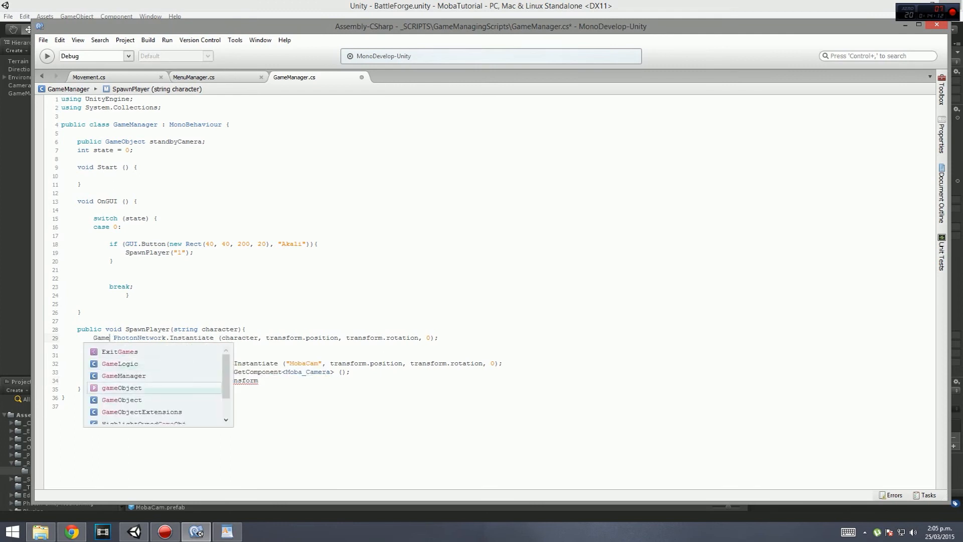
pyautogui.write('GameObject myPlayer =')
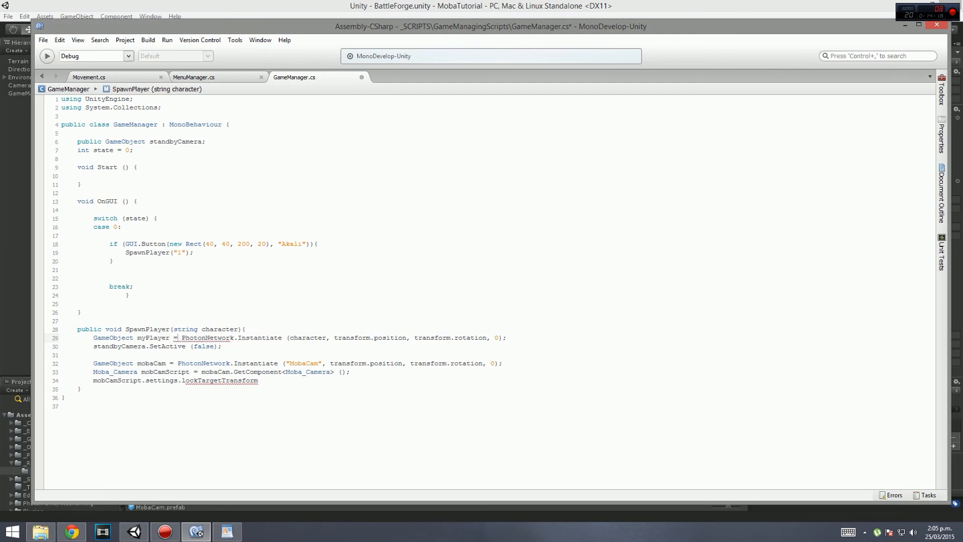
pyautogui.click(261, 379)
pyautogui.write(' = myPlayer.transform;')
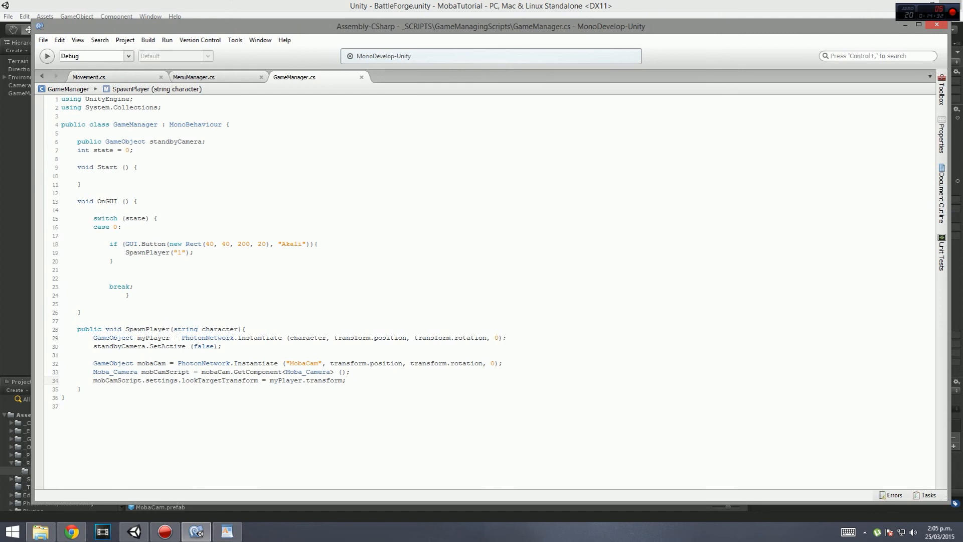
pyautogui.click(346, 380)
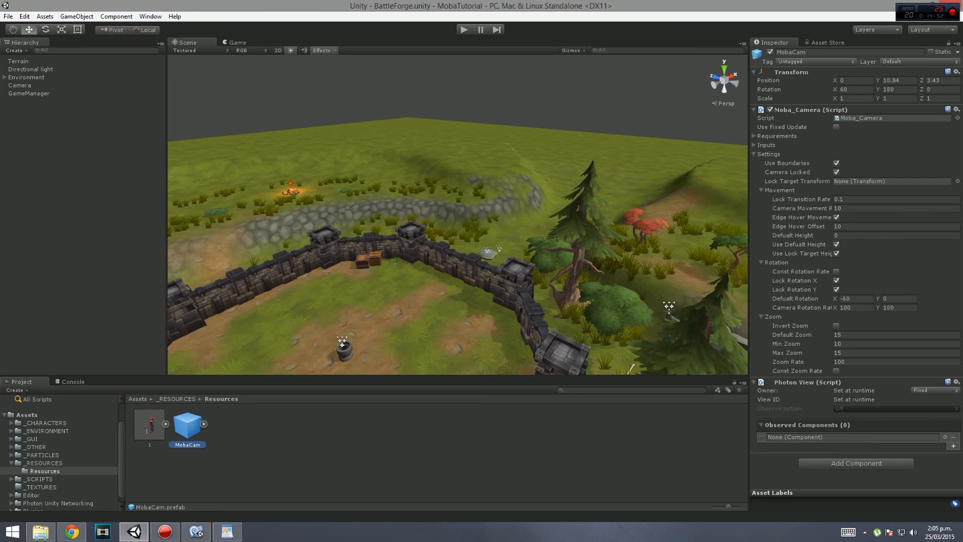
pyautogui.click(754, 109)
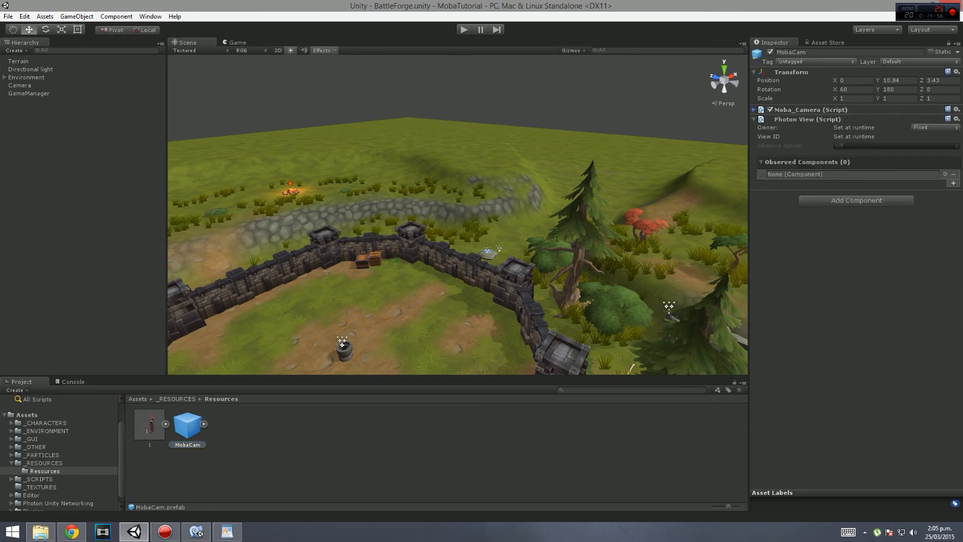
pyautogui.click(754, 109)
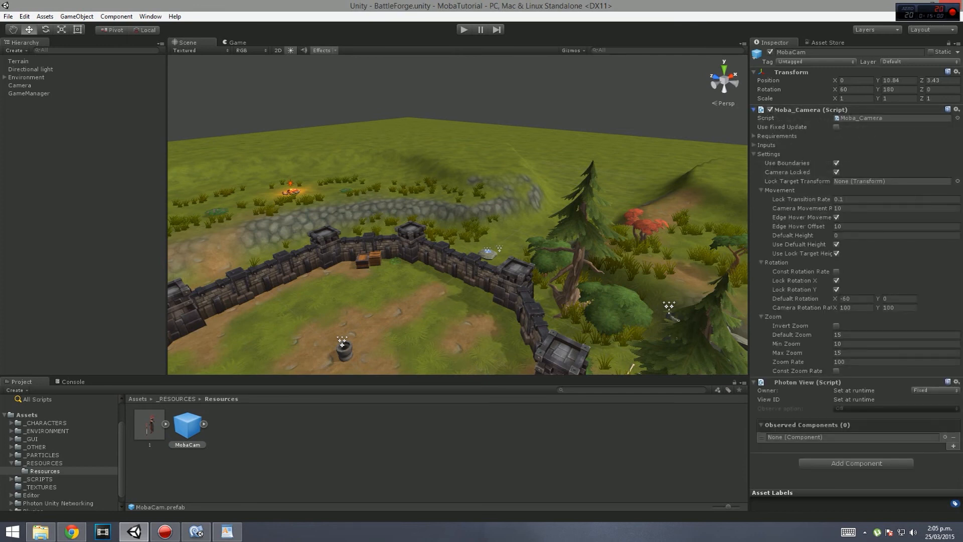
pyautogui.click(163, 531)
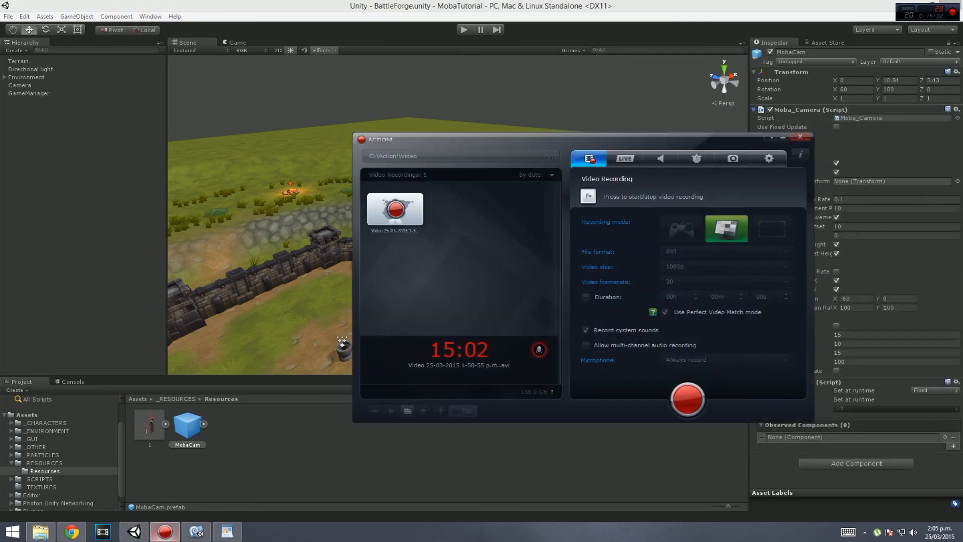
pyautogui.click(801, 136)
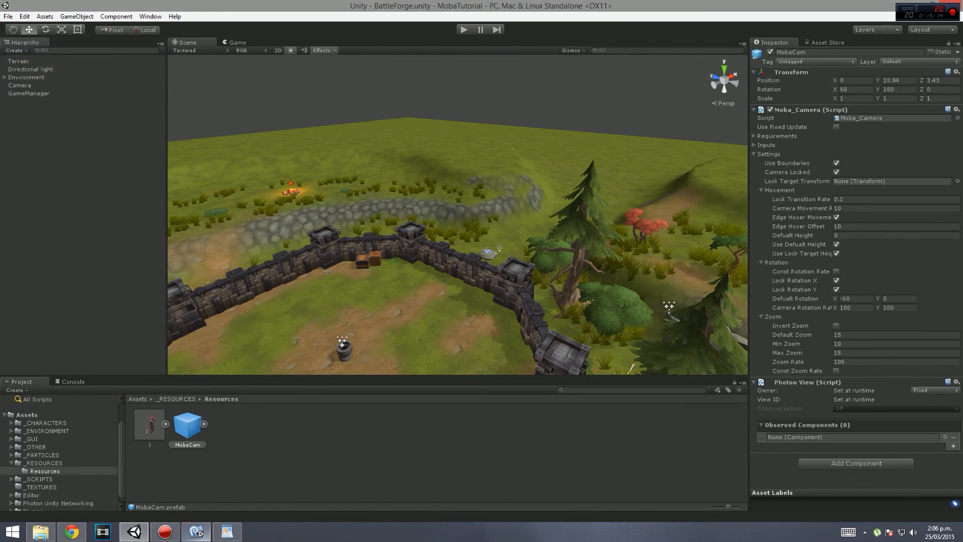
# Step: Add a 'Bloodseeker' button at Rect(40, 70, 200, 20) below Akali and save GameManager.cs
pyautogui.click(195, 531)
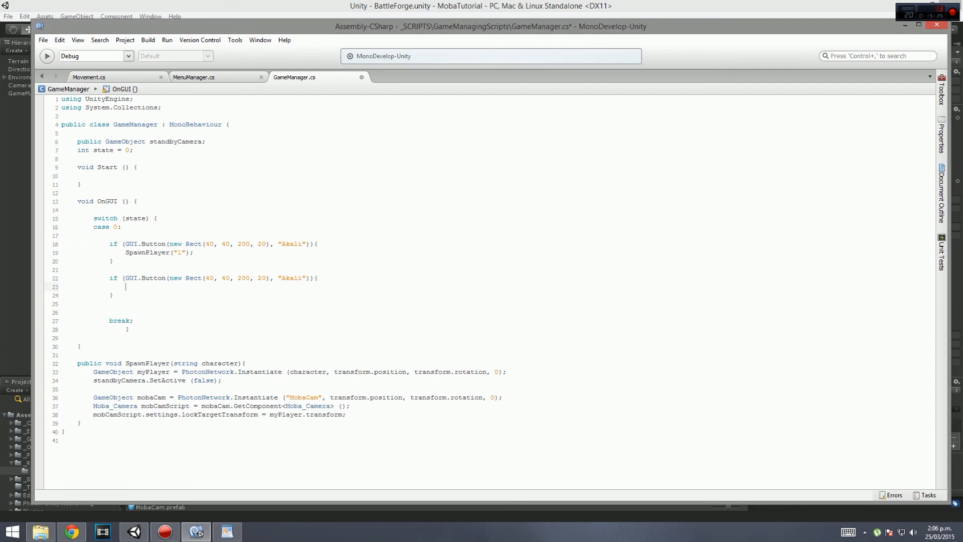
pyautogui.doubleClick(291, 277)
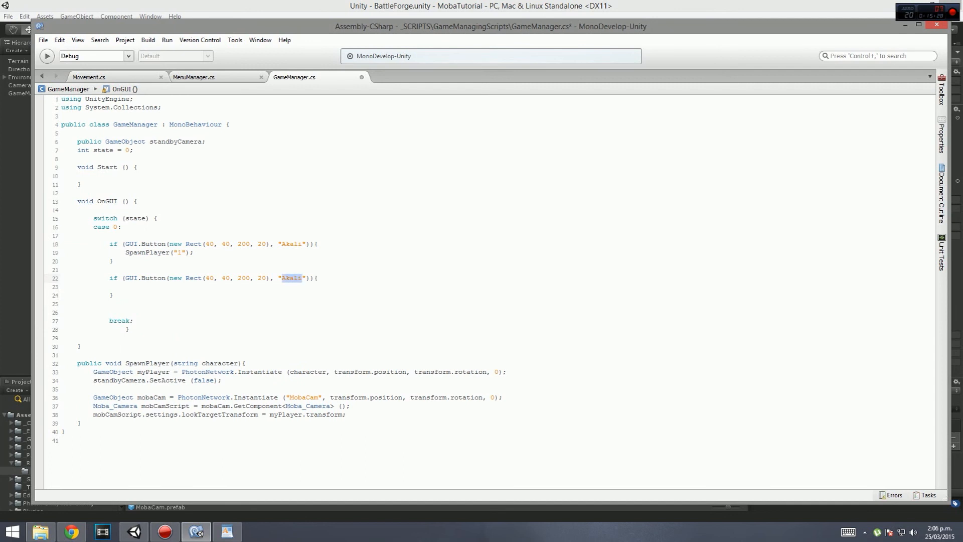
pyautogui.moveTo(290, 277)
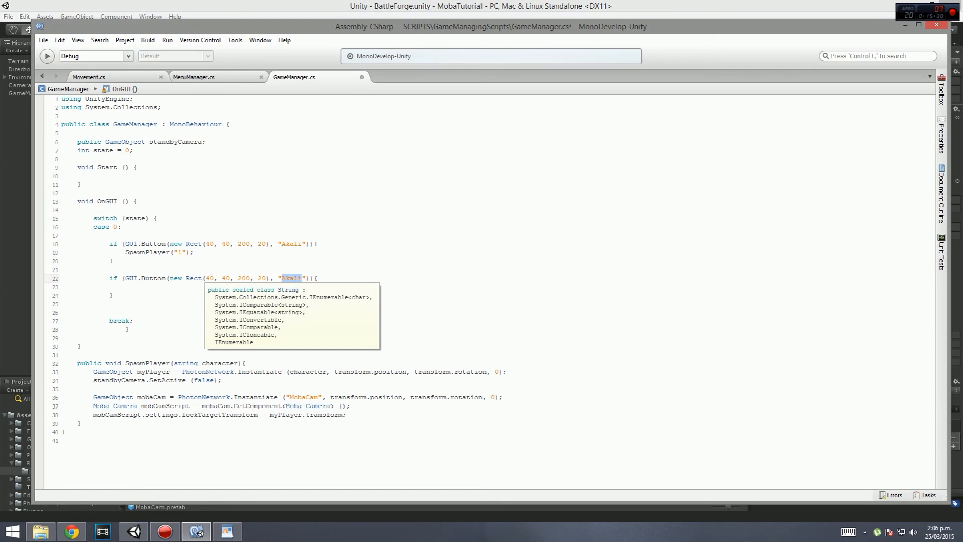
pyautogui.write('Blood')
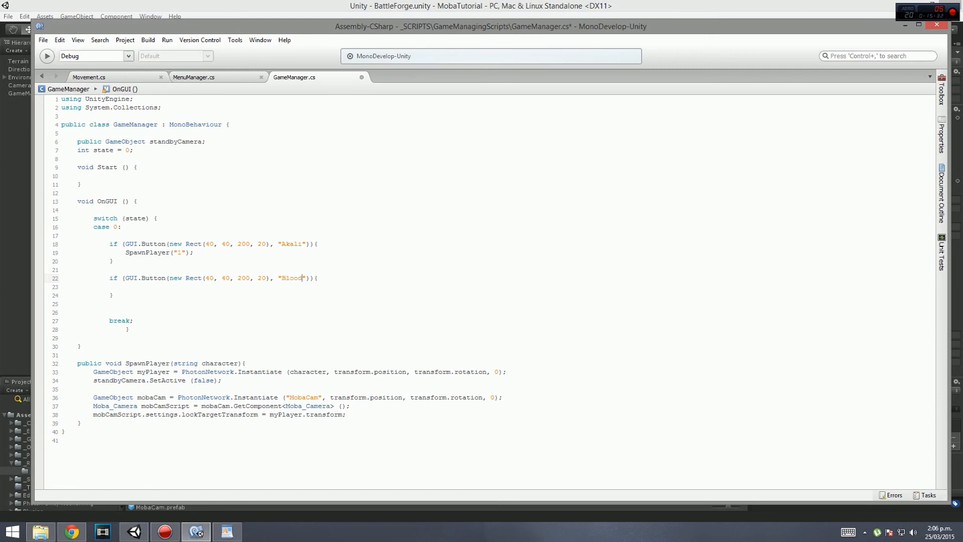
pyautogui.write('seeker')
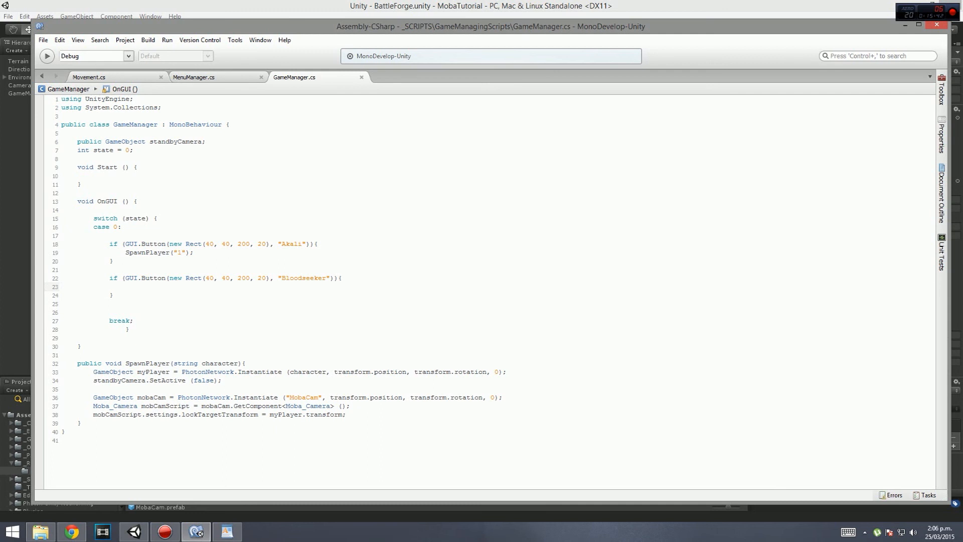
pyautogui.doubleClick(225, 277)
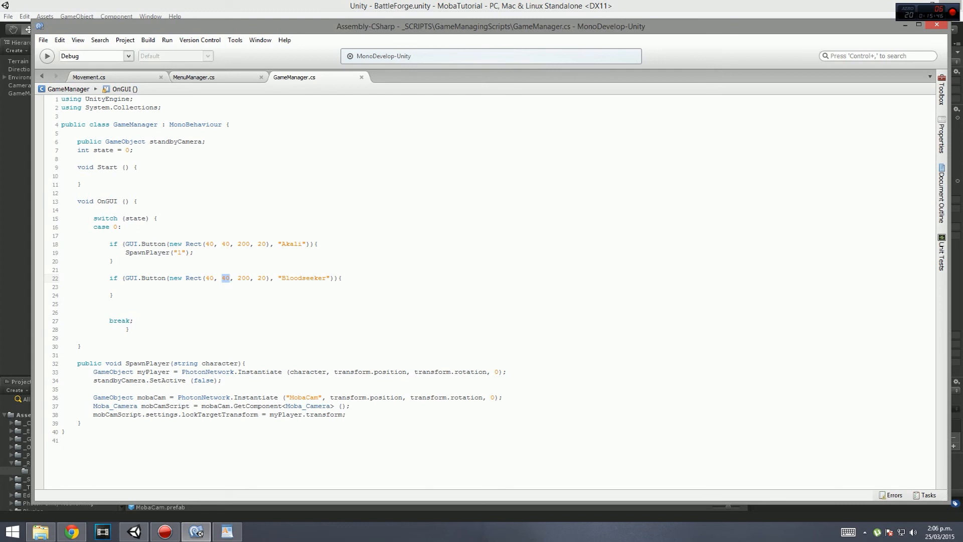
pyautogui.write('70')
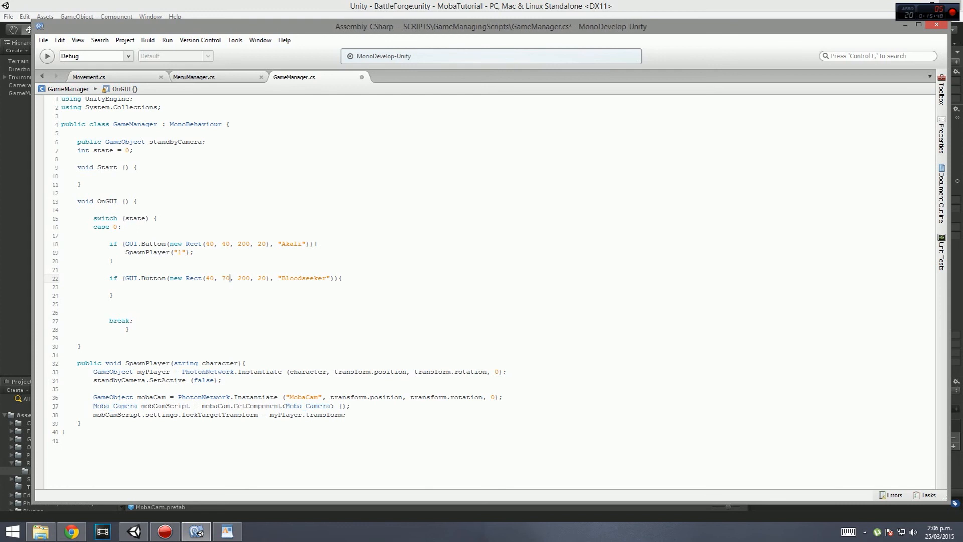
pyautogui.press('ctrl+s')
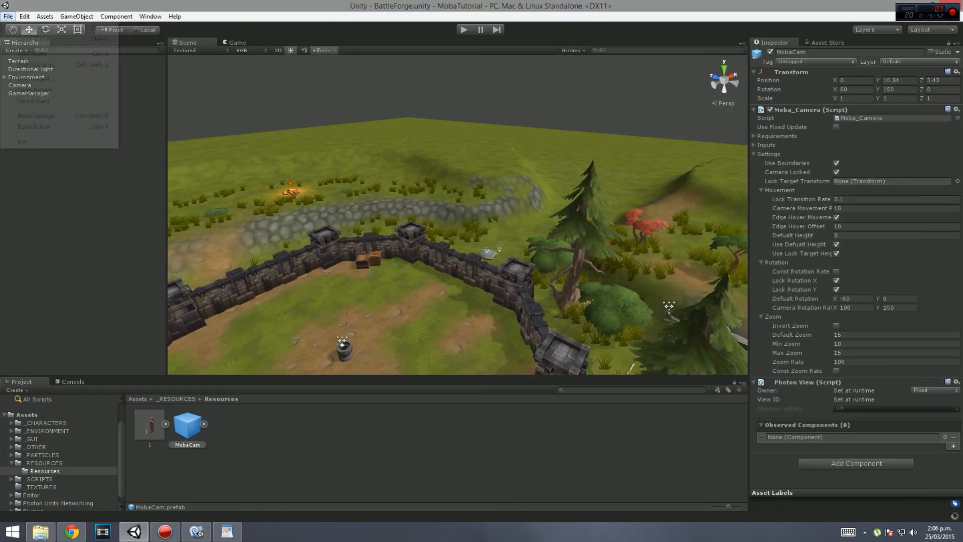
# Step: Test-run the scene, assign the scene Camera as GameManager's Standby Camera, and clear Console errors
pyautogui.click(8, 16)
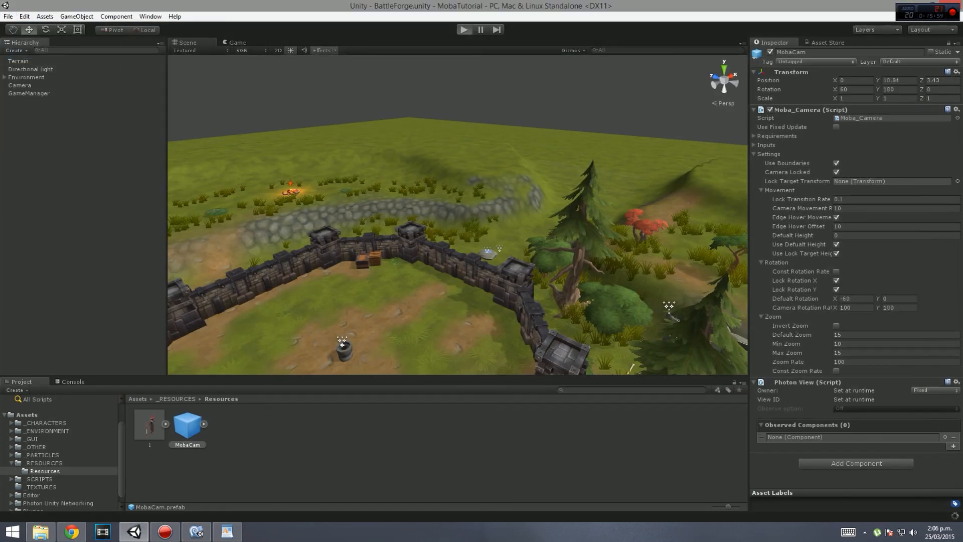
pyautogui.click(464, 29)
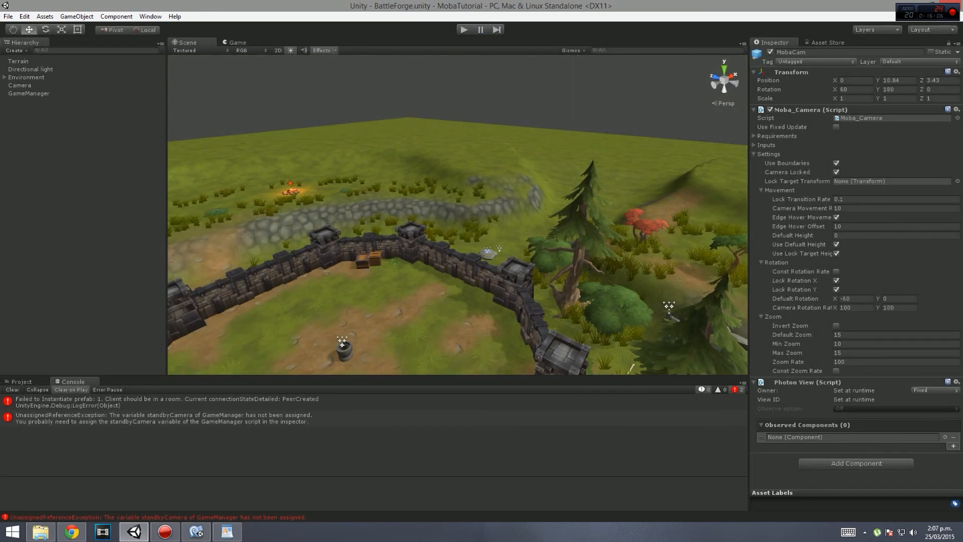
pyautogui.click(29, 93)
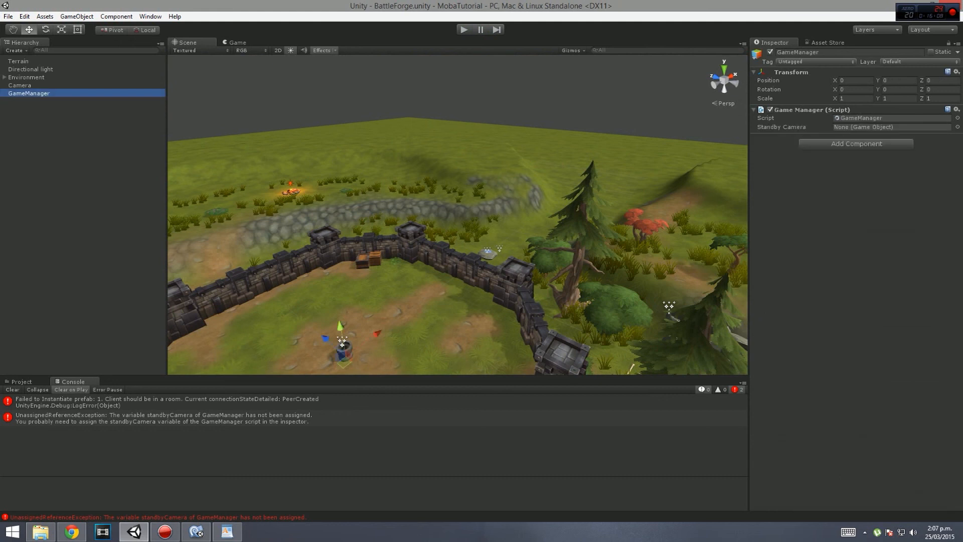
pyautogui.click(891, 126)
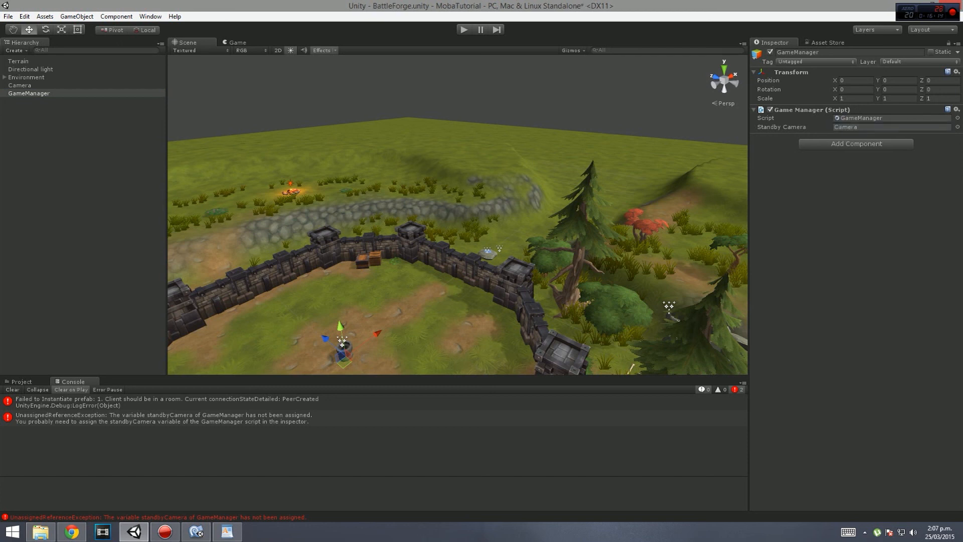
pyautogui.click(20, 85)
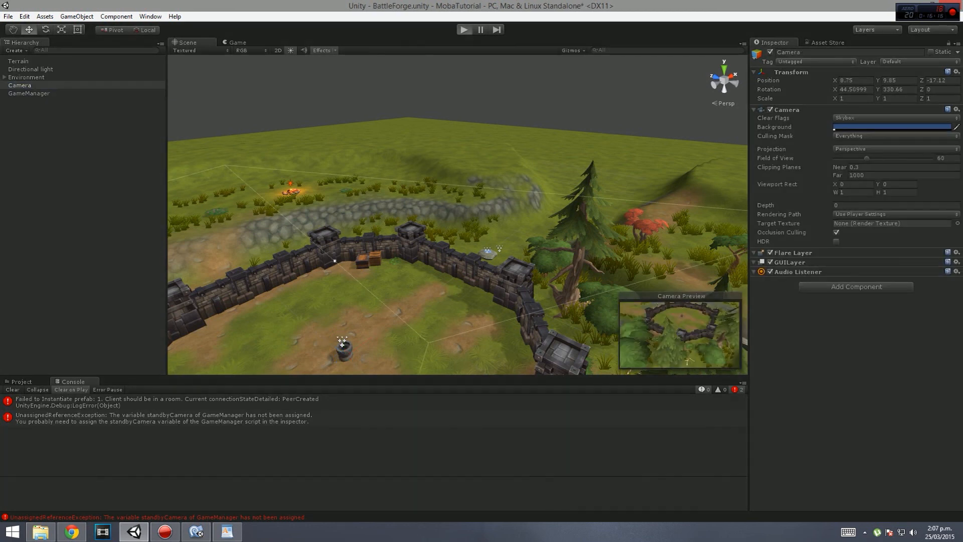
pyautogui.click(463, 30)
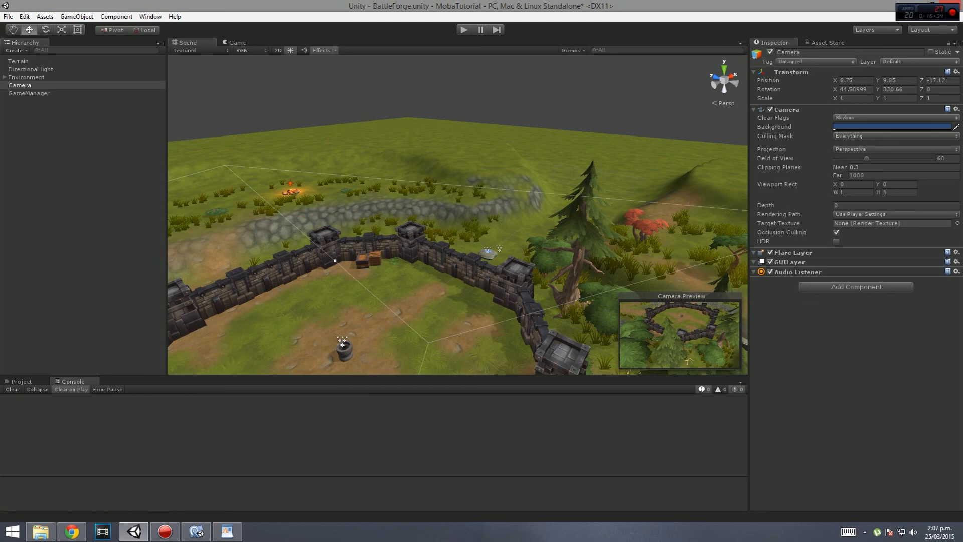
pyautogui.click(8, 17)
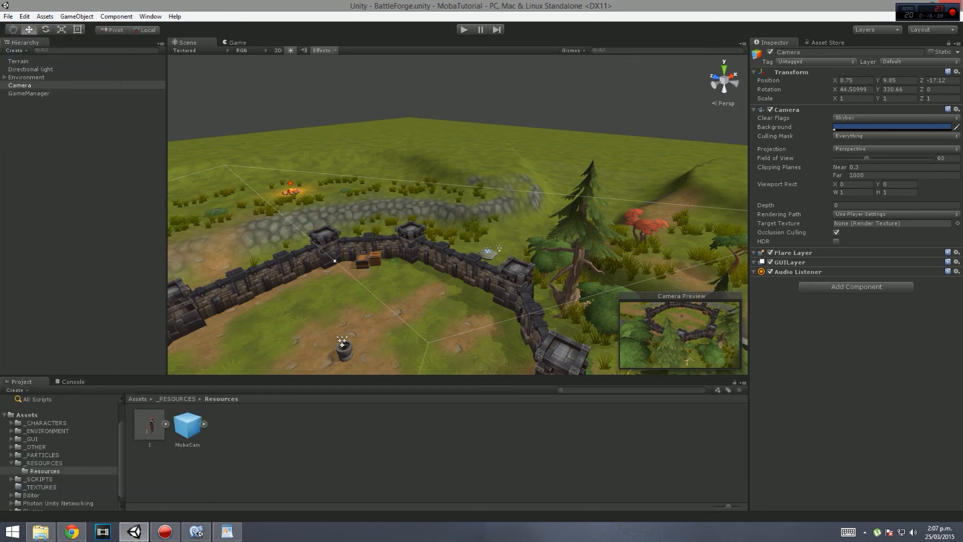
# Step: Open the MainMenu scene and play it to check champion spawning with MobaCam
pyautogui.doubleClick(605, 424)
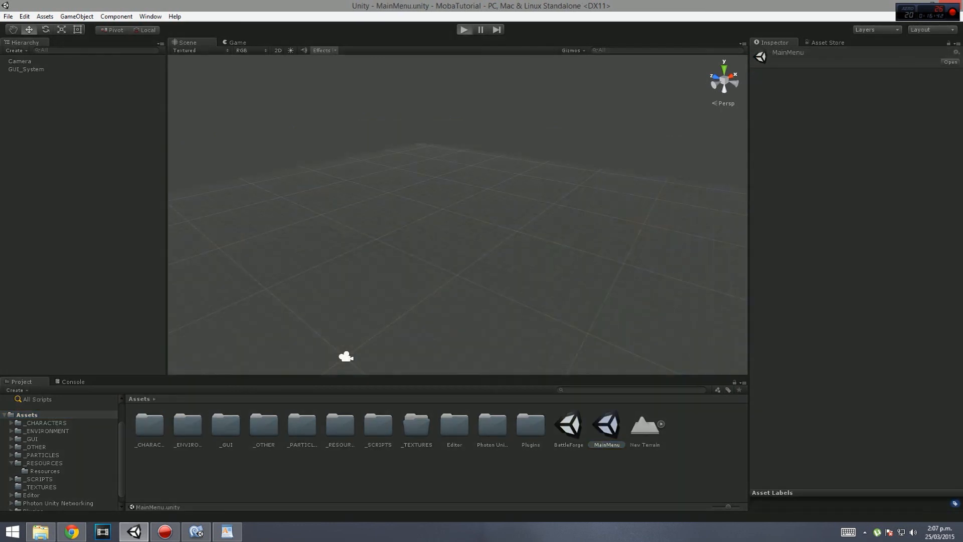
pyautogui.click(465, 30)
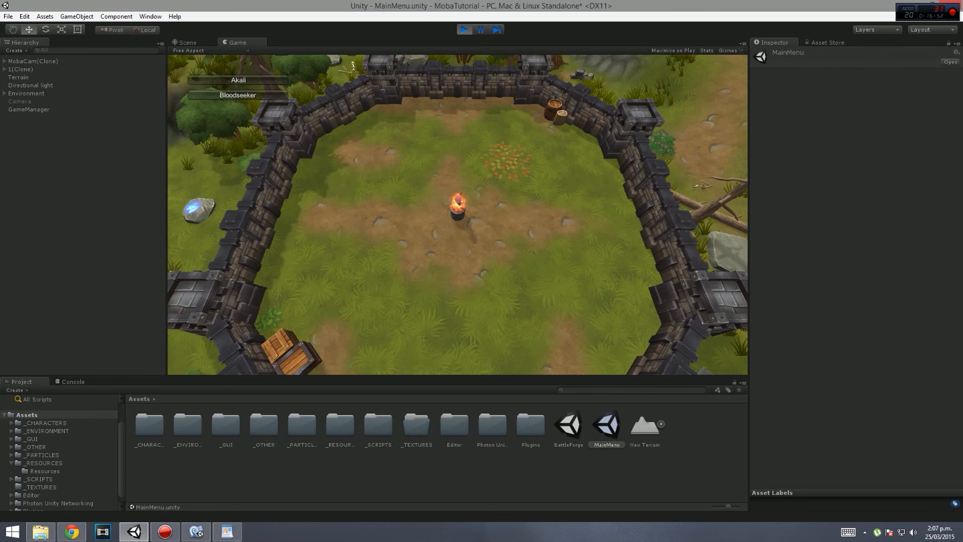
pyautogui.click(226, 531)
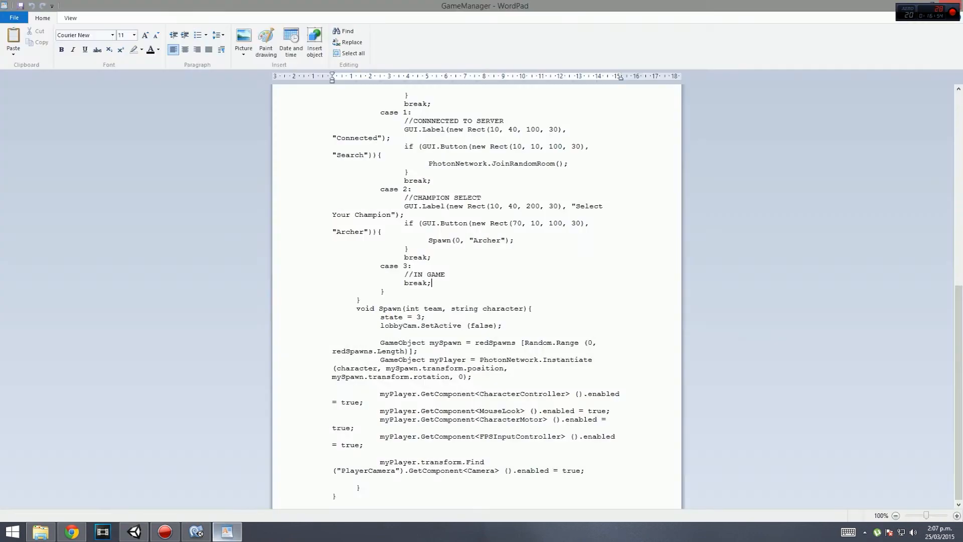
# Step: Add 'state = 1;' inside both the Akali and Bloodseeker button blocks
pyautogui.click(197, 531)
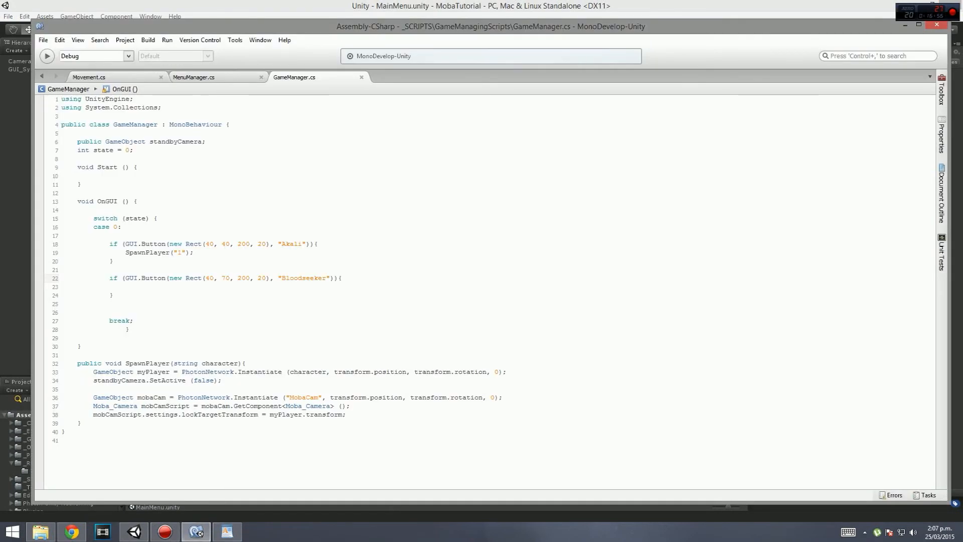
pyautogui.write('s')
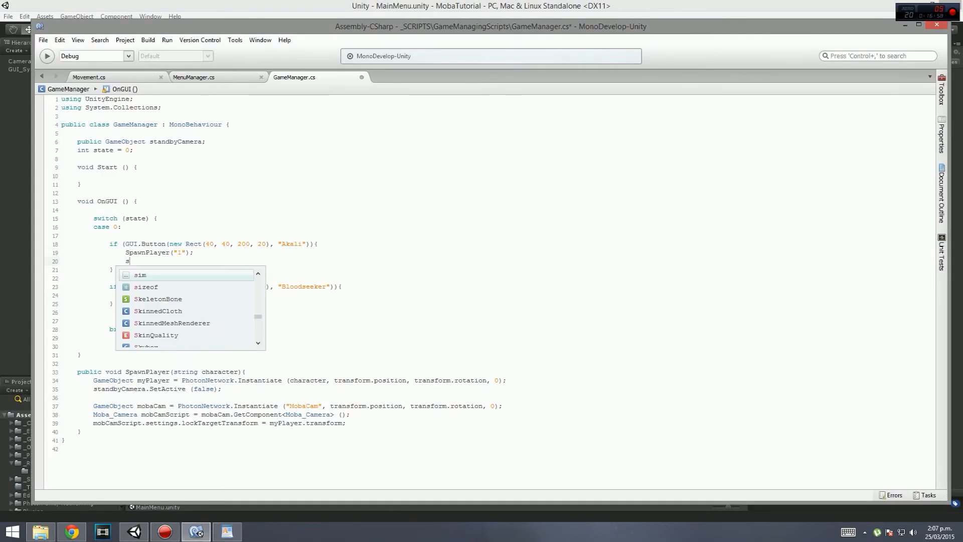
pyautogui.write('tate =')
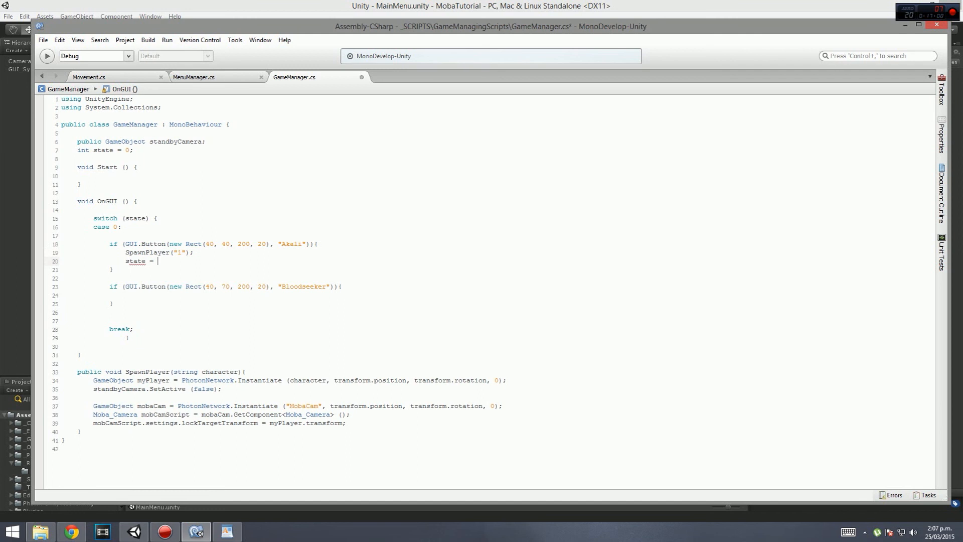
pyautogui.write('1;')
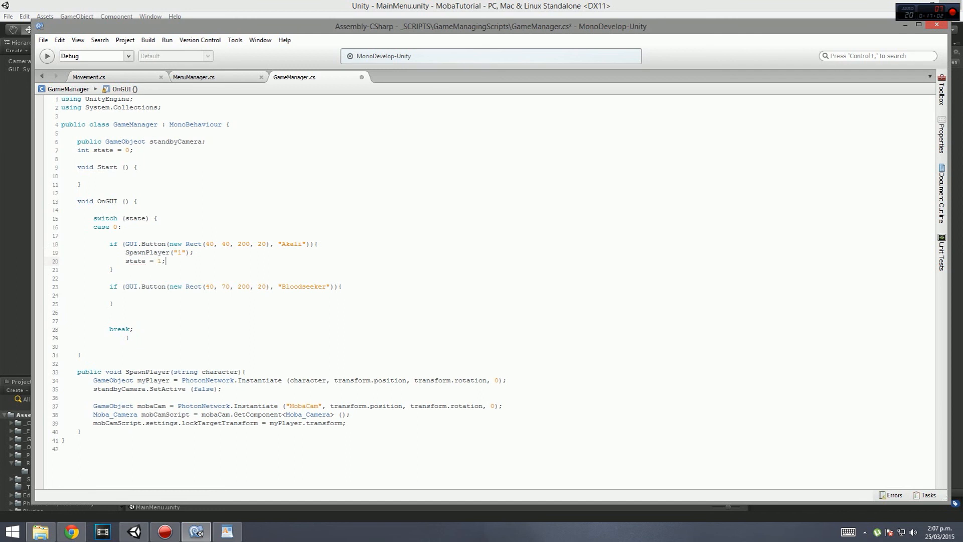
pyautogui.write('state')
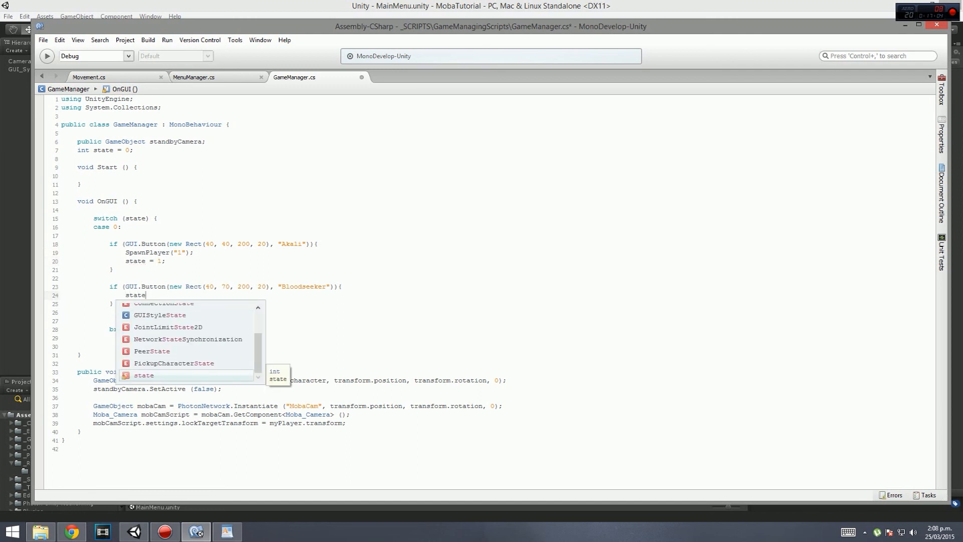
pyautogui.write('= 1')
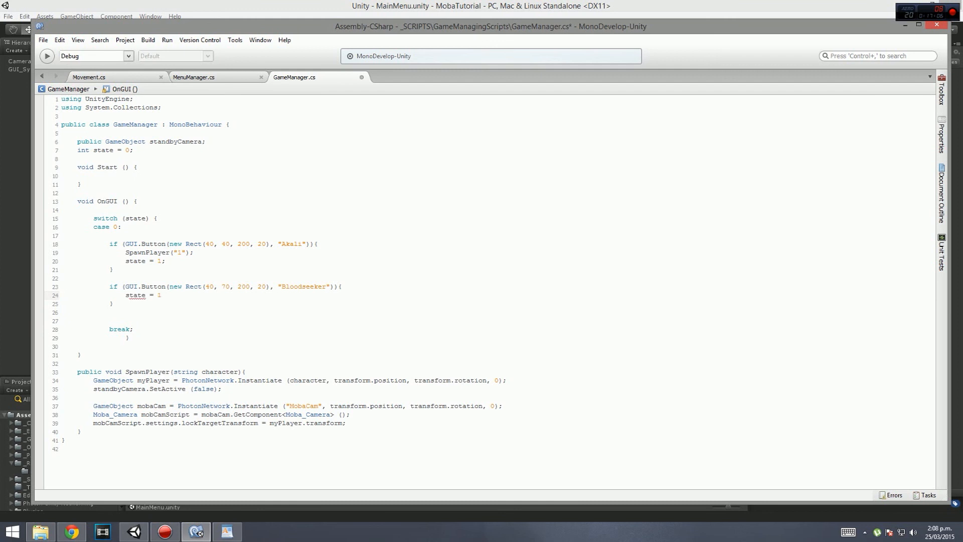
pyautogui.write(';')
pyautogui.write('case 1')
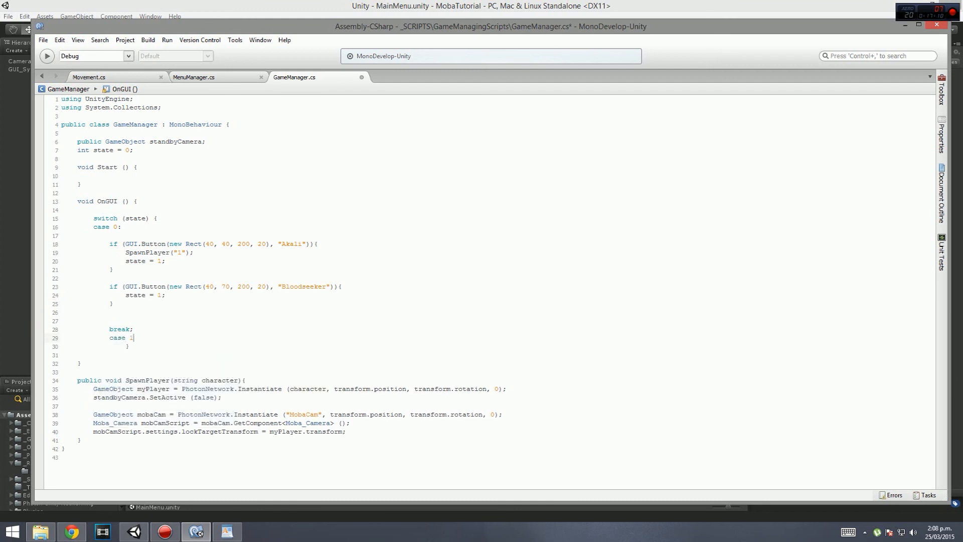
# Step: Add a case 1 block with a //InGame comment and break
pyautogui.write('break;')
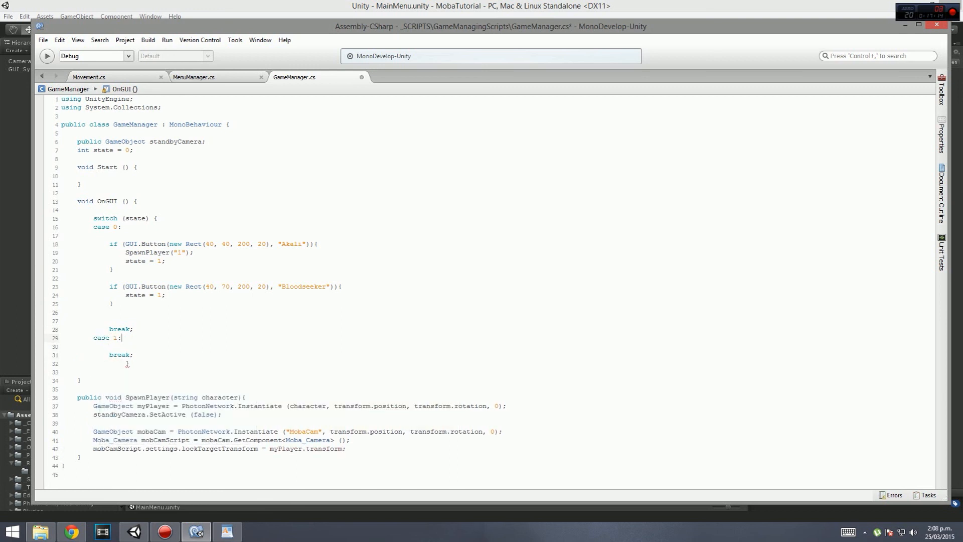
pyautogui.write('//')
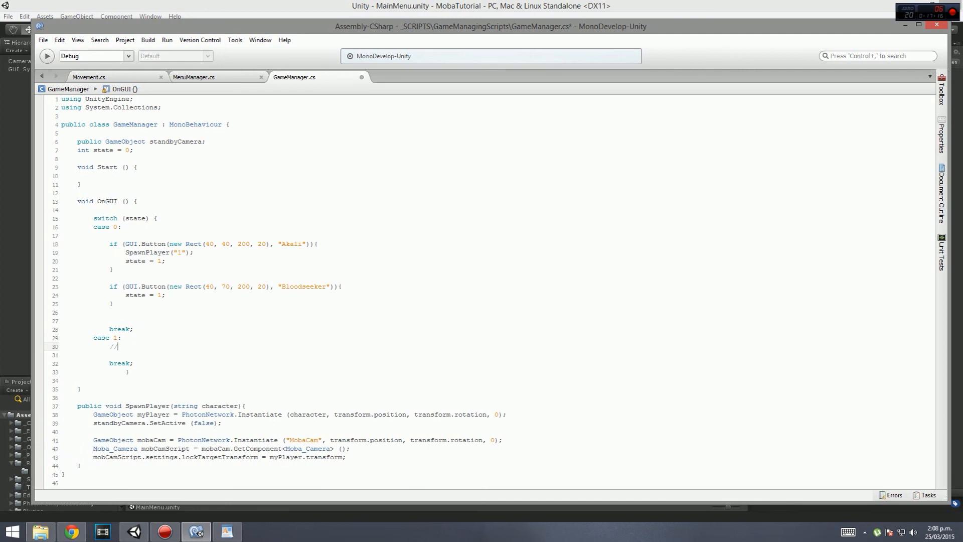
pyautogui.write('InGAmer')
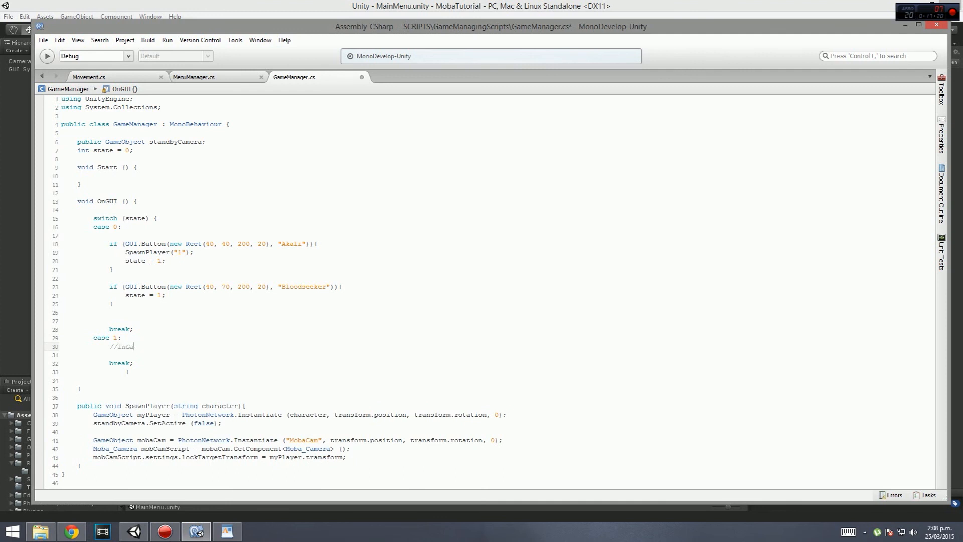
pyautogui.write('ame')
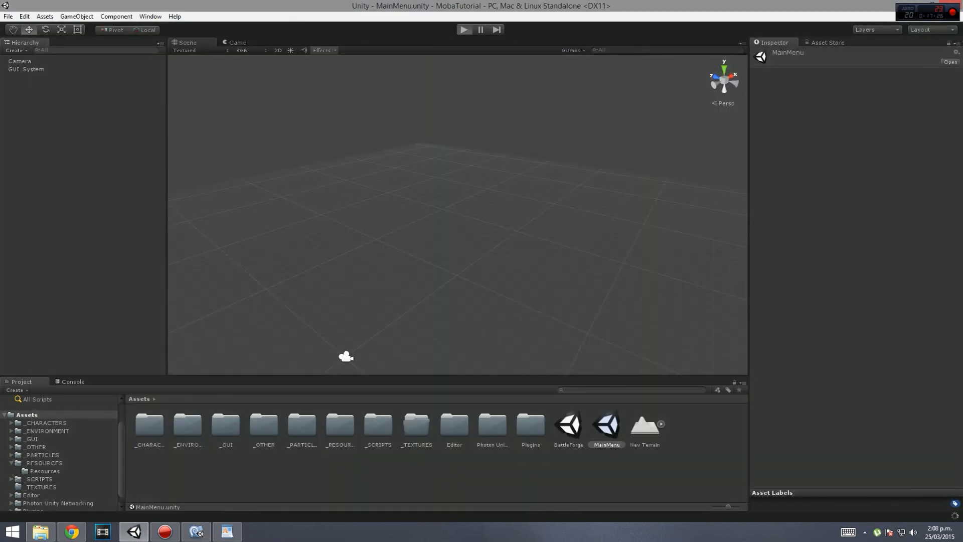
# Step: Play from the main menu, pick Akali, and check the Console for errors
pyautogui.click(464, 29)
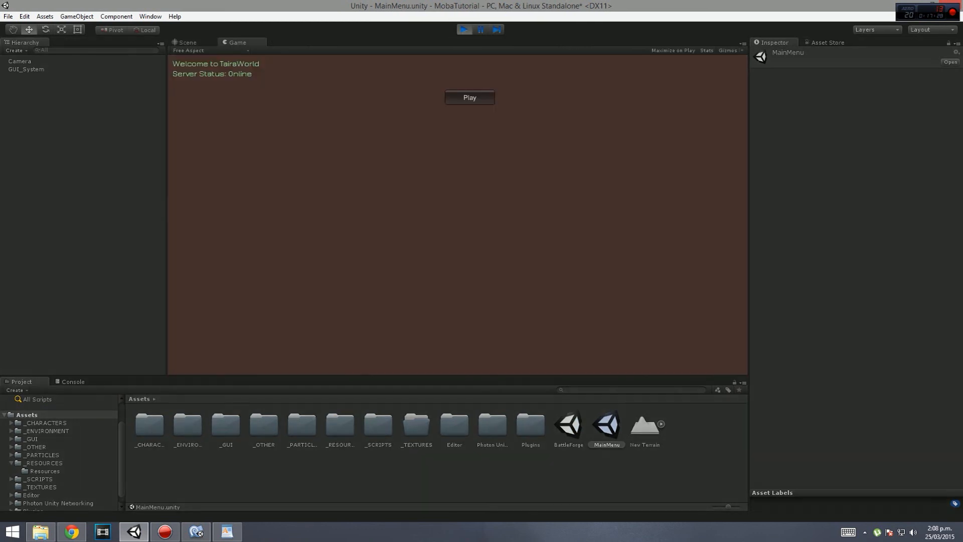
pyautogui.click(469, 96)
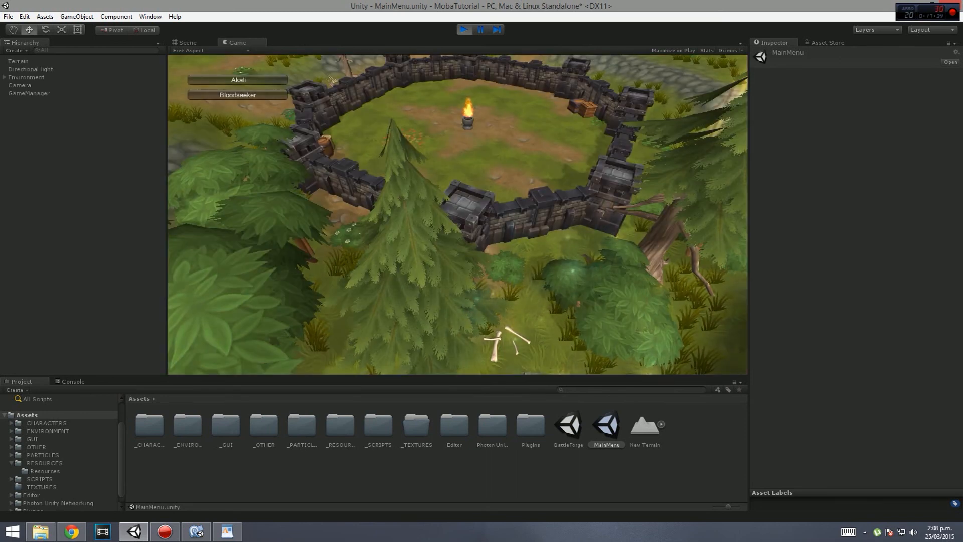
pyautogui.click(464, 30)
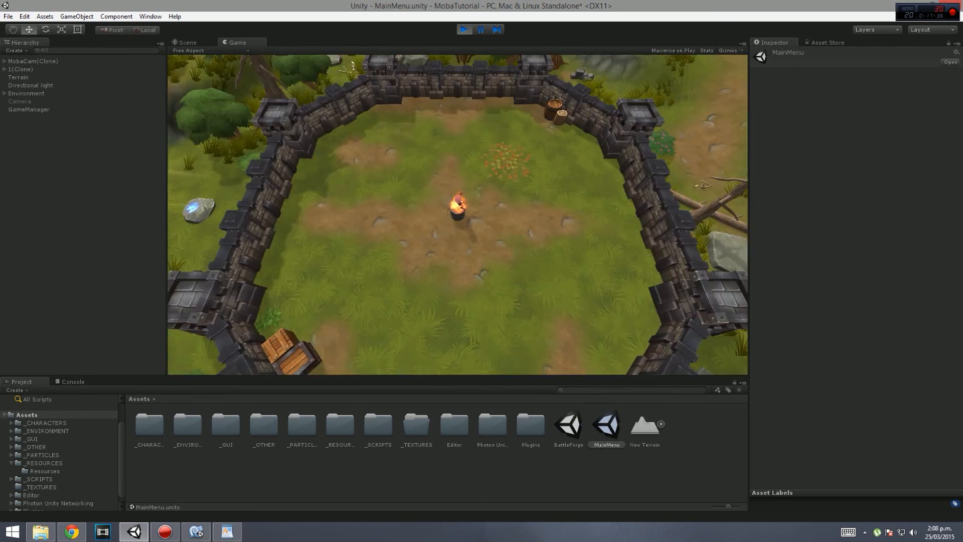
pyautogui.click(72, 380)
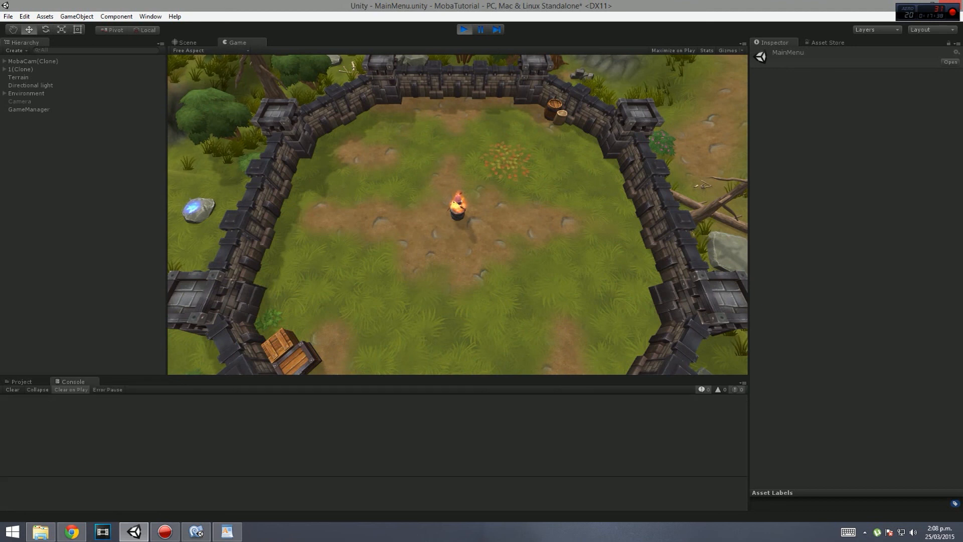
pyautogui.click(22, 381)
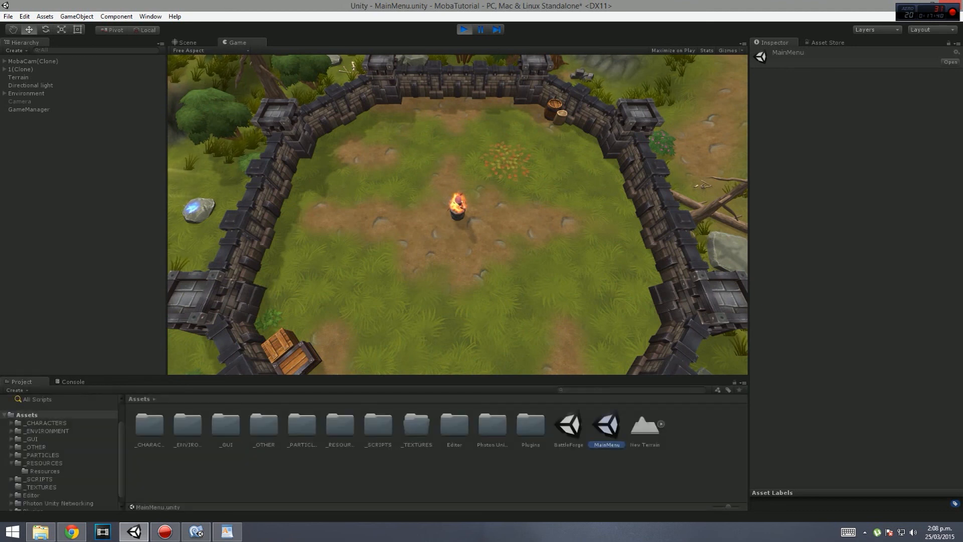